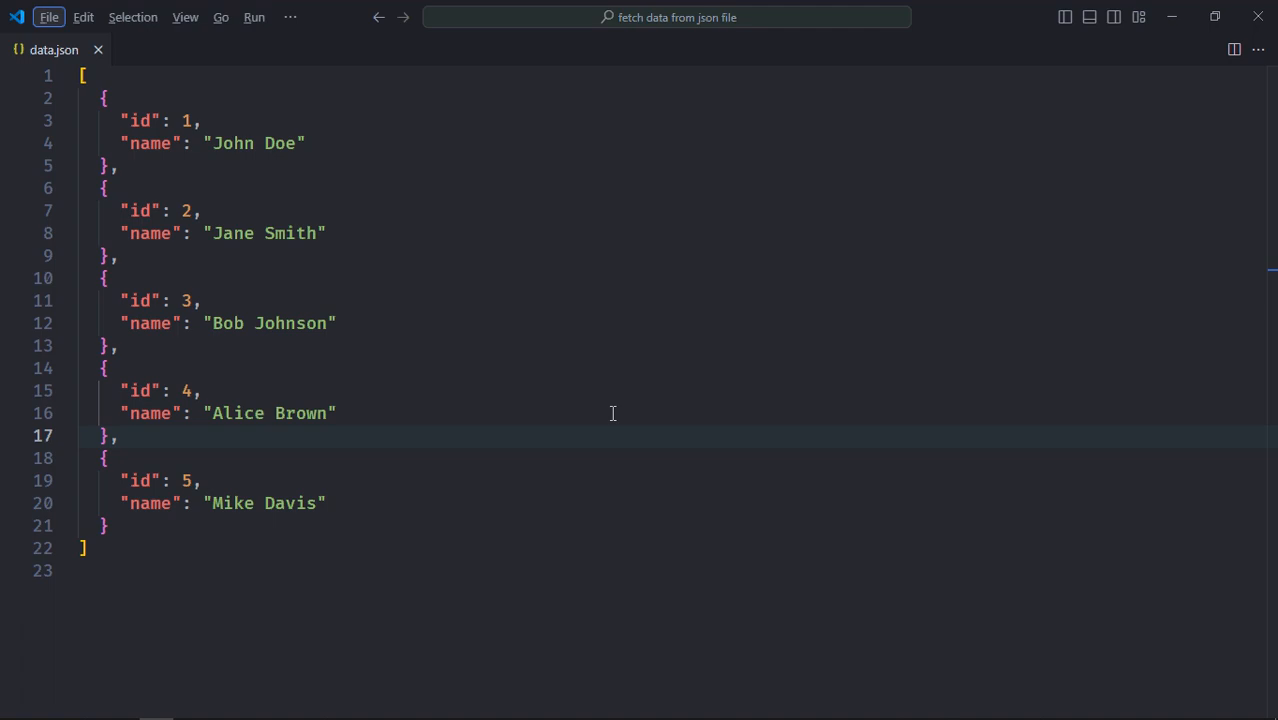
{"action": "mouse_move", "coordinate": [410, 292]}
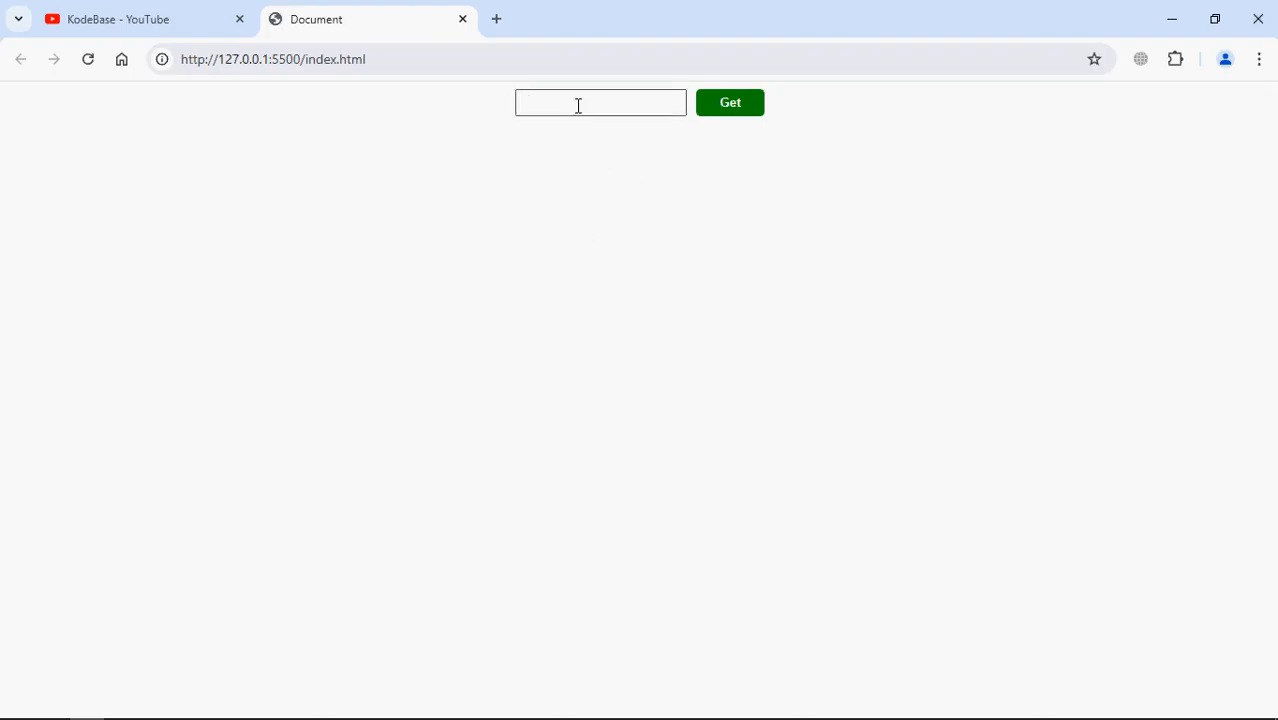
Enter ids 2 and 5 with Get so the page shows Jane Smith, then Mike Davis.
{"action": "type", "text": "2"}
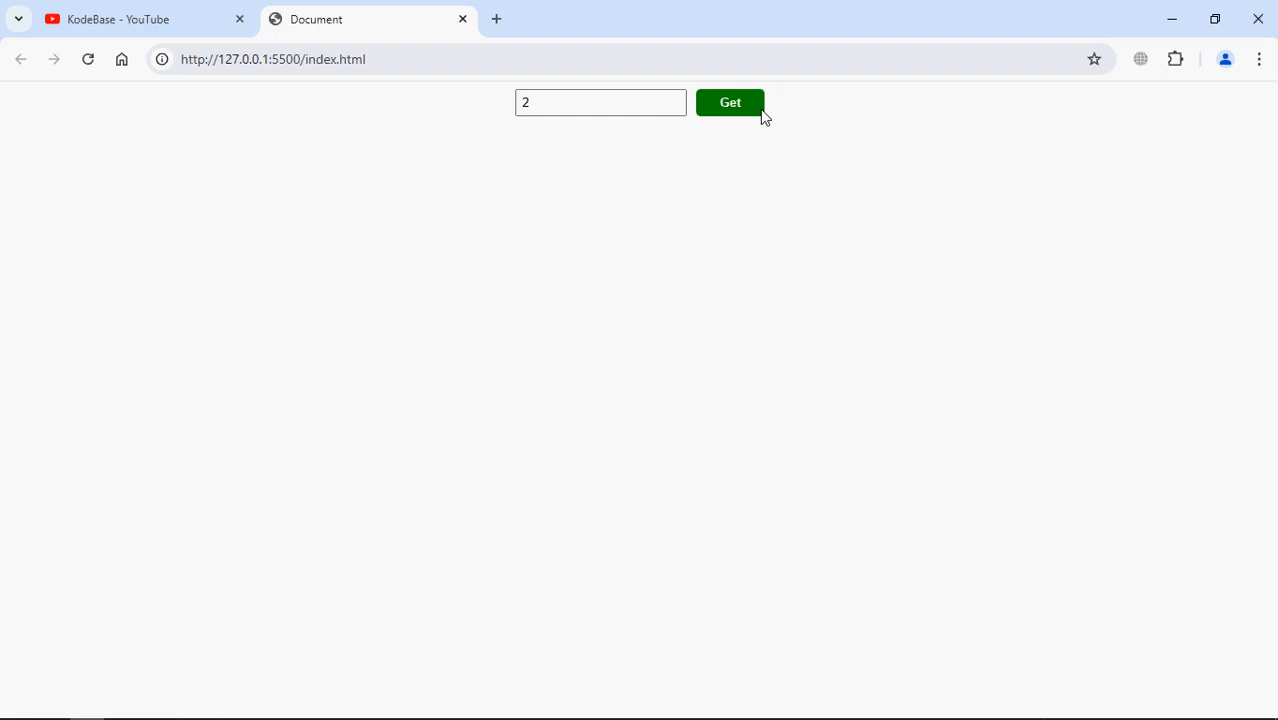
{"action": "left_click", "coordinate": [730, 102]}
{"action": "type", "text": "5"}
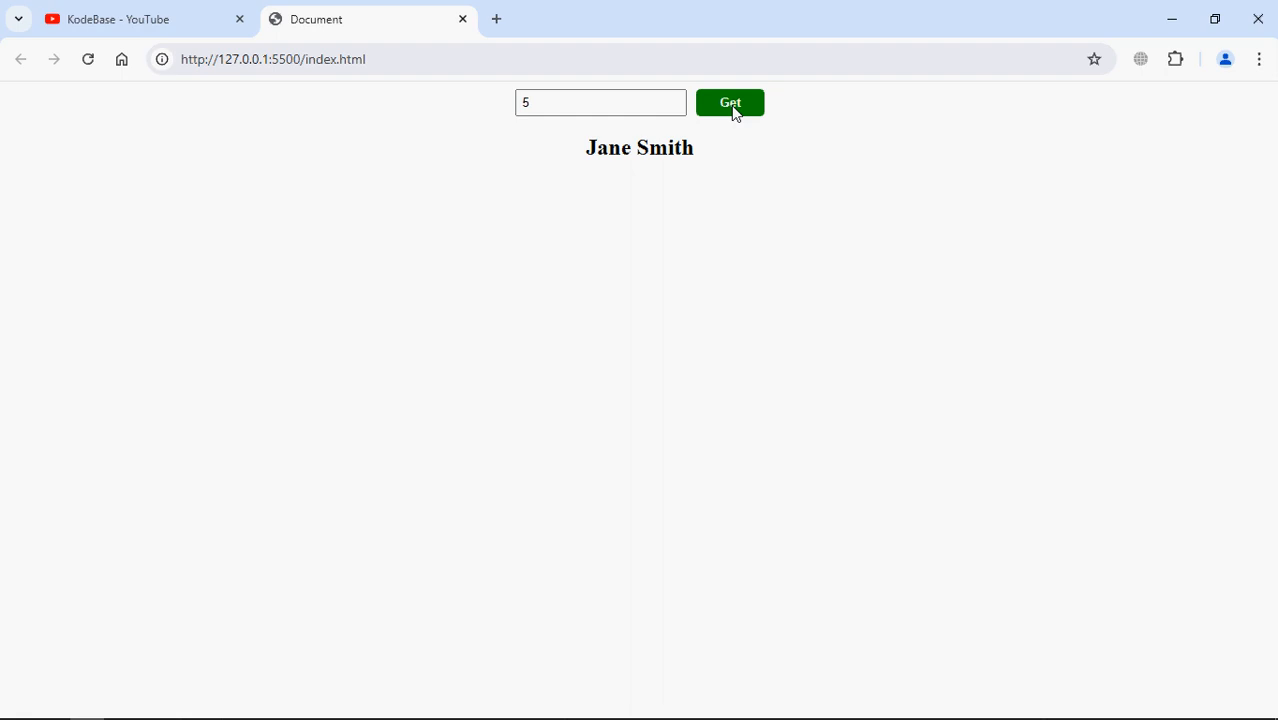
{"action": "left_click", "coordinate": [730, 102]}
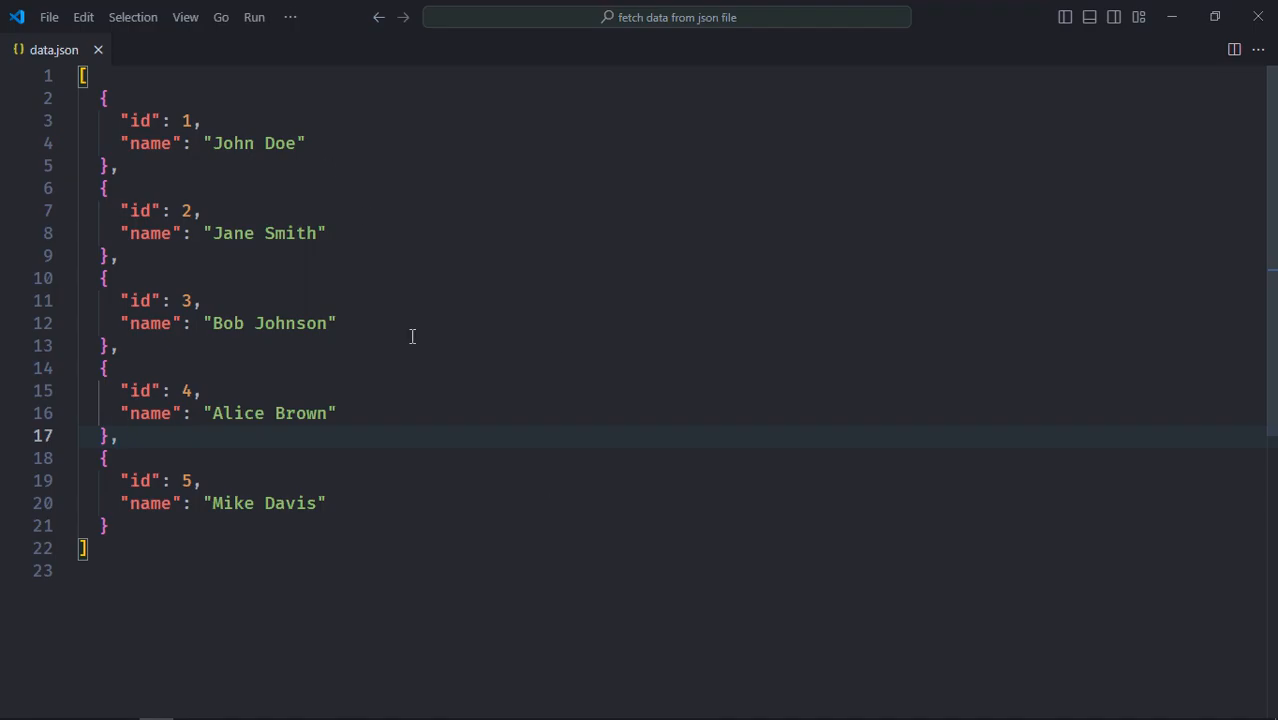
{"action": "mouse_move", "coordinate": [246, 432]}
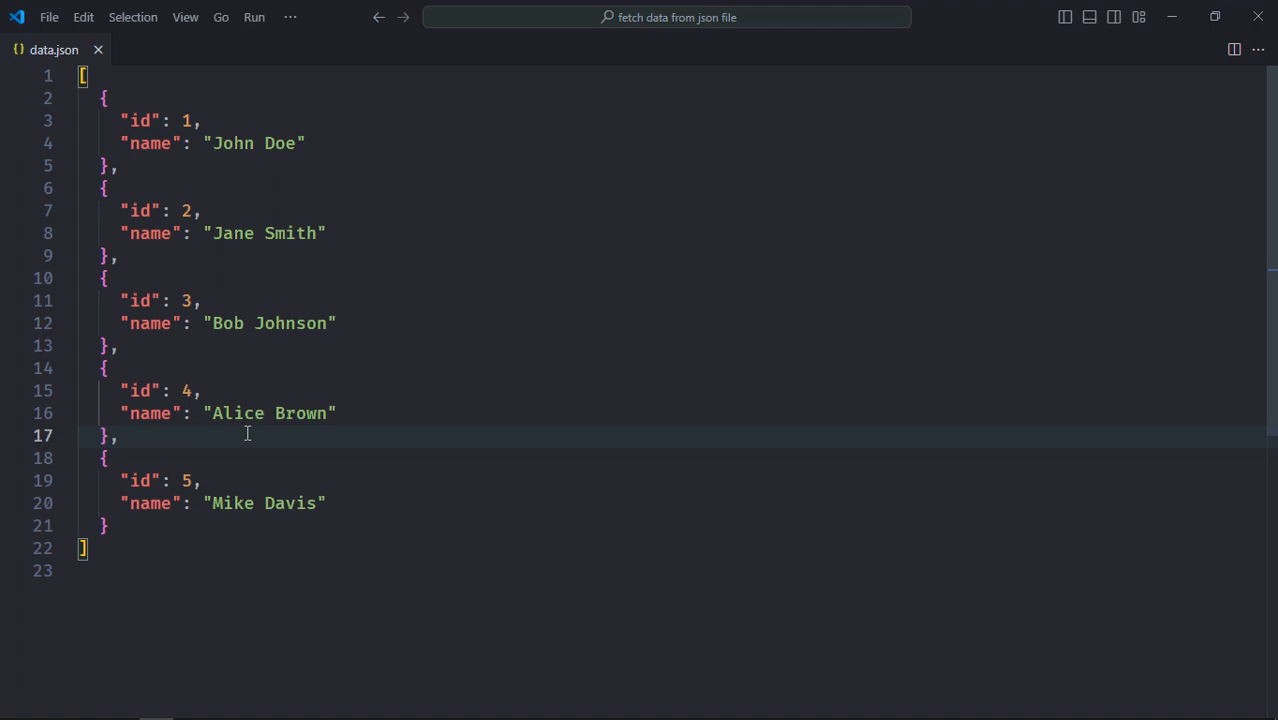
{"action": "mouse_move", "coordinate": [192, 488]}
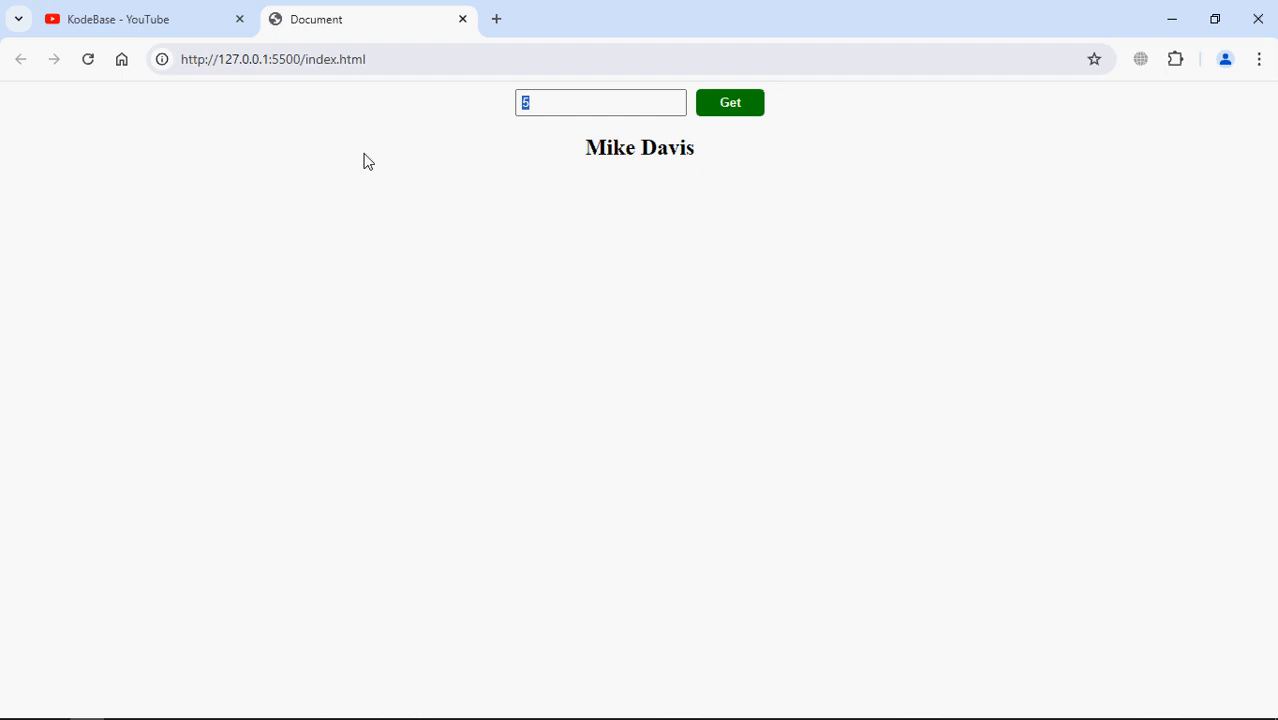
{"action": "left_click", "coordinate": [728, 102]}
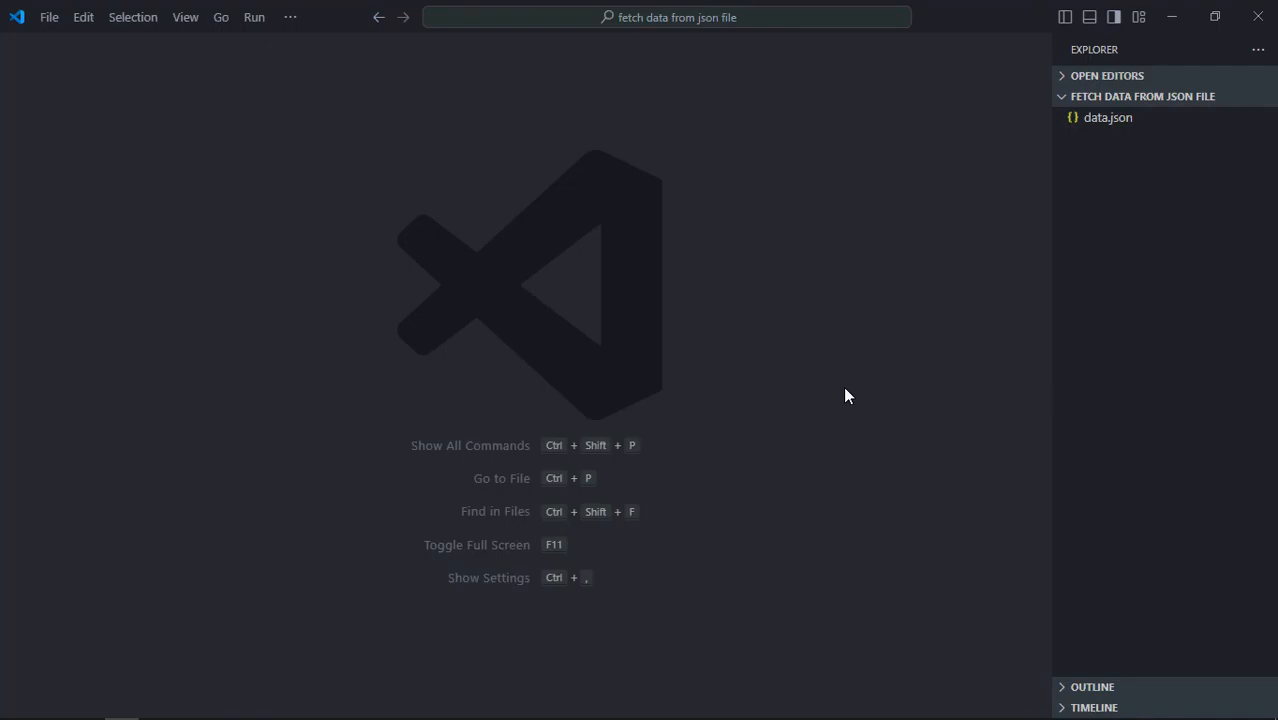
Create index.html with boilerplate linking style.css and script.js.
{"action": "left_click", "coordinate": [1200, 96]}
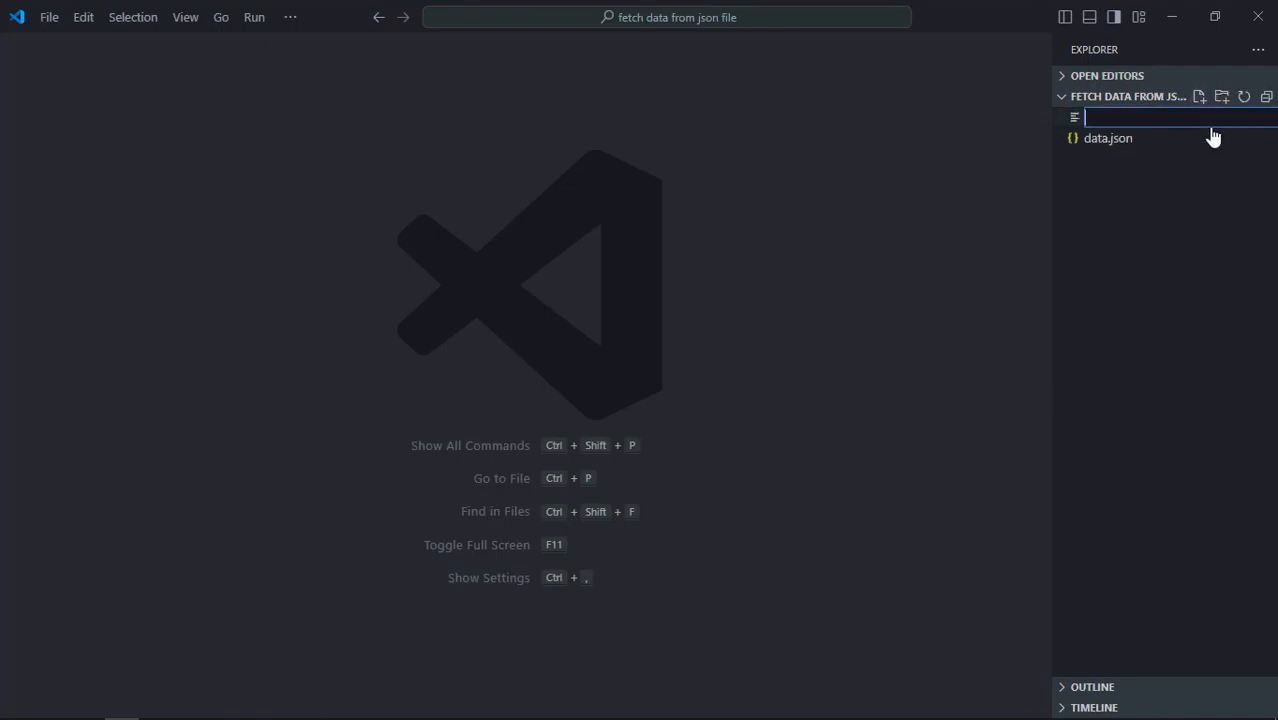
{"action": "type", "text": "index.html"}
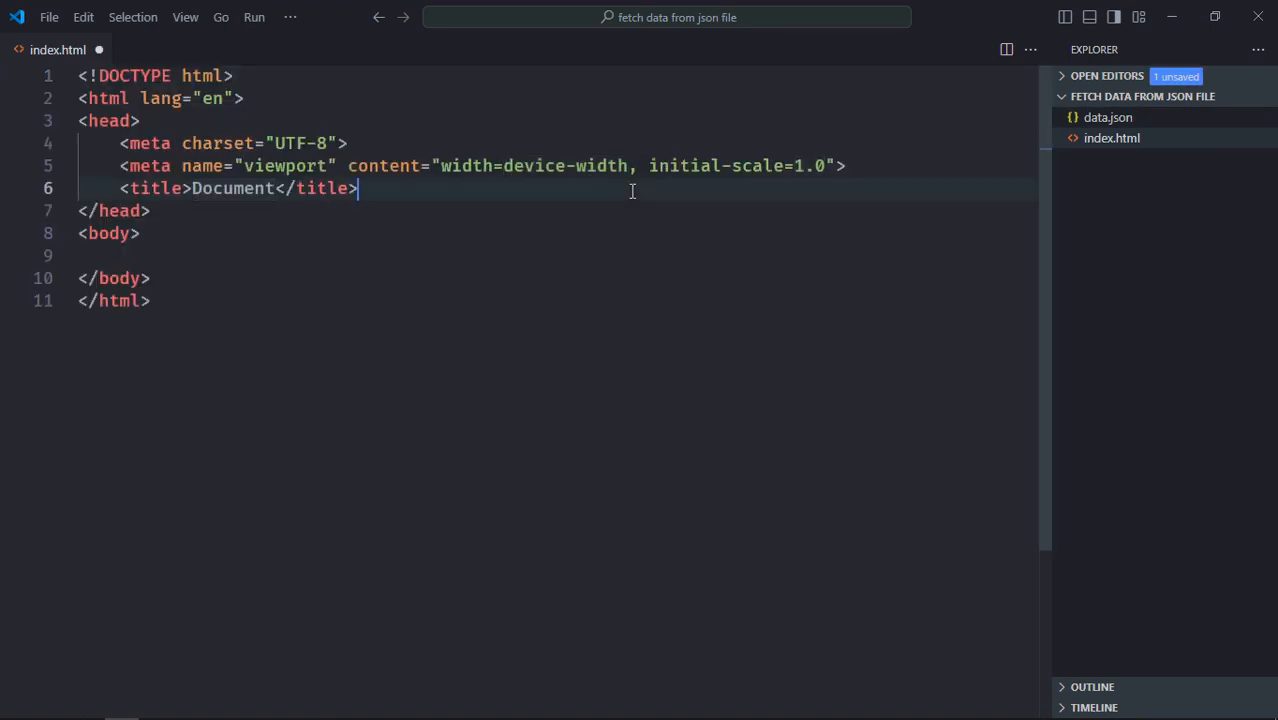
{"action": "type", "text": "<link rel=\"stylesheet\" href=\"style.css\">"}
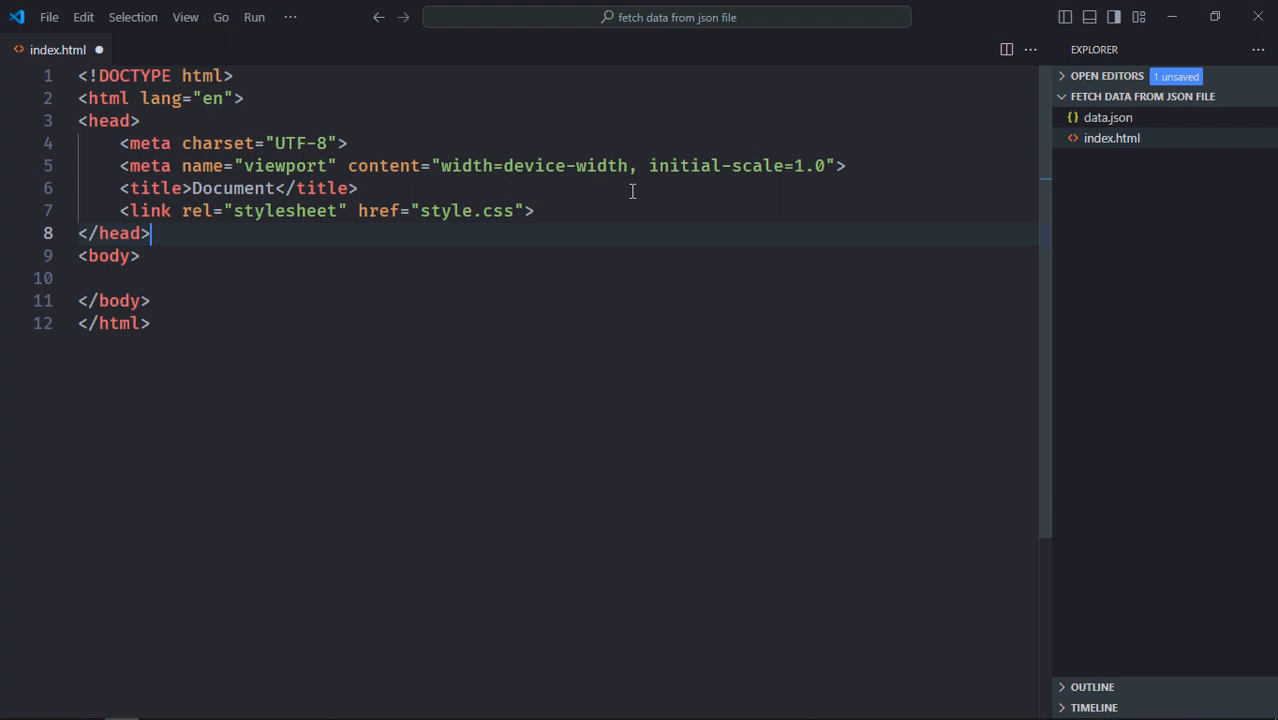
{"action": "type", "text": "script src=\"script.js\"></script>"}
{"action": "left_click", "coordinate": [558, 278]}
{"action": "type", "text": "<div>"}
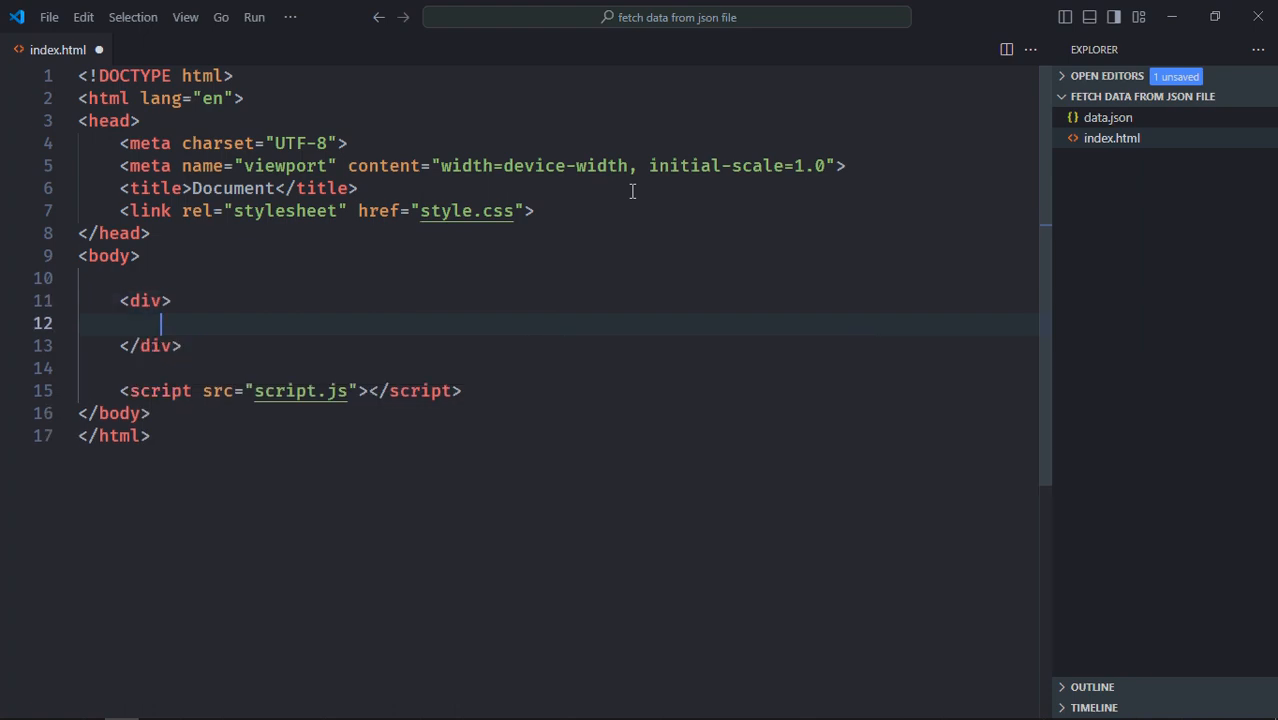
Add a text input with Get button and an empty h2 heading, then save.
{"action": "type", "text": "input:te"}
{"action": "left_click", "coordinate": [558, 368]}
{"action": "type", "text": "j"}
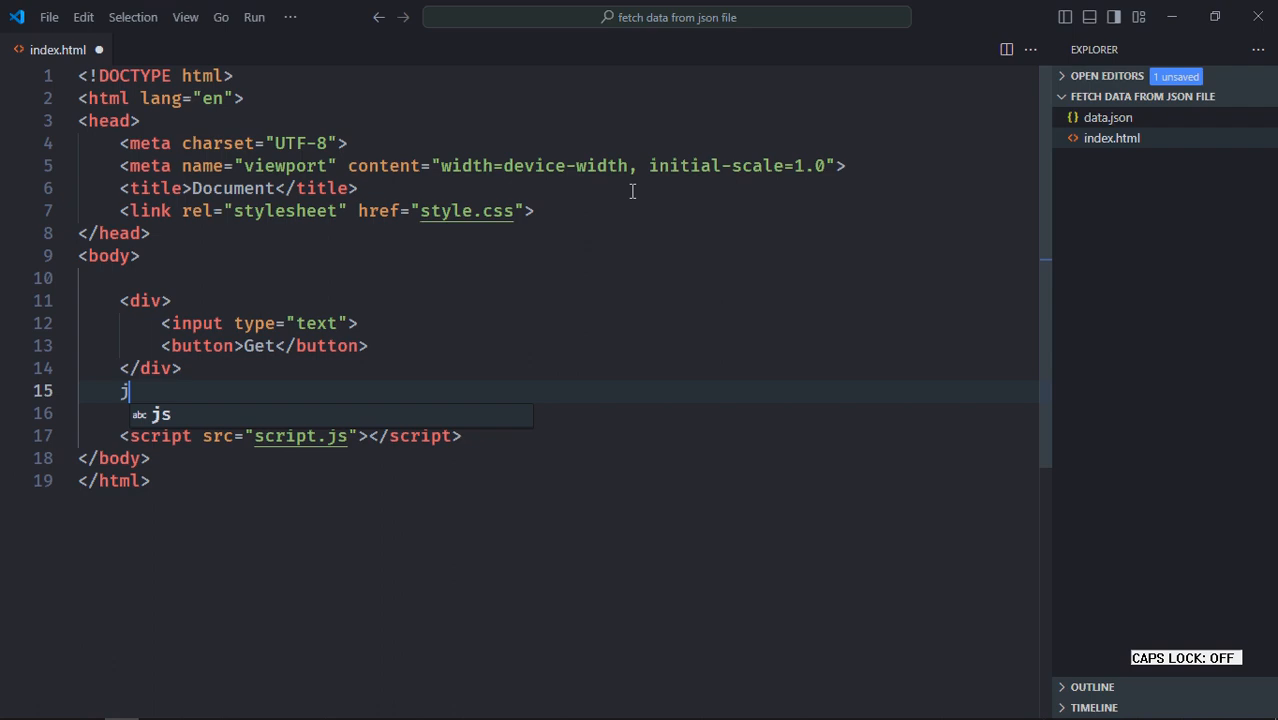
{"action": "type", "text": "h2"}
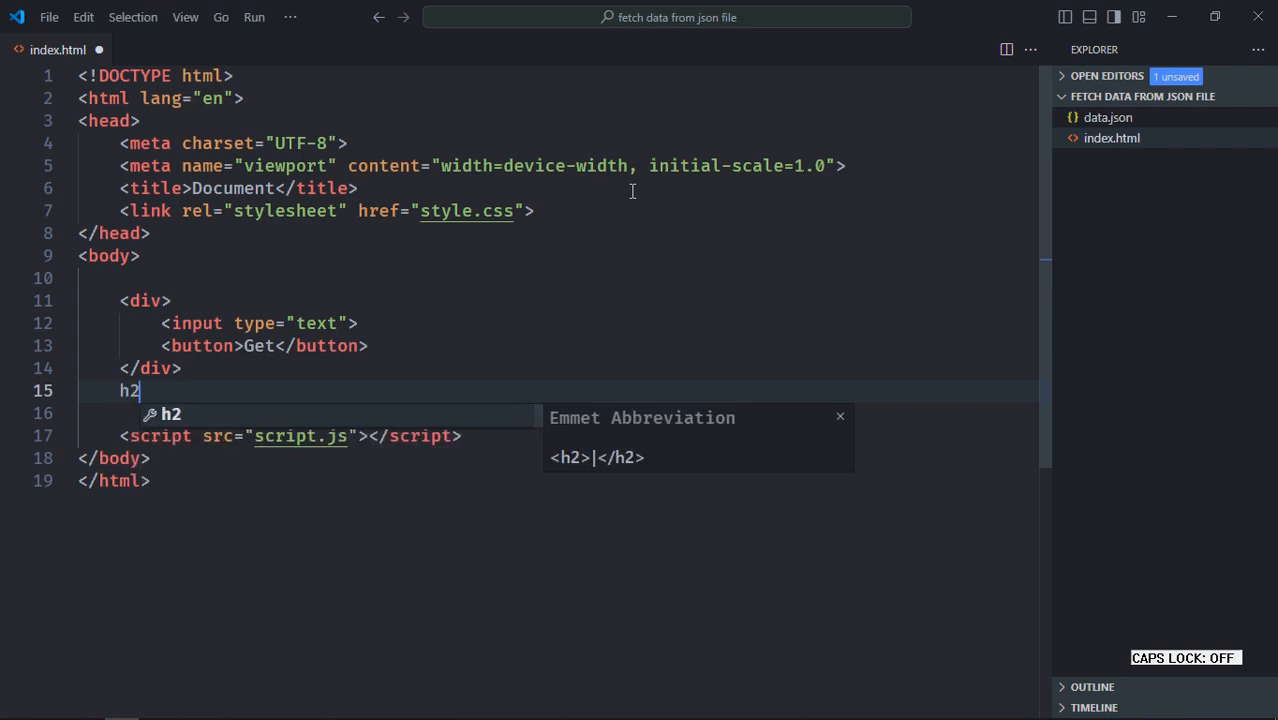
{"action": "key", "text": "Tab"}
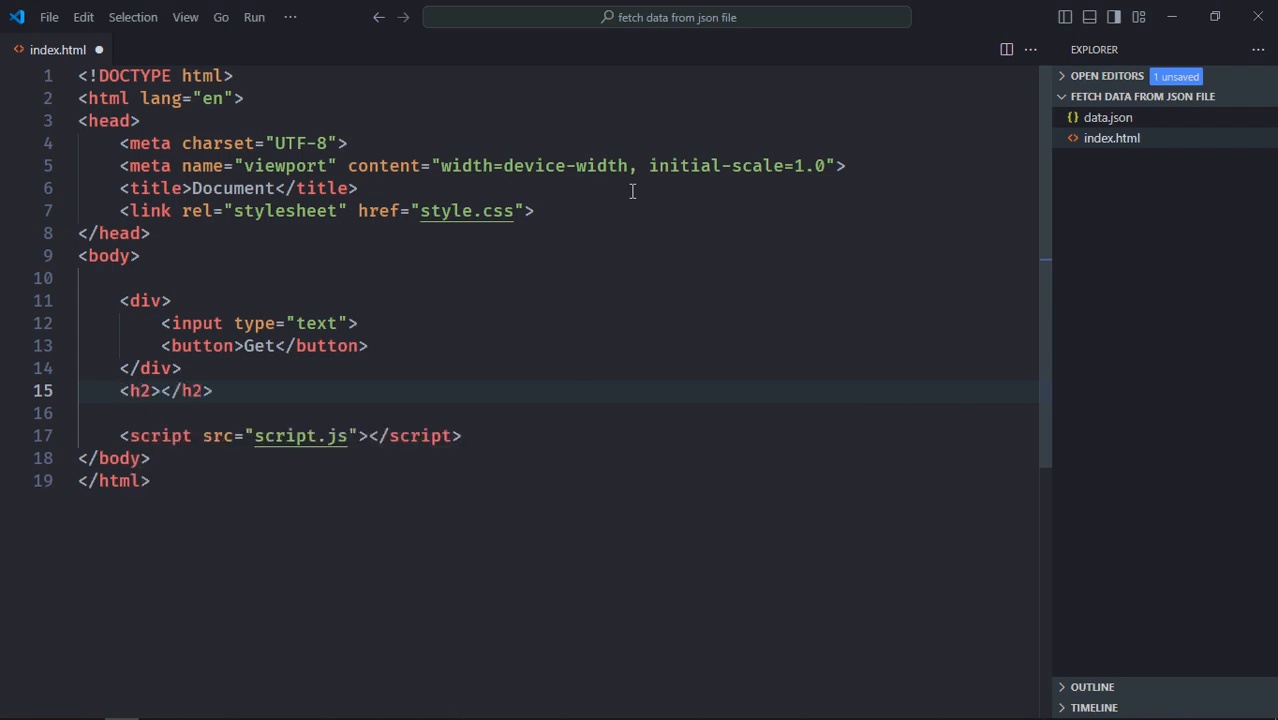
{"action": "key", "text": "ctrl+s"}
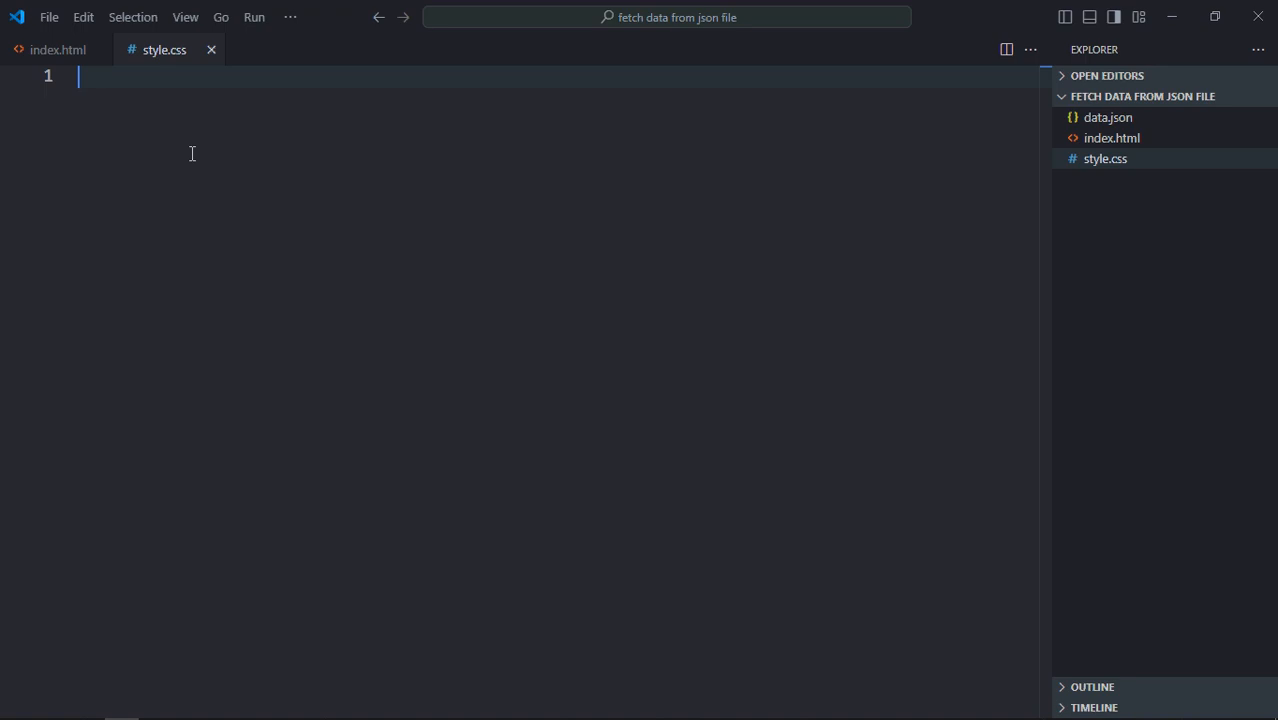
Style the div with 10px spacing, the h2, and the input with 5px padding and no outline.
{"action": "type", "text": "div {"}
{"action": "type", "text": "gap"}
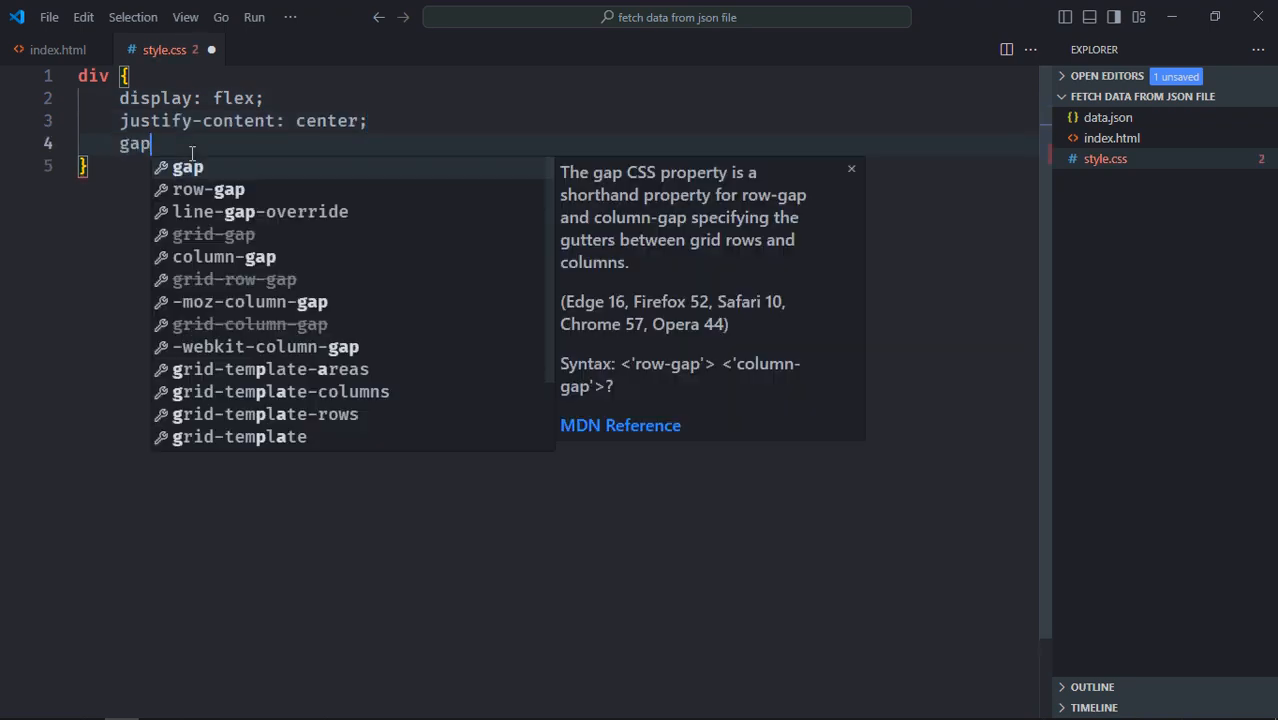
{"action": "type", "text": ": 10px;"}
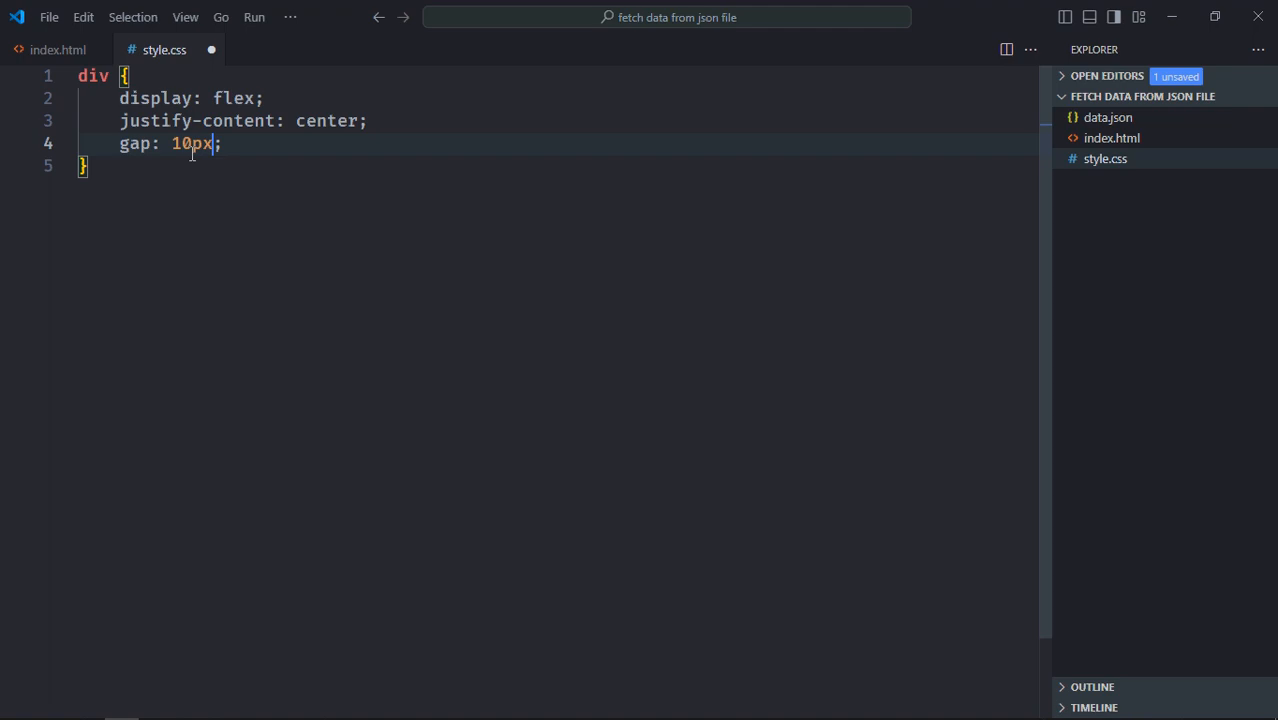
{"action": "type", "text": "h"}
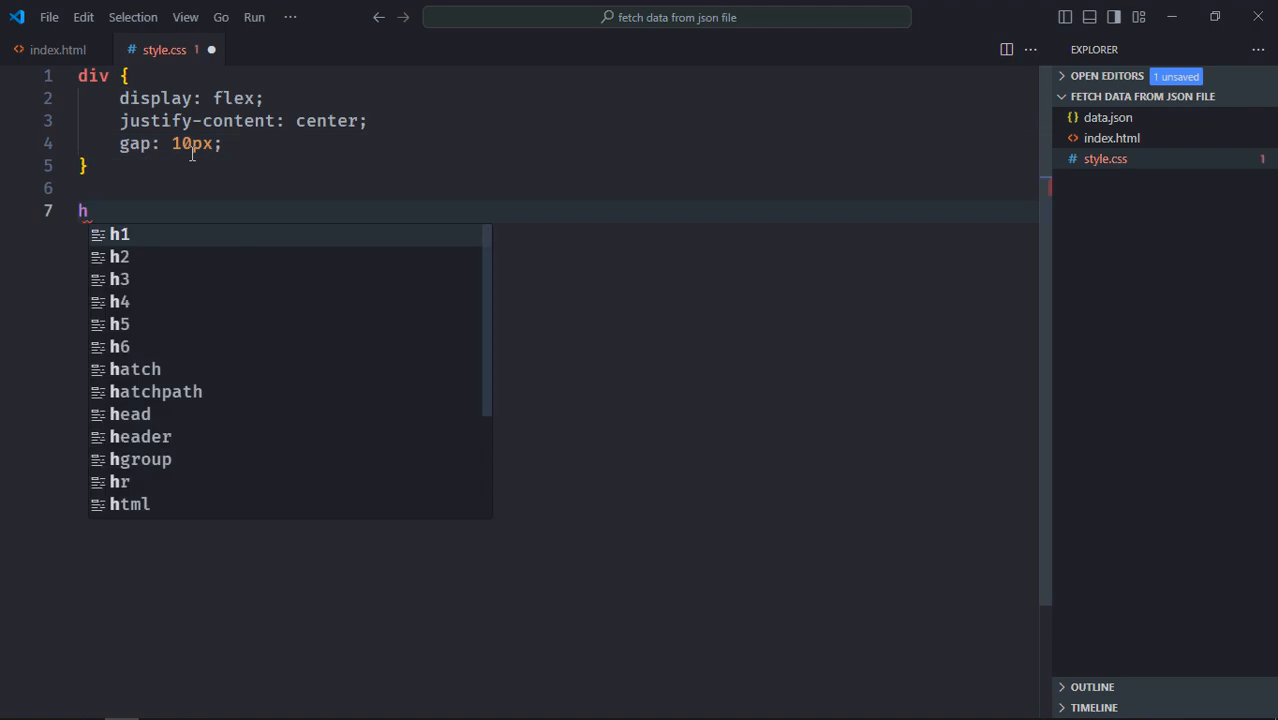
{"action": "type", "text": "2 {"}
{"action": "type", "text": "text-align: center;"}
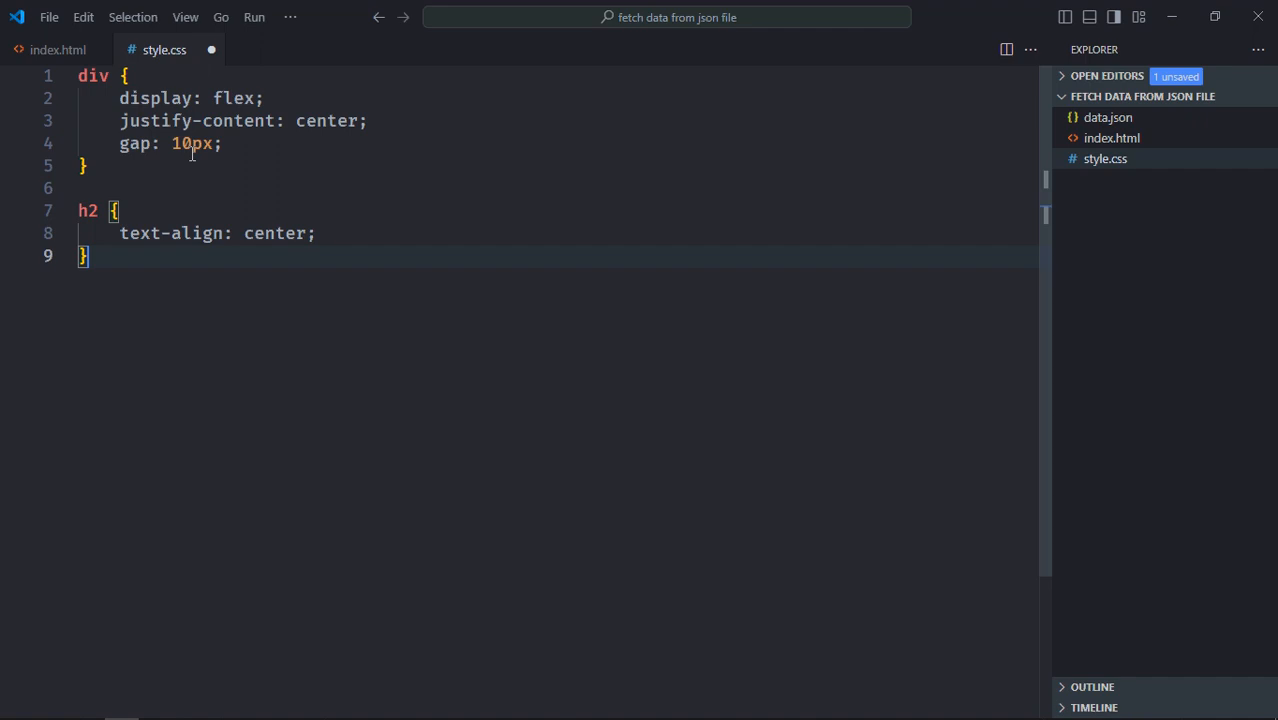
{"action": "type", "text": "input {"}
{"action": "type", "text": "padd"}
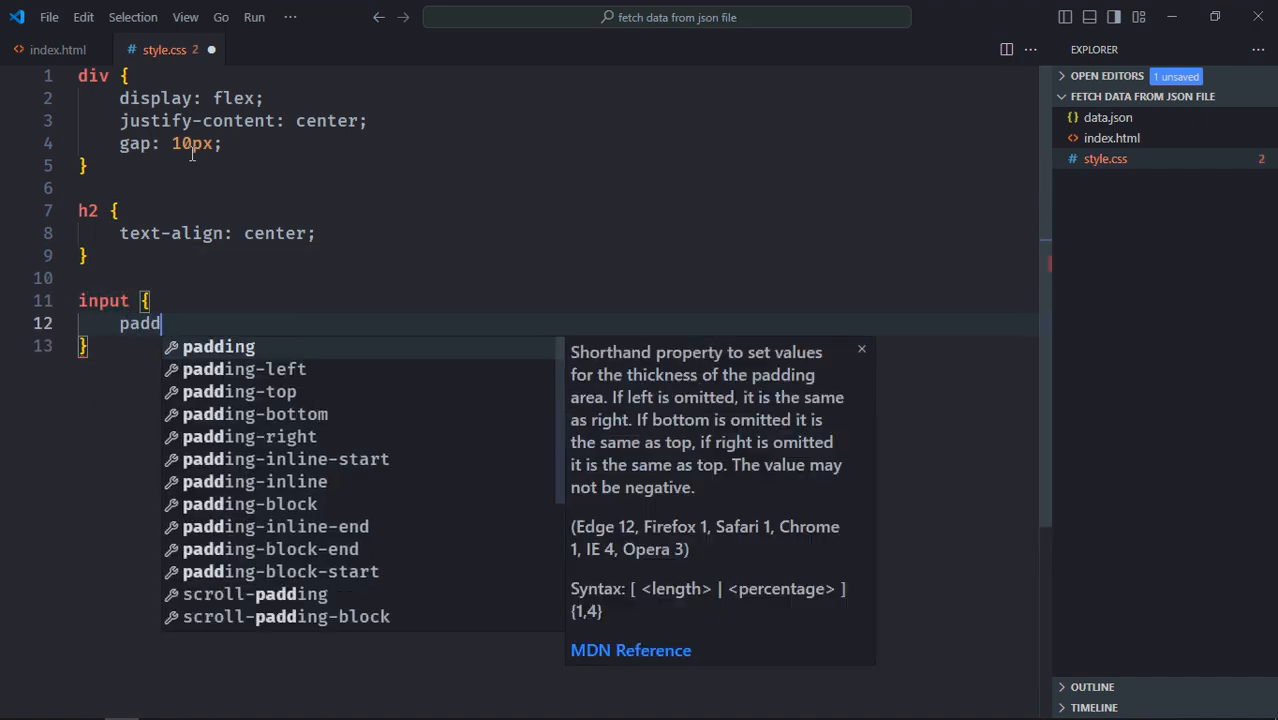
{"action": "type", "text": ": 5px;"}
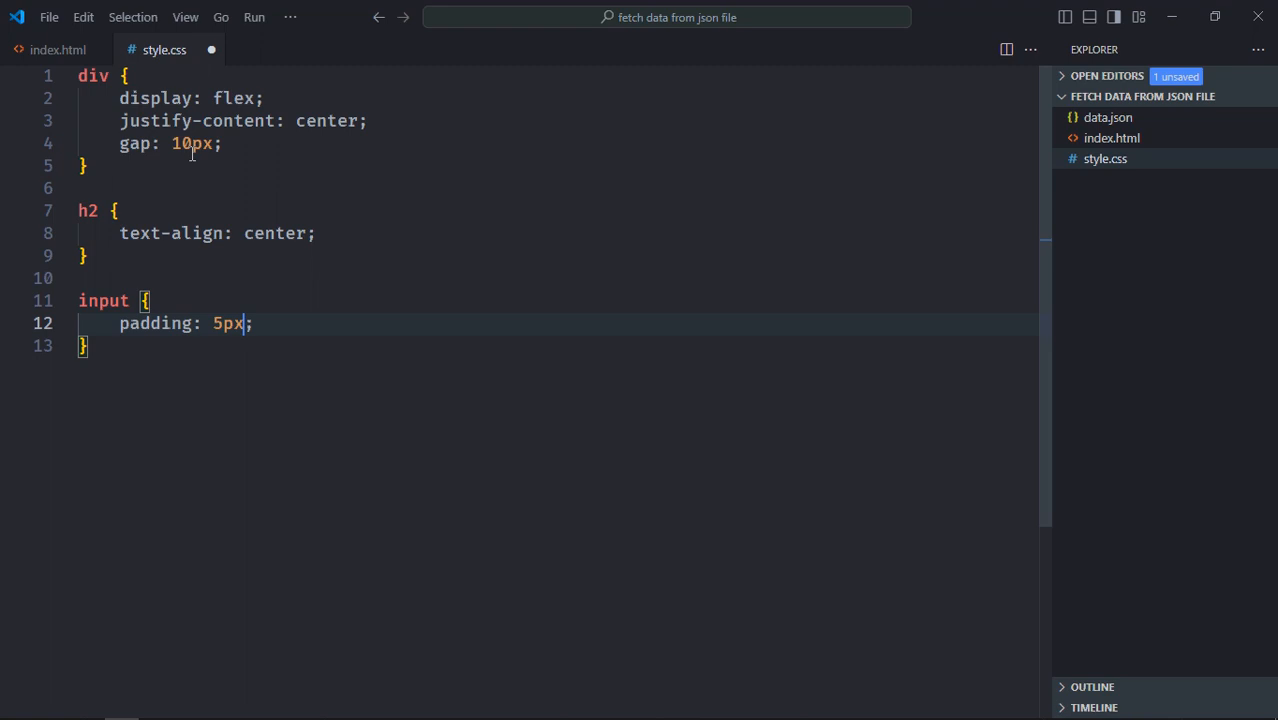
{"action": "type", "text": "outline: no;"}
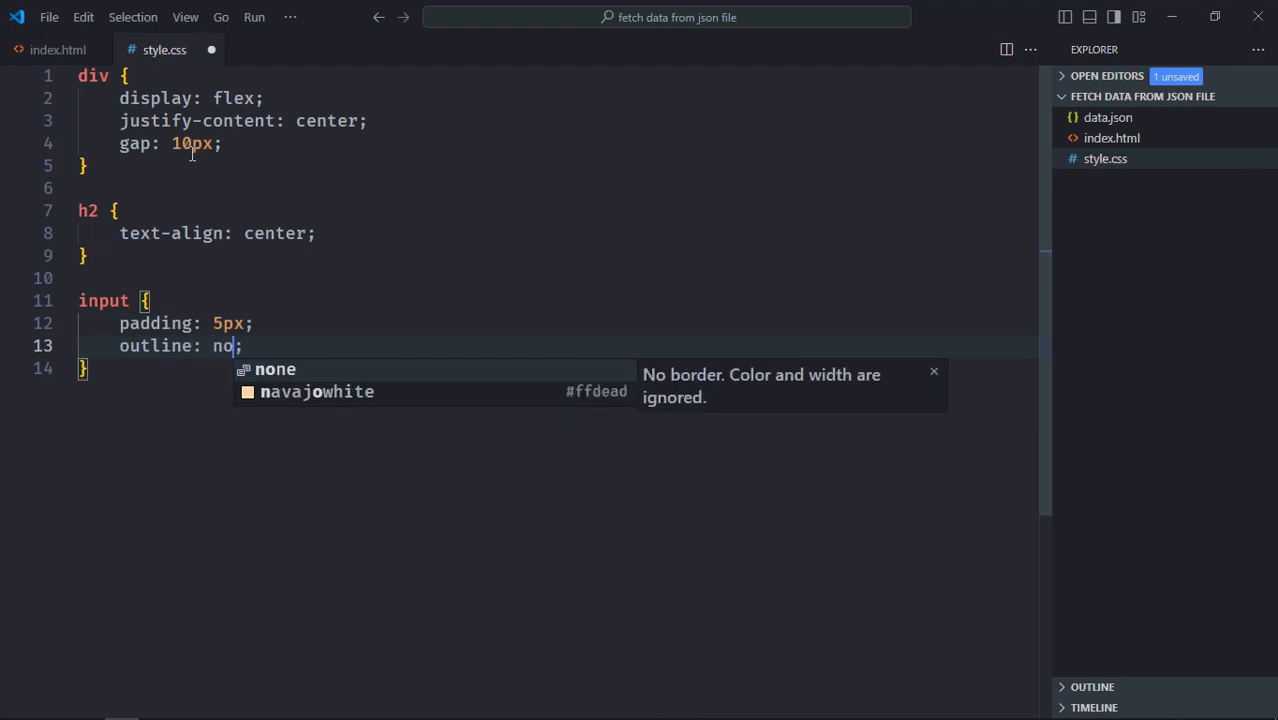
Give the button 5 padding, no border, rounded corners, green background and white bold text.
{"action": "type", "text": "button {"}
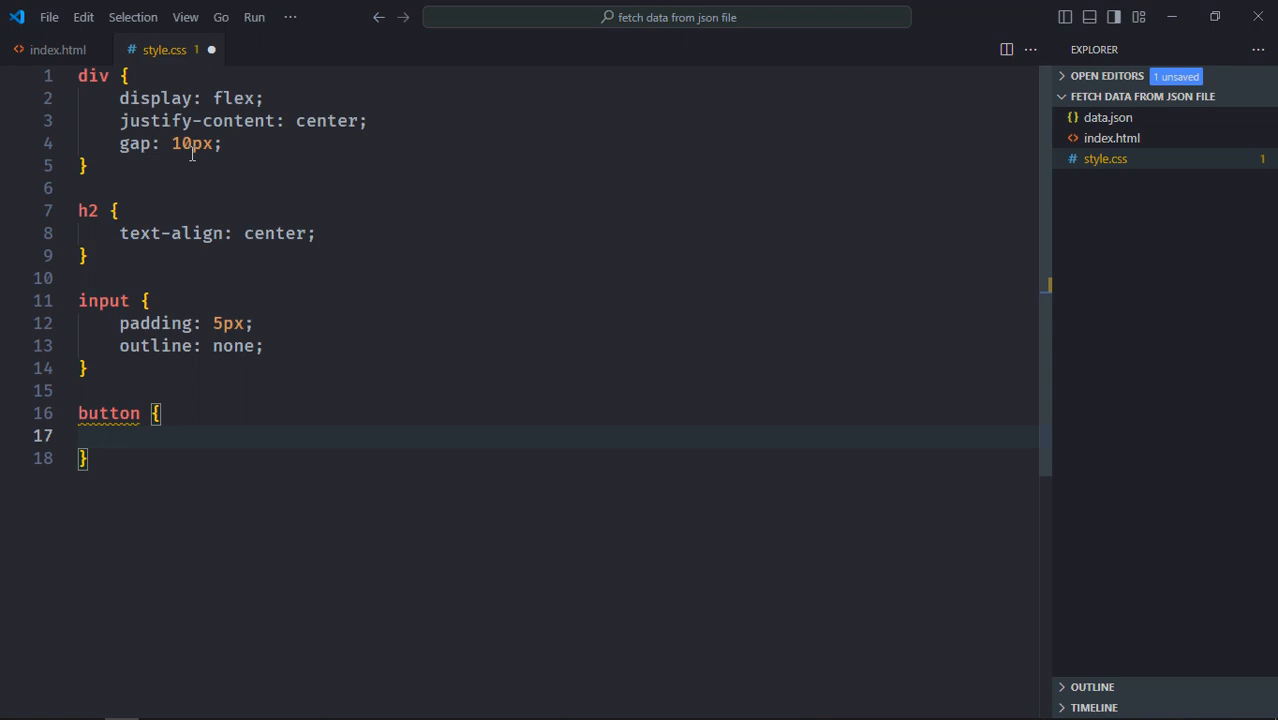
{"action": "type", "text": "padding: 5;"}
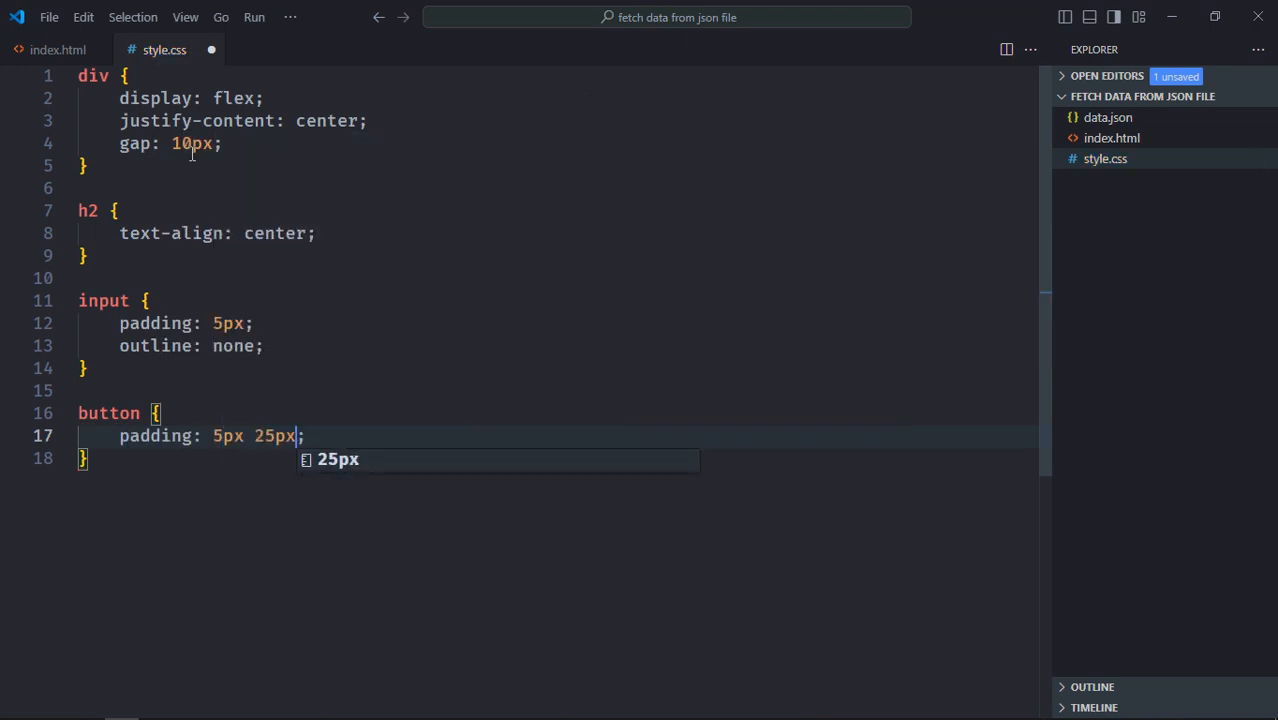
{"action": "type", "text": "border: none;"}
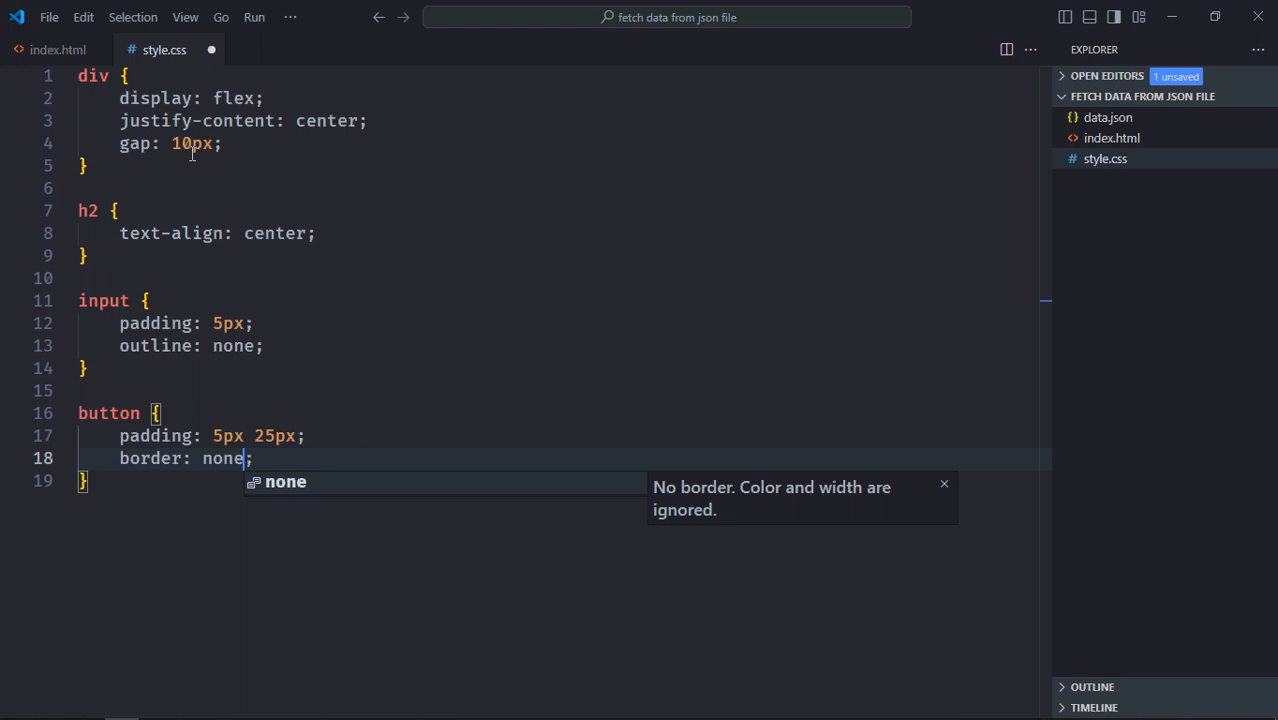
{"action": "type", "text": "border-radius: 5px;"}
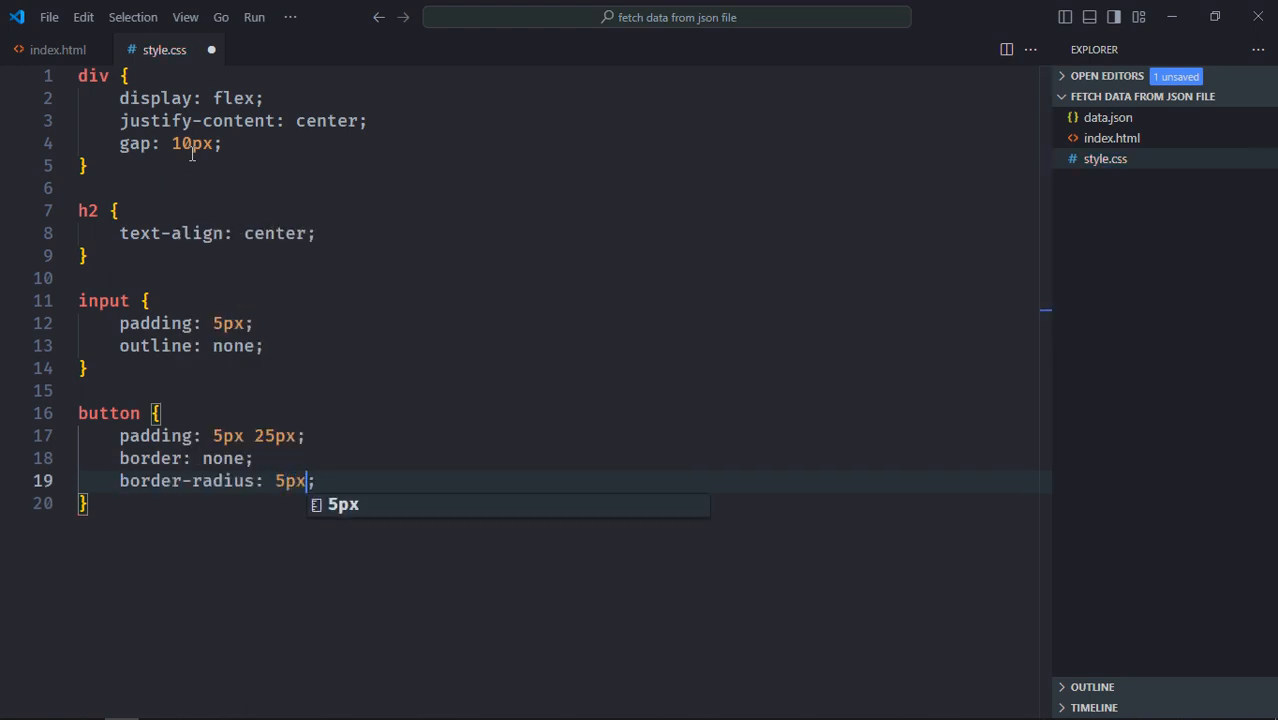
{"action": "type", "text": "background-color: g"}
{"action": "type", "text": "color: ;"}
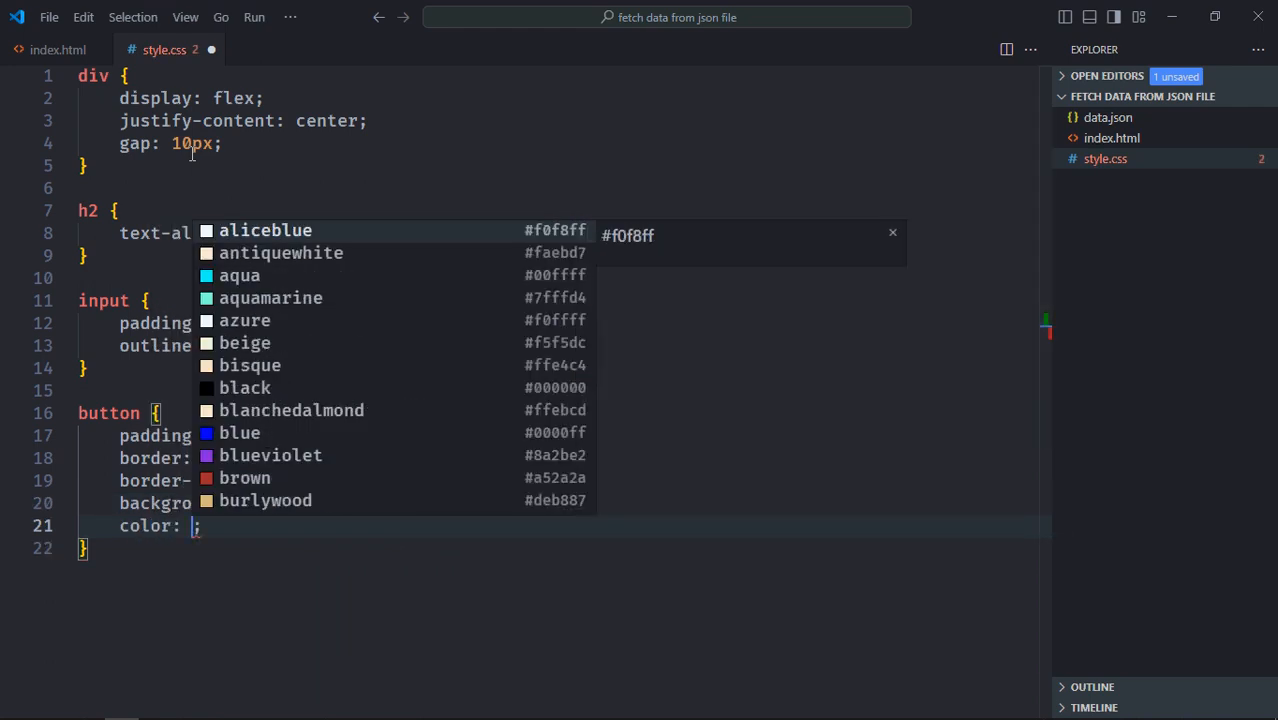
{"action": "type", "text": "#fff"}
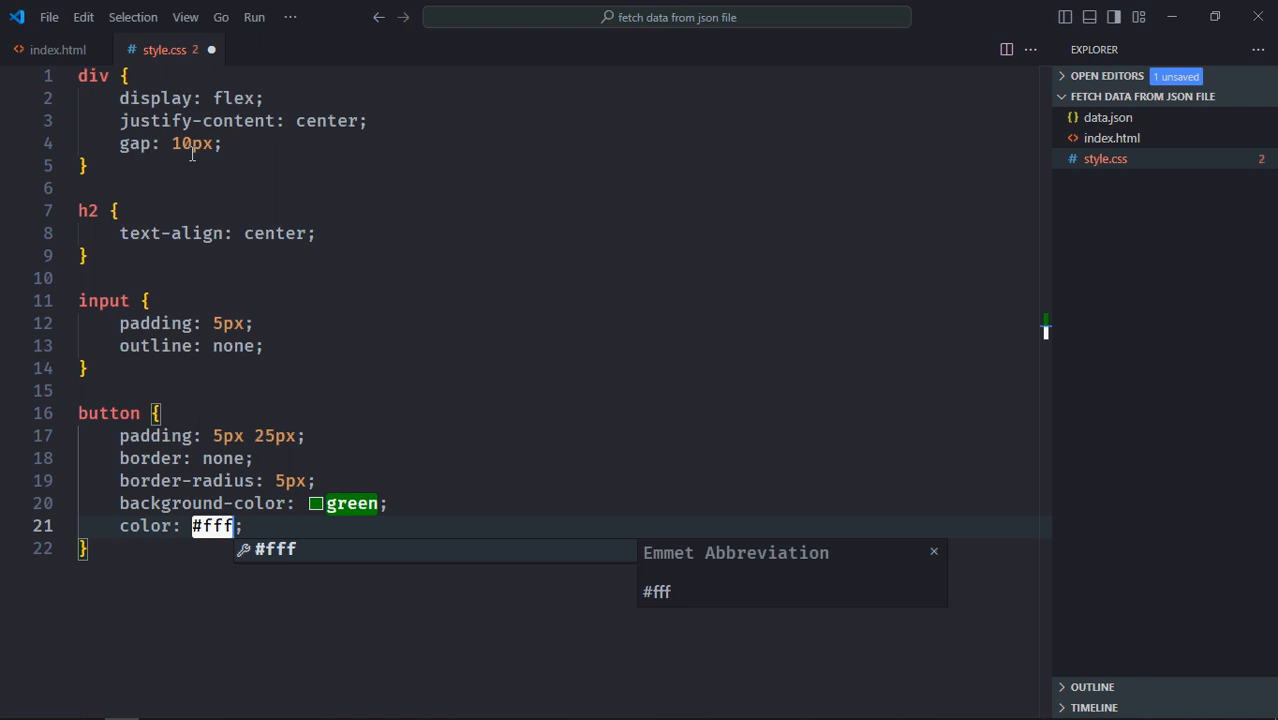
{"action": "type", "text": "font-weight: bold;"}
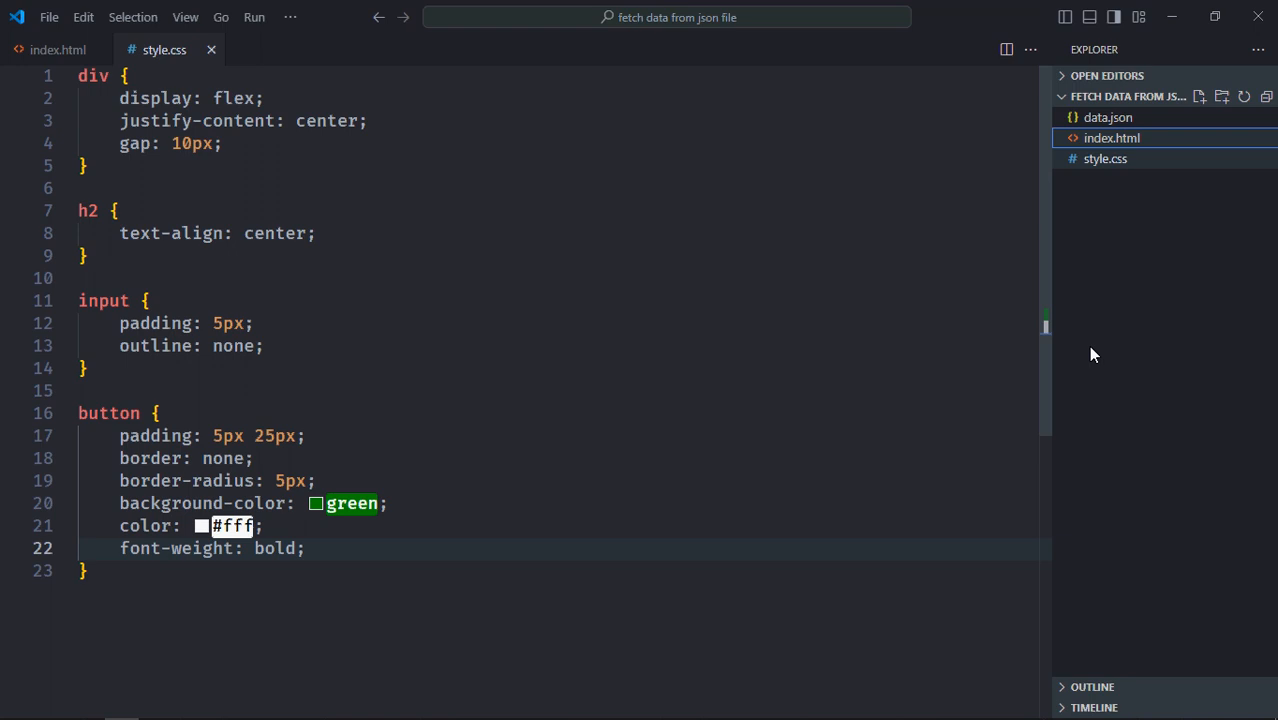
Serve index.html with Live Server for a browser preview.
{"action": "right_click", "coordinate": [1112, 138]}
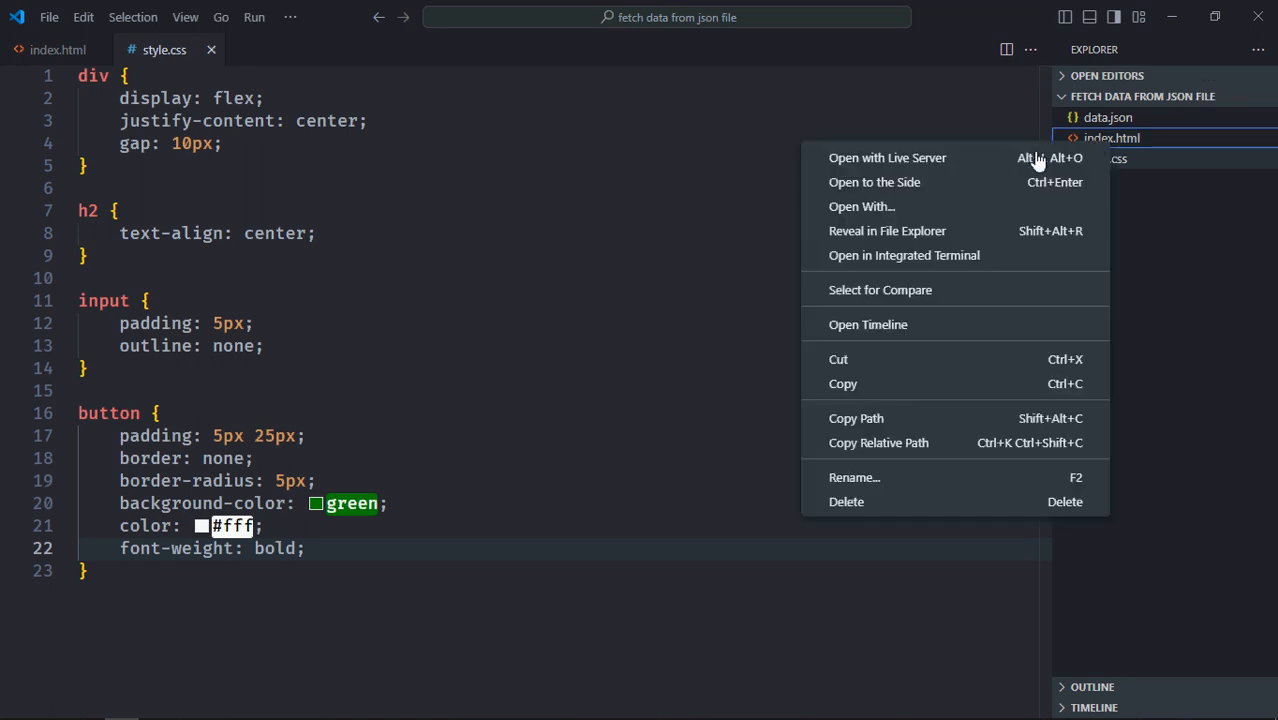
{"action": "left_click", "coordinate": [888, 156]}
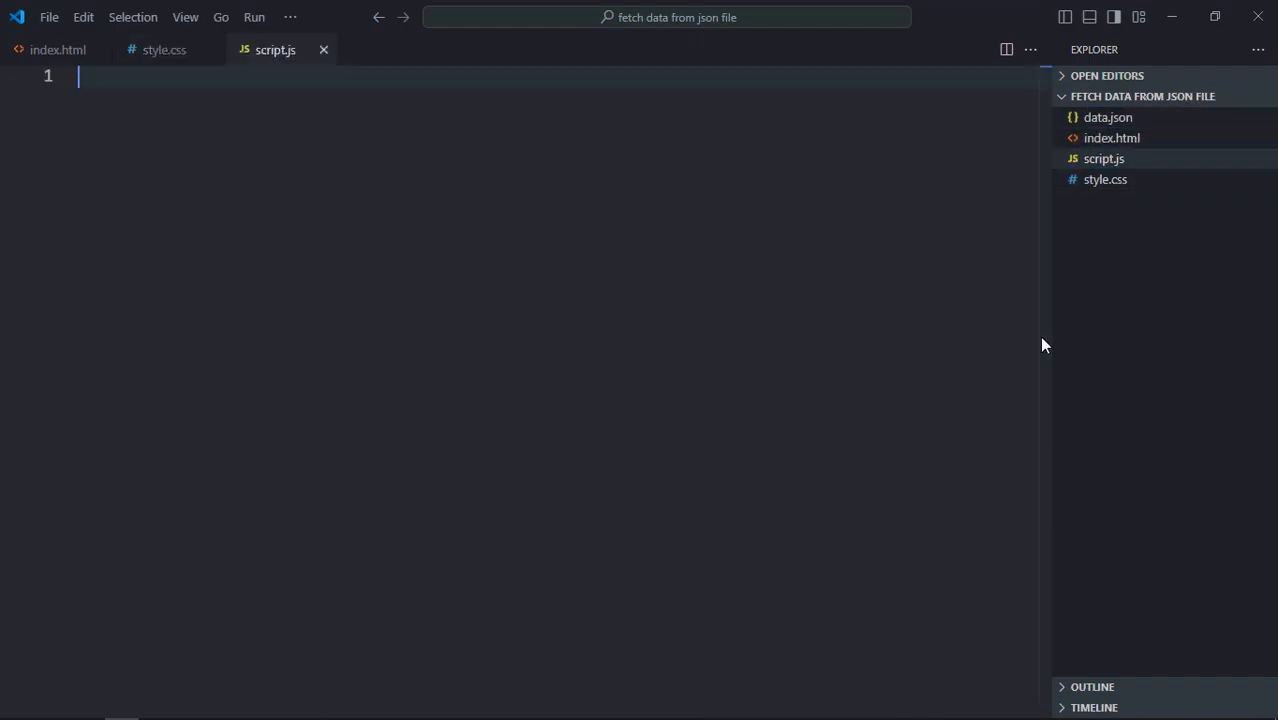
{"action": "mouse_move", "coordinate": [616, 400]}
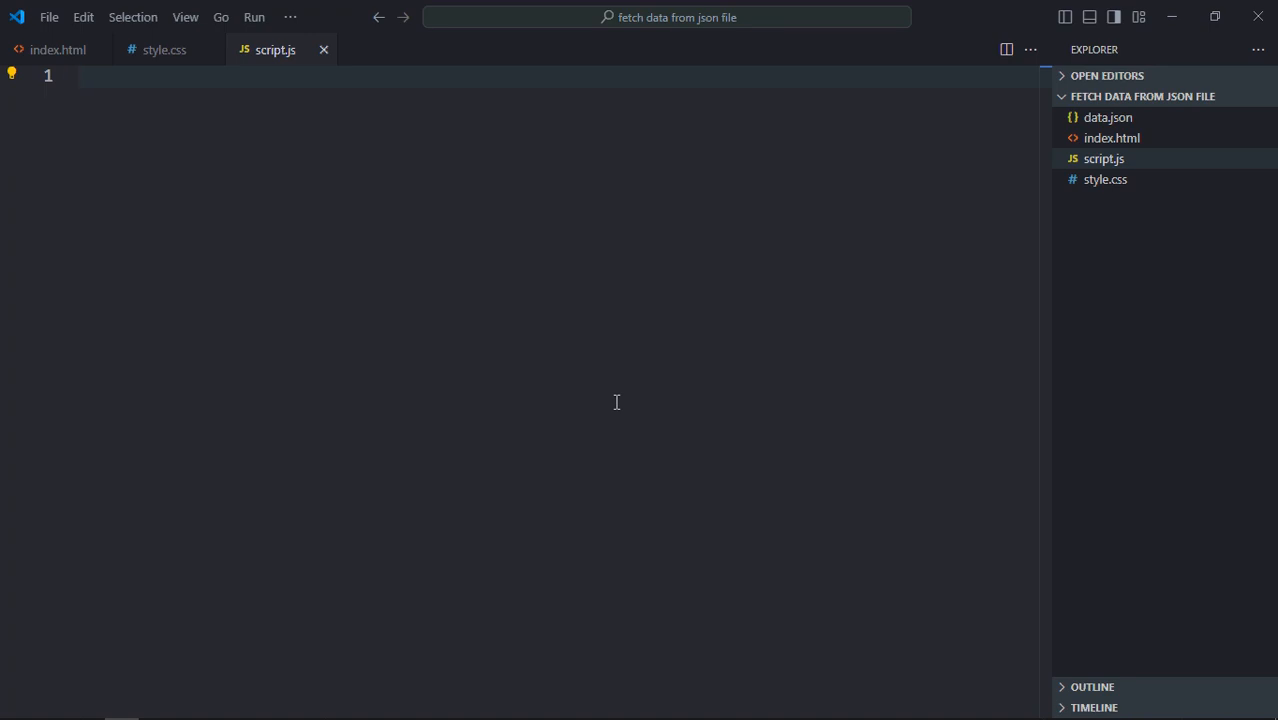
Declare jsonData and fetch data.json inside a window load listener.
{"action": "type", "text": "let jsonData"}
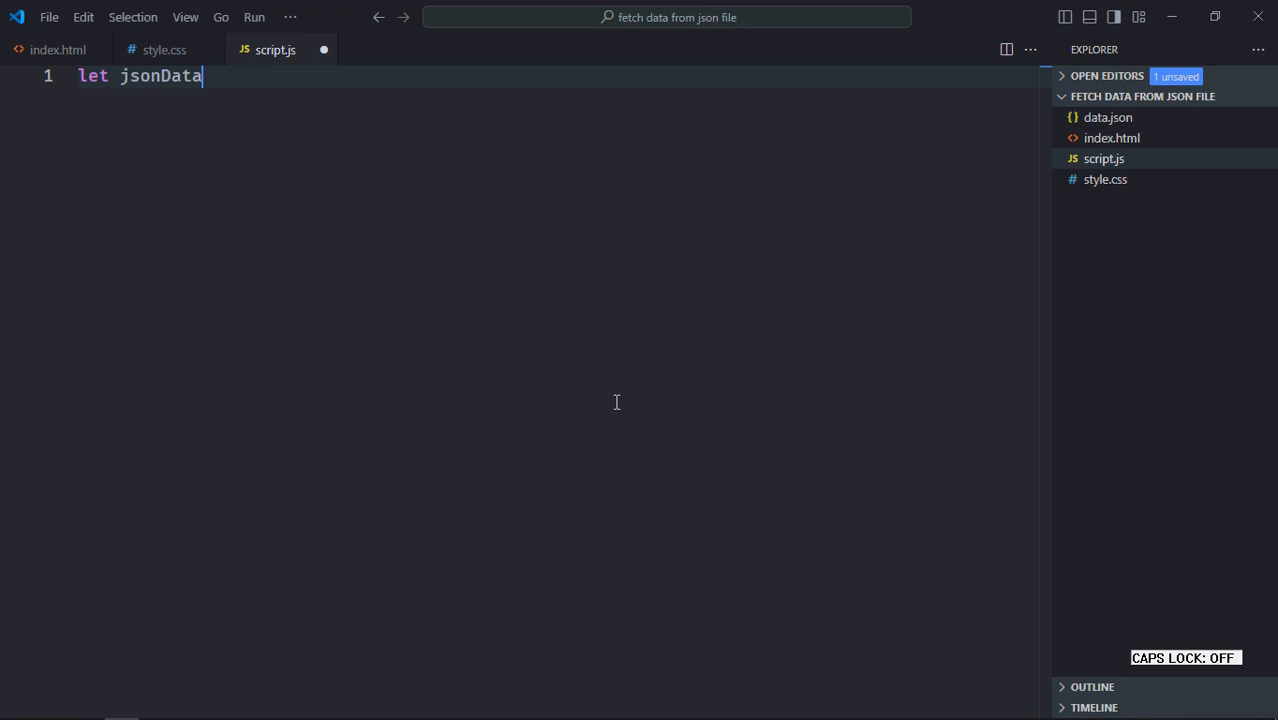
{"action": "type", "text": ";"}
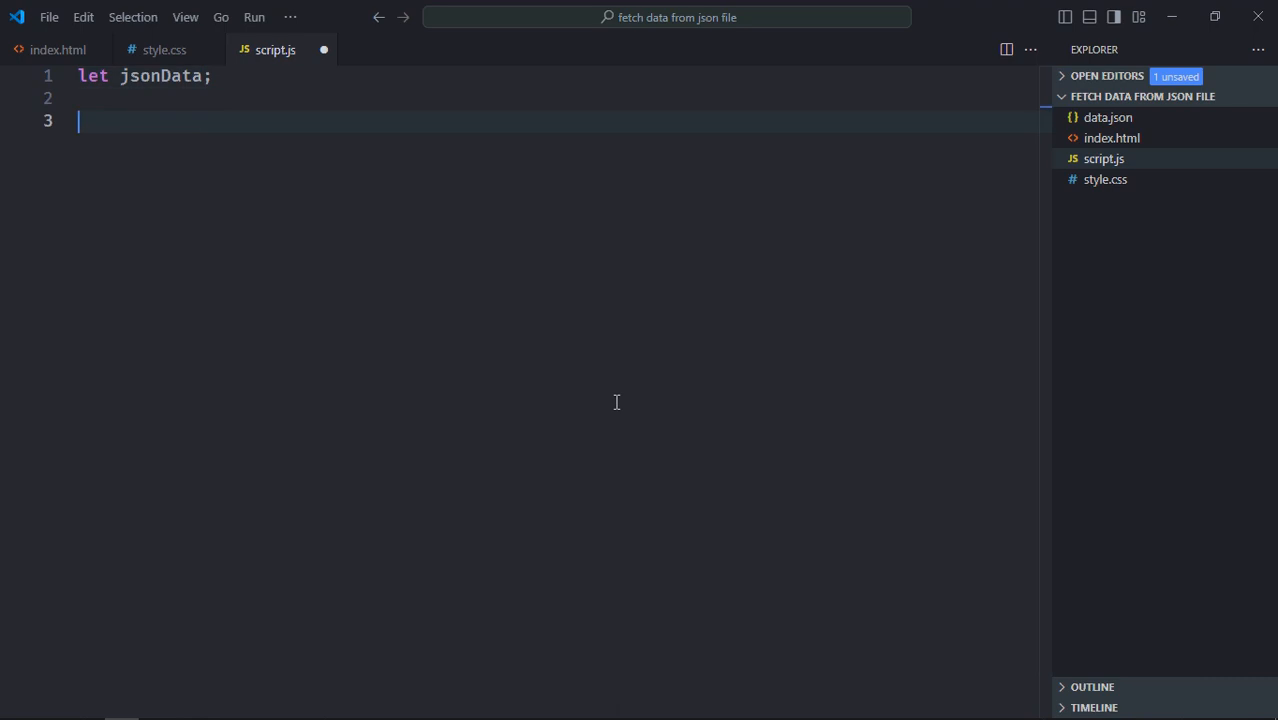
{"action": "type", "text": "window.addEventListener(\"load\", () =>"}
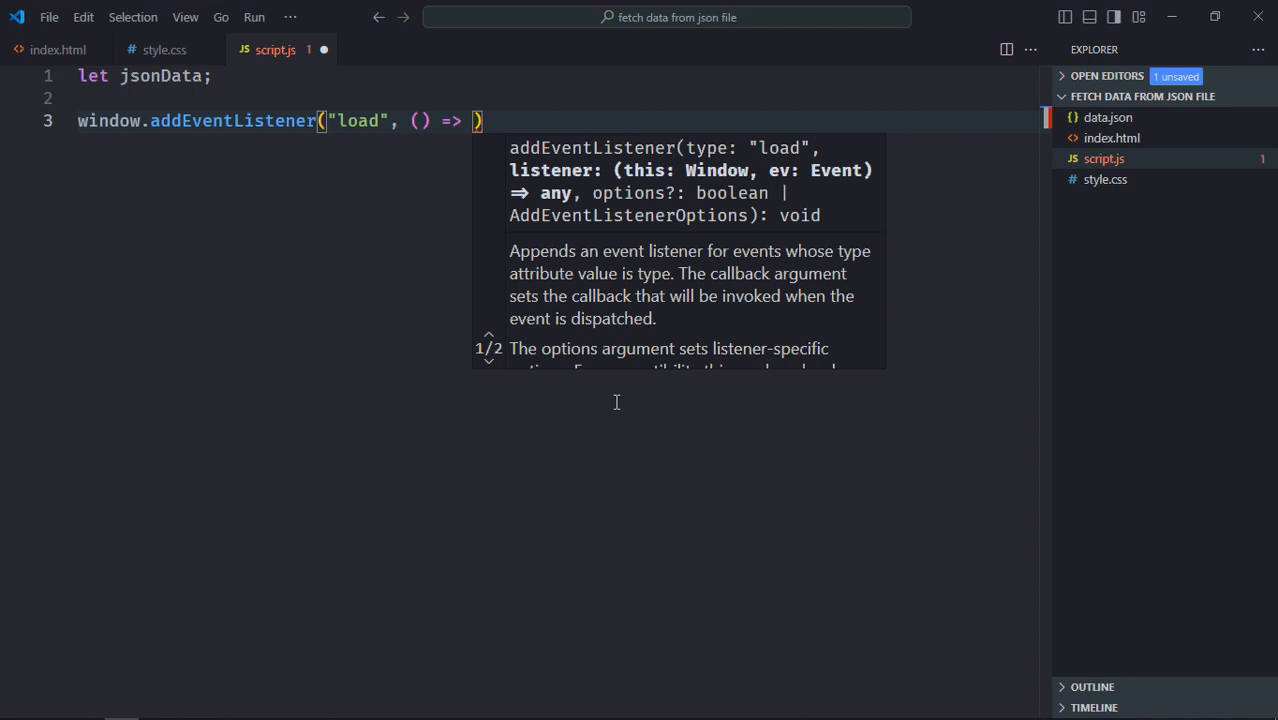
{"action": "type", "text": "{"}
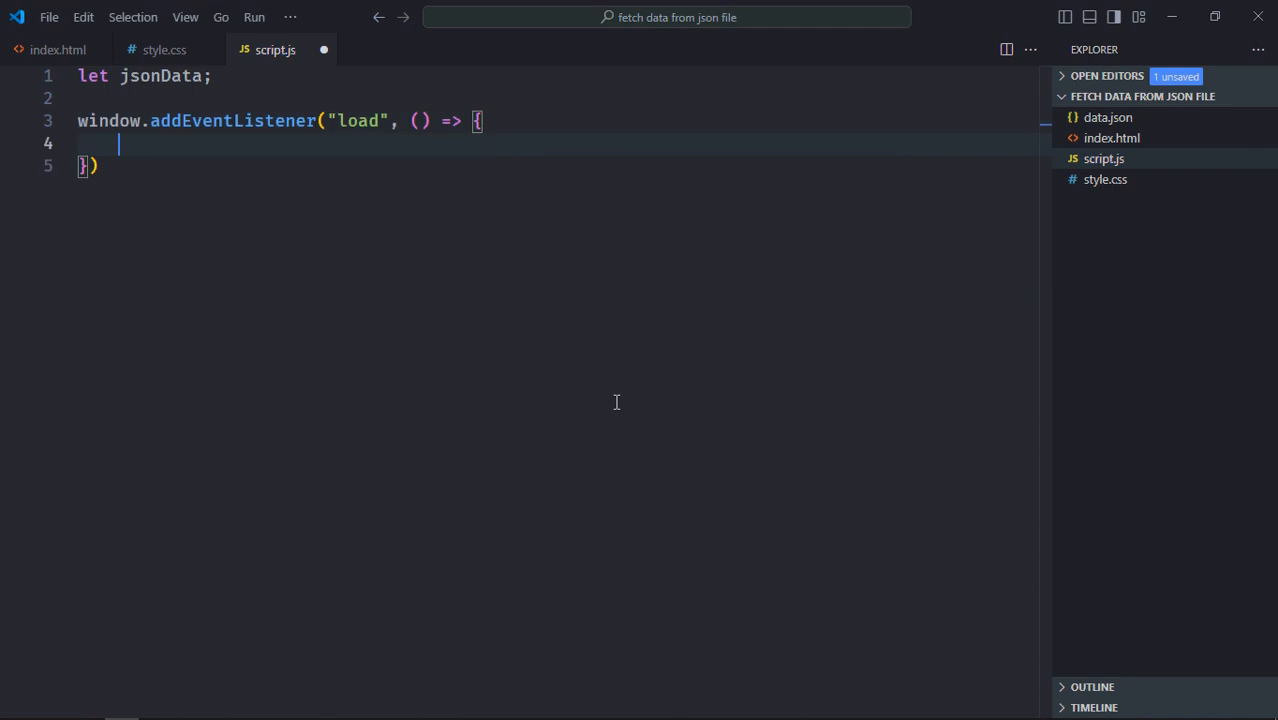
{"action": "type", "text": "fetch()"}
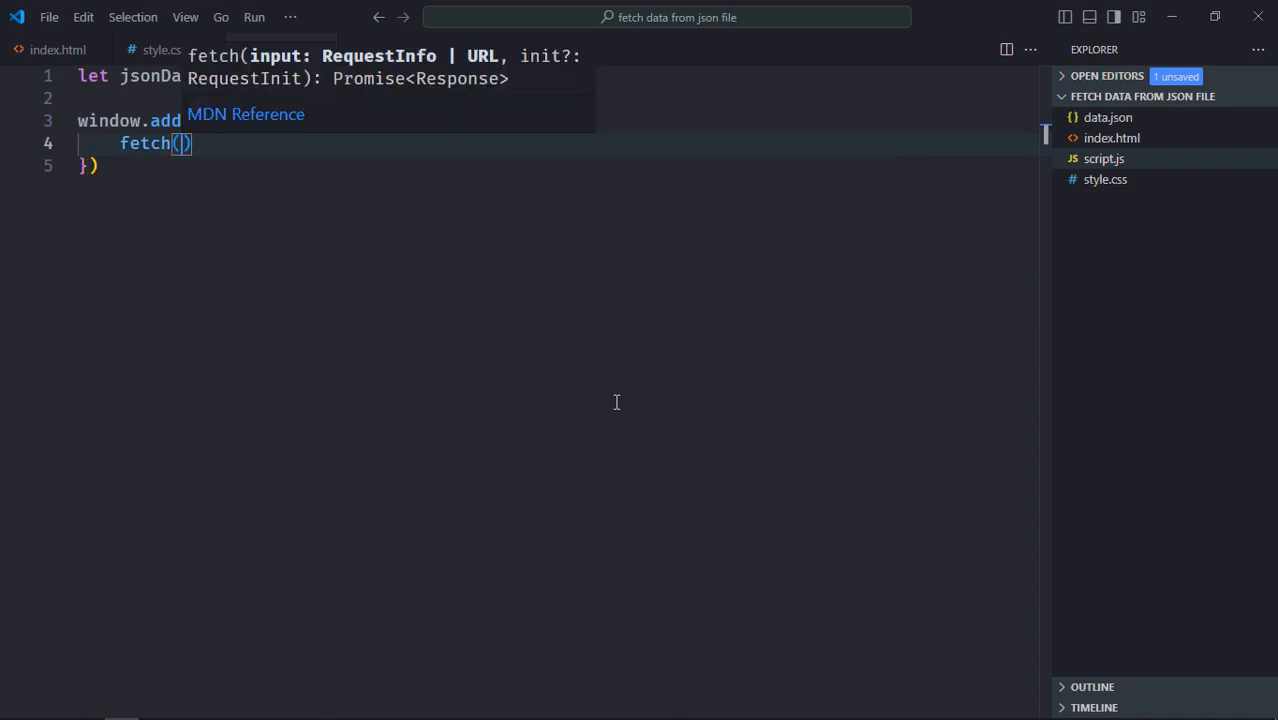
{"action": "type", "text": "\"data.json\""}
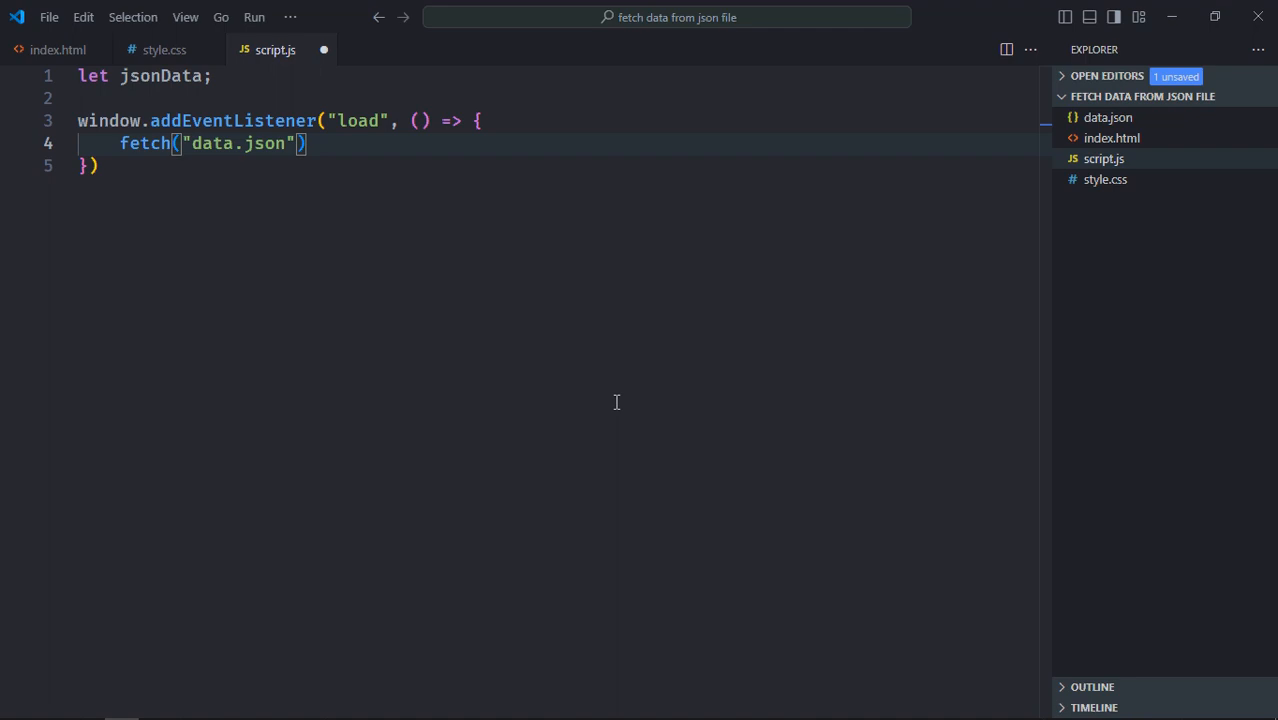
{"action": "key", "text": "enter"}
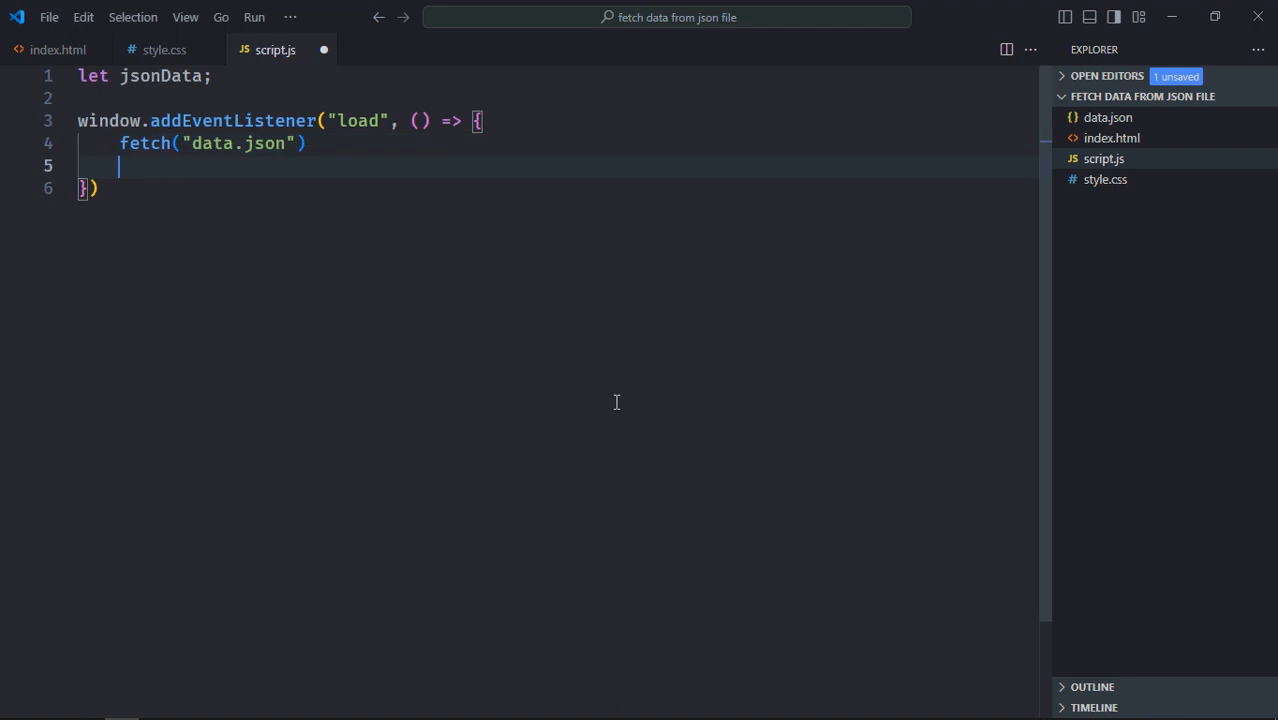
Parse the response as JSON into jsonData and log any error with catch.
{"action": "type", "text": ".then("}
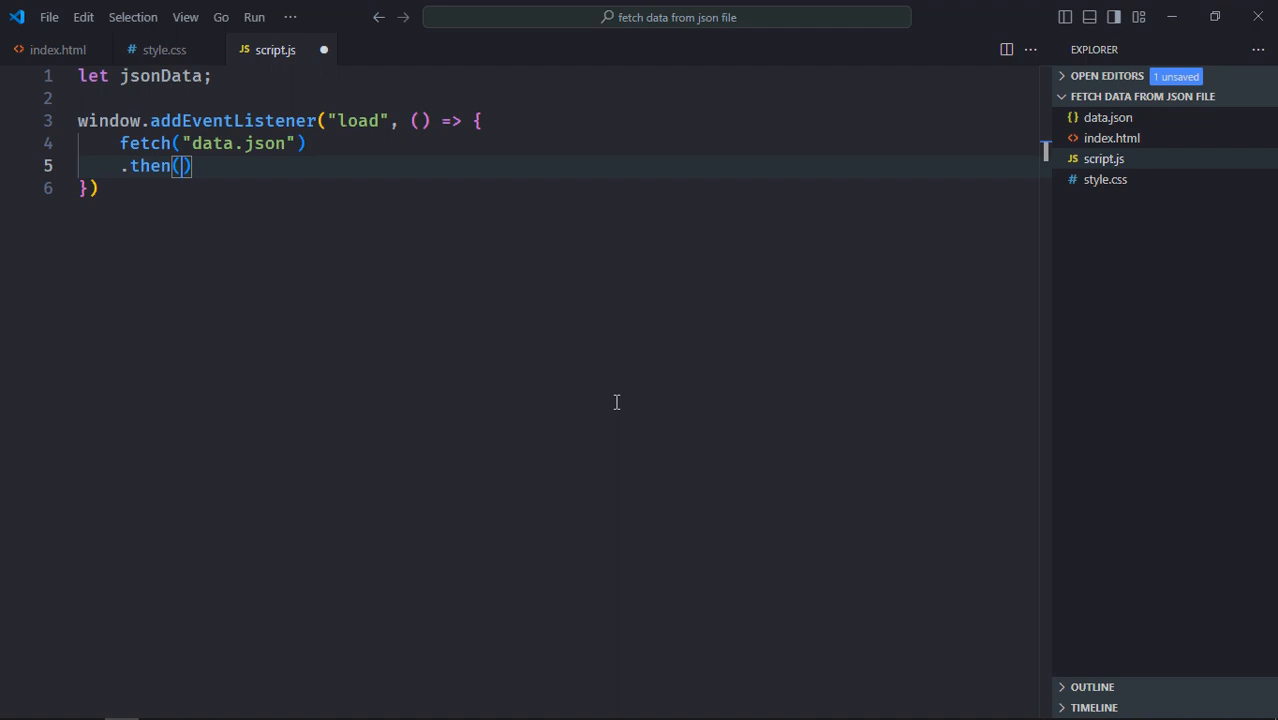
{"action": "type", "text": "res => res"}
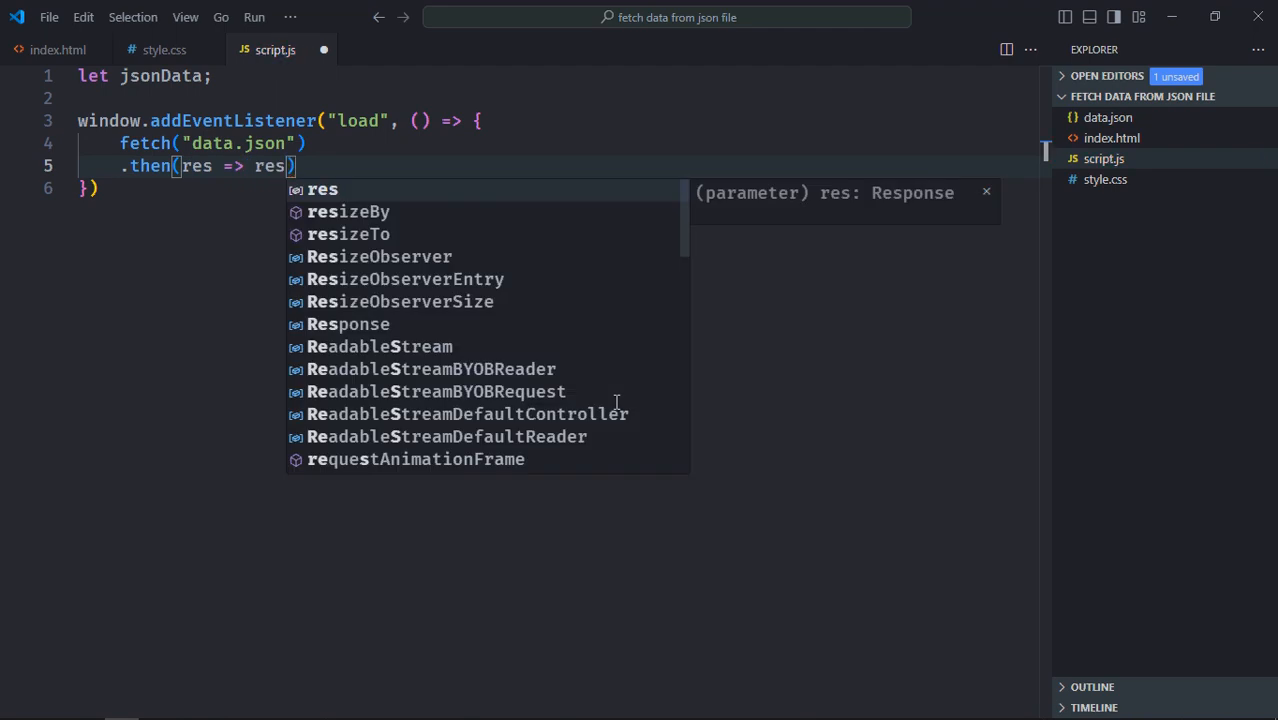
{"action": "type", "text": ".json()"}
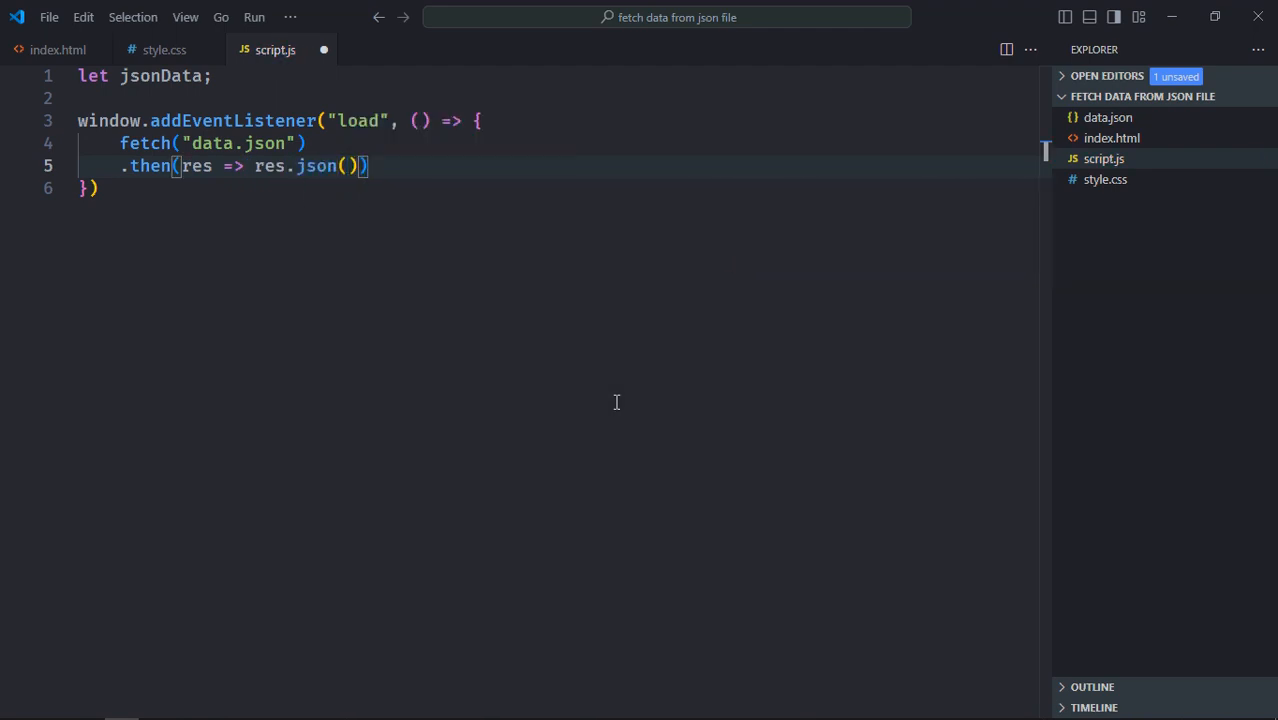
{"action": "type", "text": ".then("}
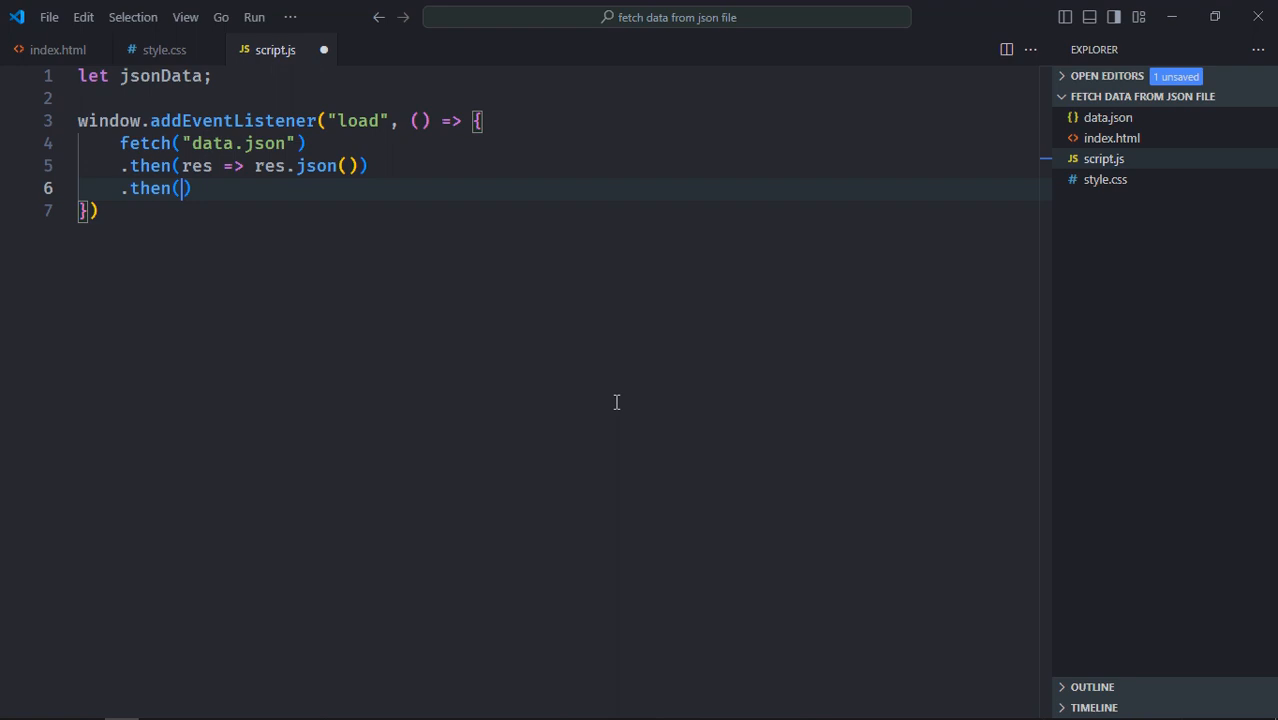
{"action": "type", "text": "data => j"}
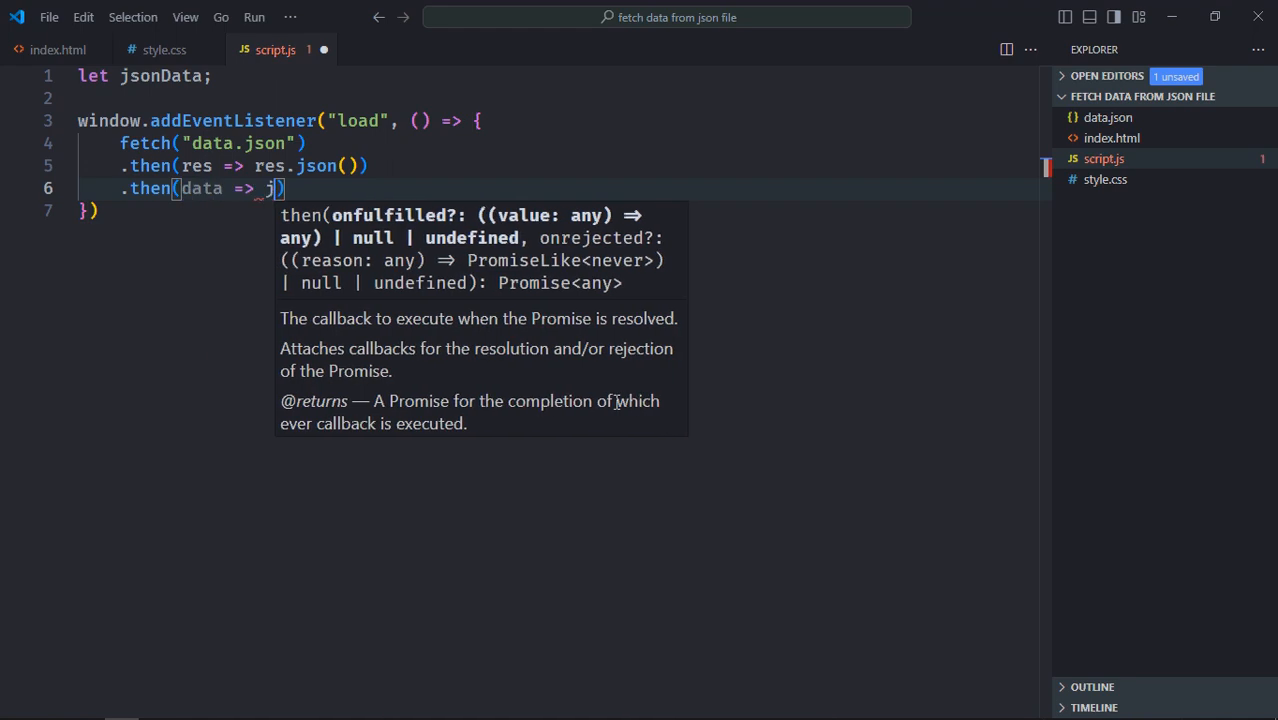
{"action": "type", "text": "sonData = data"}
{"action": "type", "text": ".catch("}
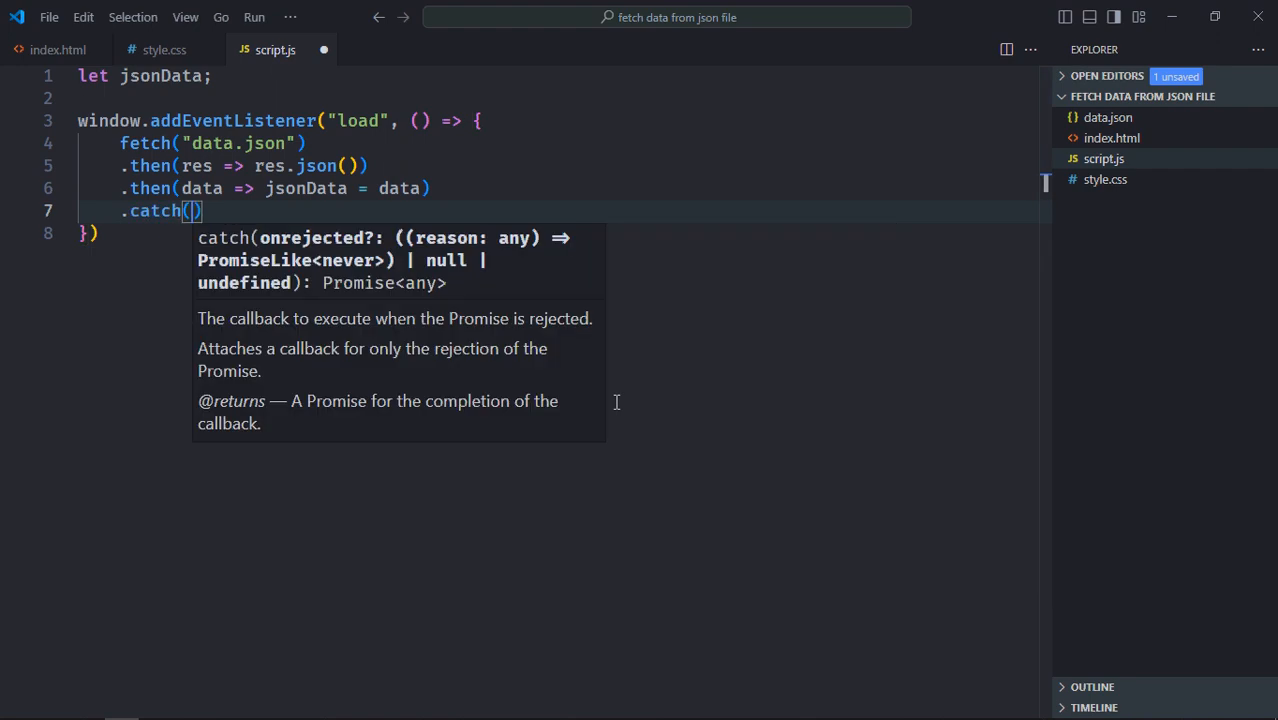
{"action": "type", "text": "err =>"}
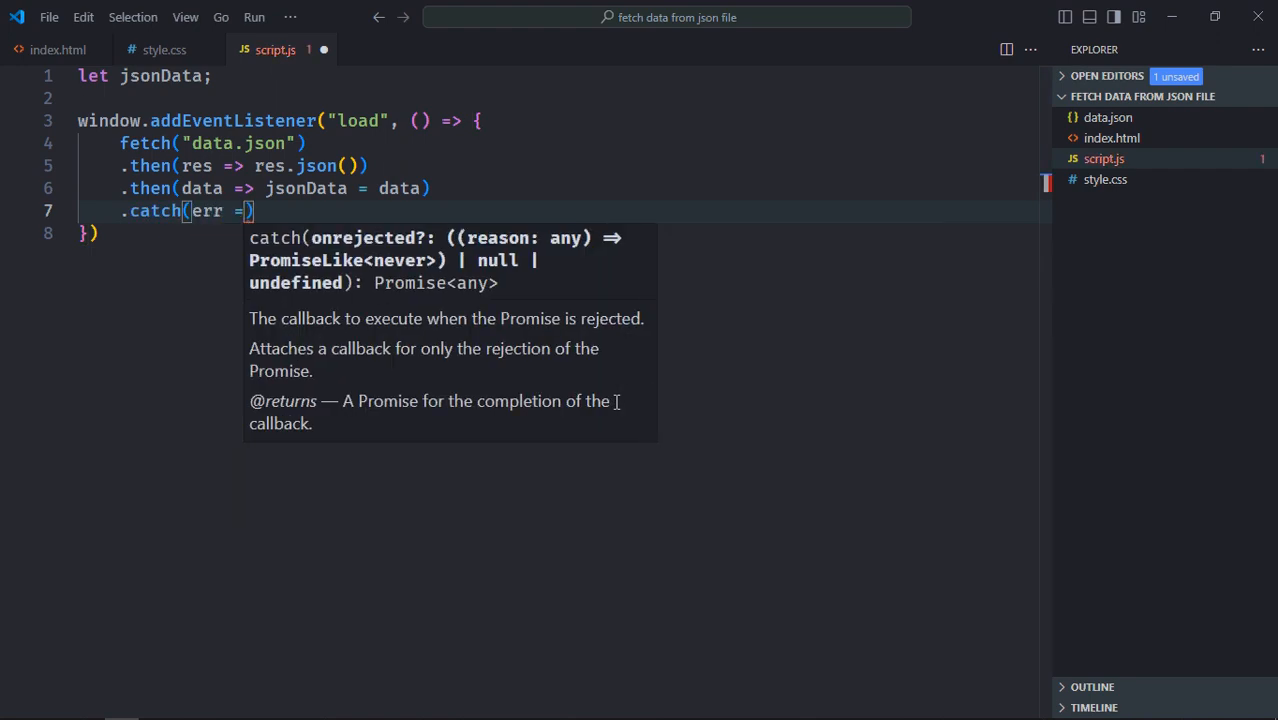
{"action": "type", "text": "console.log(err"}
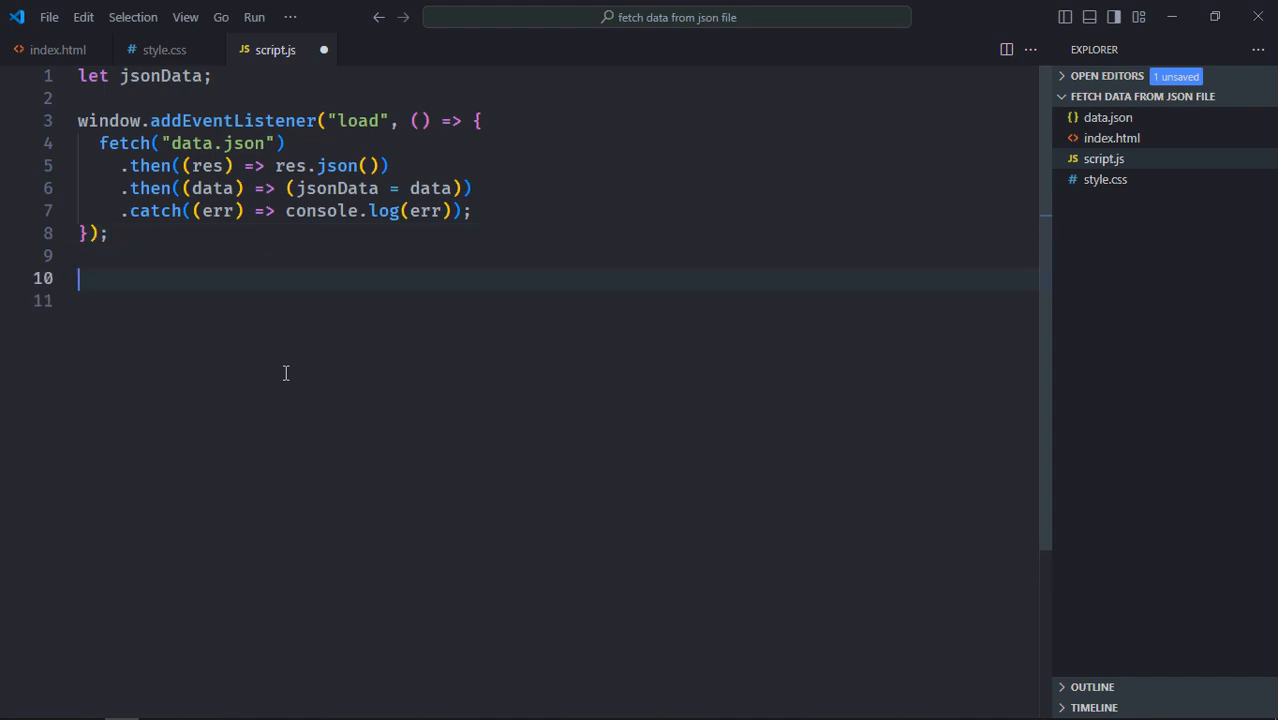
Query the input, button and h2 into inputEl, buttonEl and headingEl, starting a buttonEl listener.
{"action": "type", "text": "let i"}
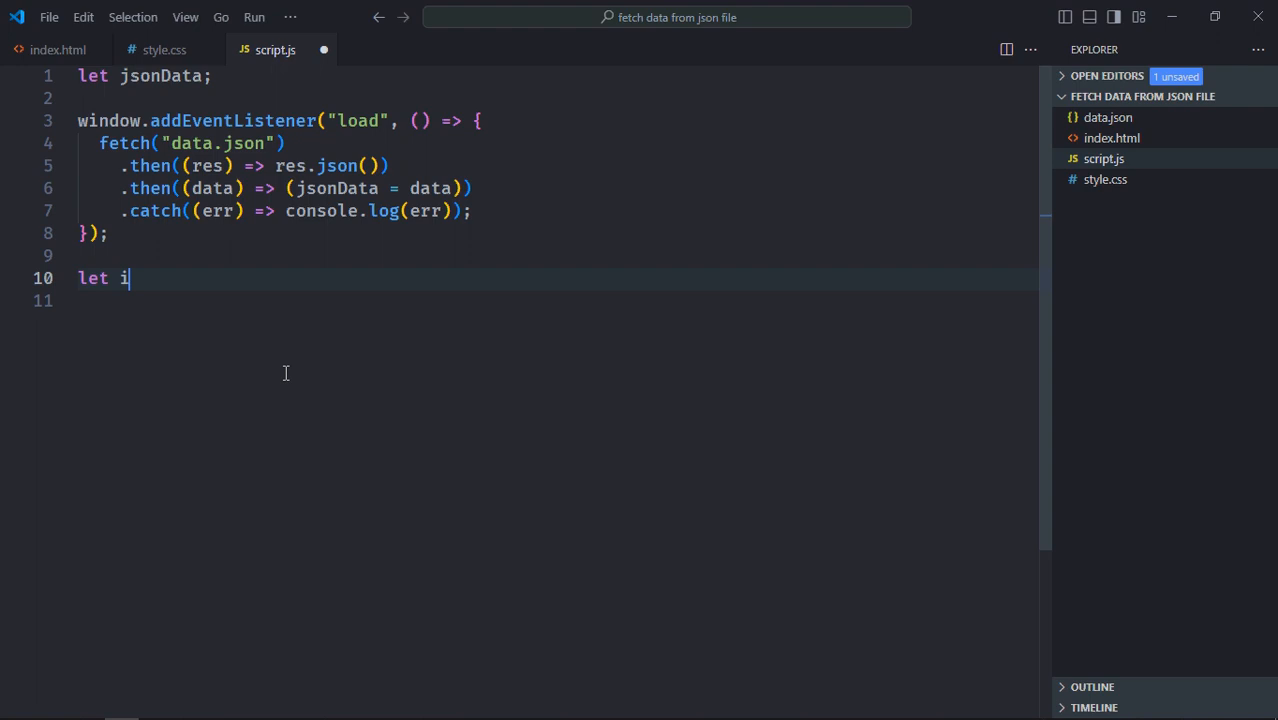
{"action": "type", "text": "nputEl = document.querySelector(\"input\");"}
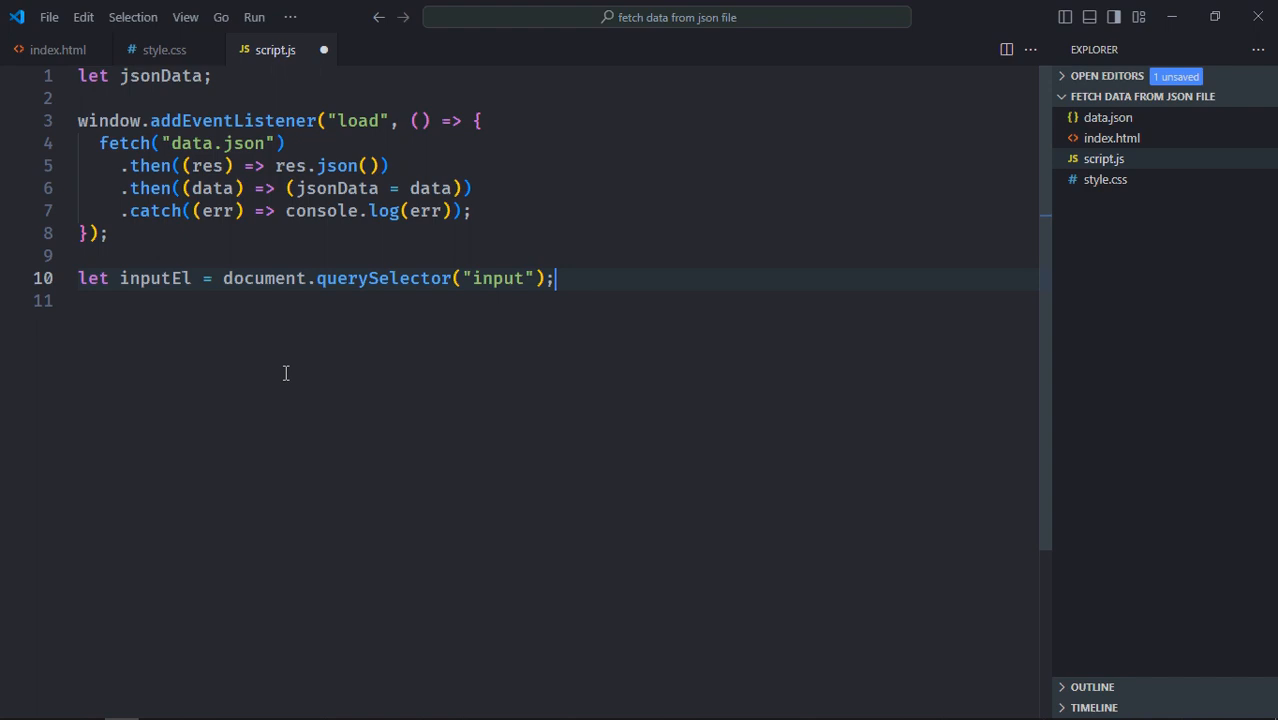
{"action": "type", "text": "let bu"}
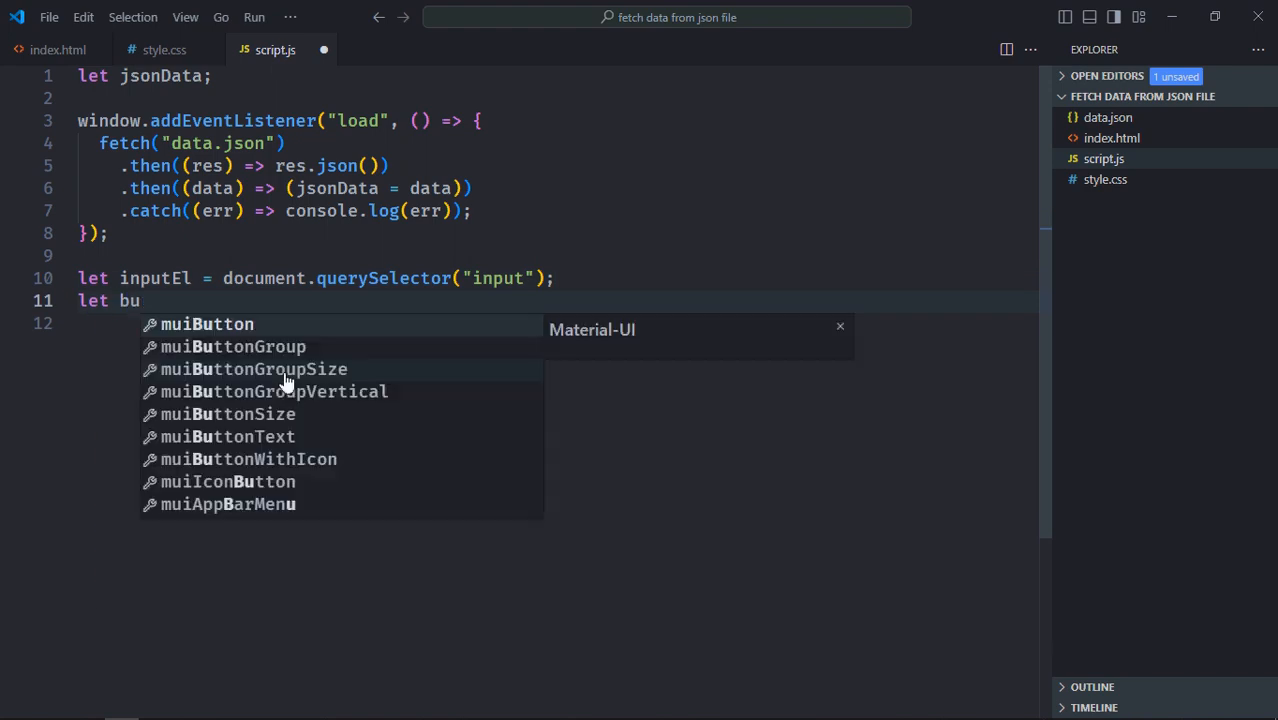
{"action": "type", "text": "buttonEl = document.querySelector"}
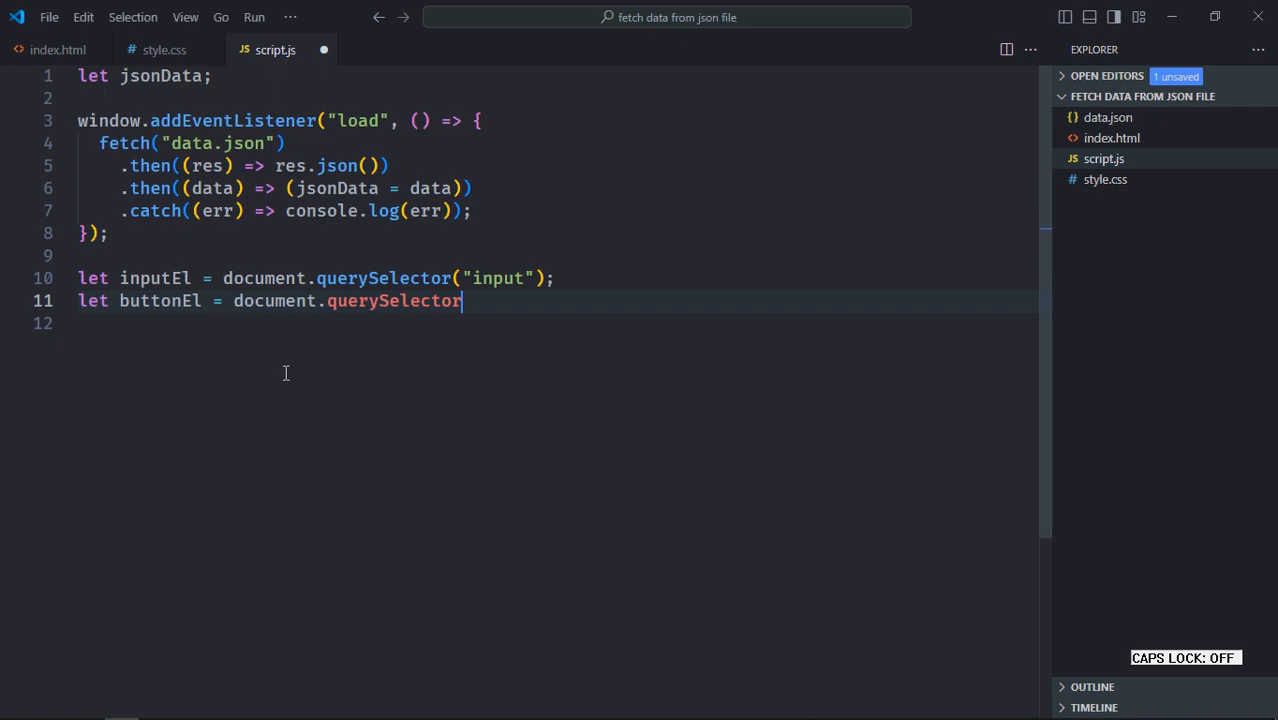
{"action": "type", "text": "(\"button\");"}
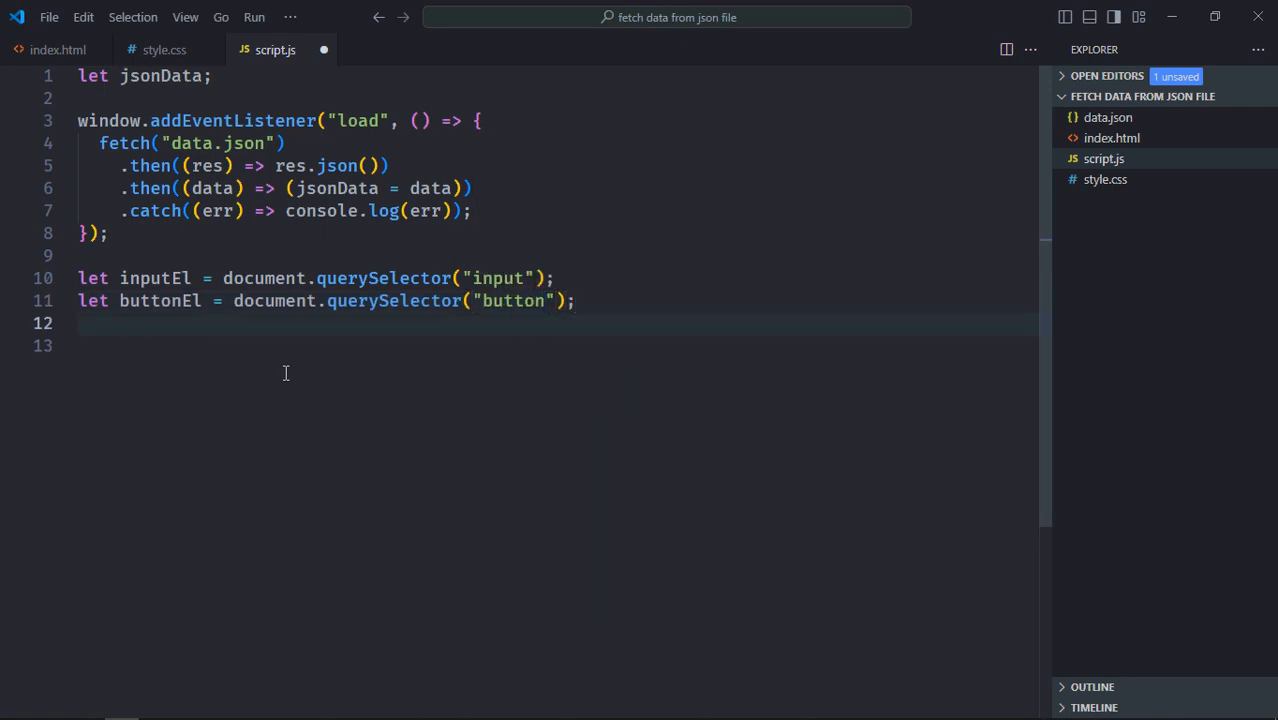
{"action": "type", "text": "let headig"}
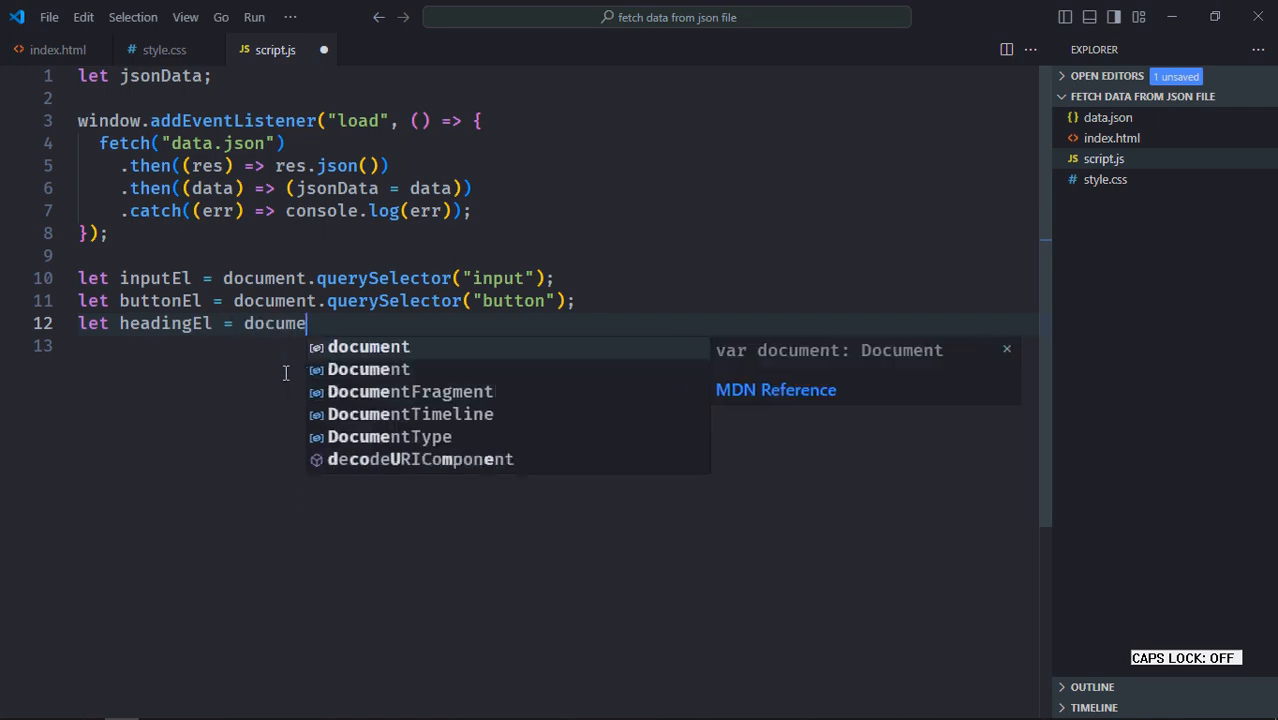
{"action": "type", "text": ".querySelector"}
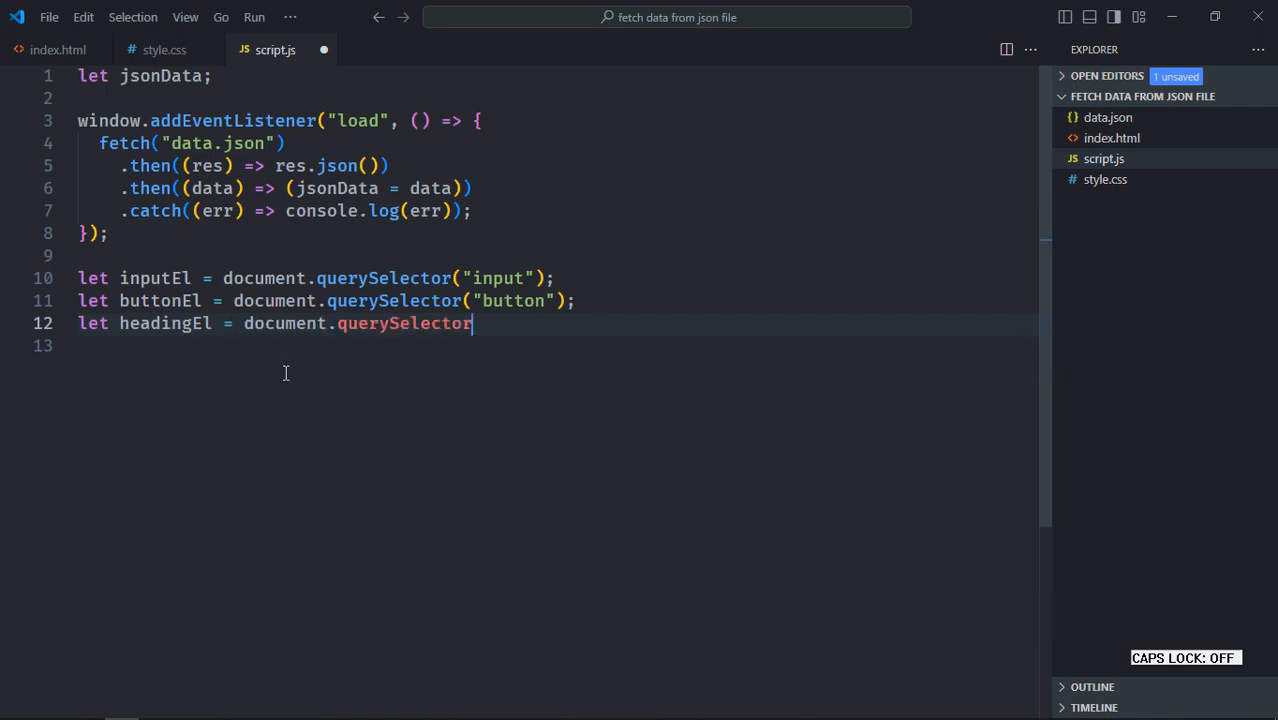
{"action": "type", "text": "(\"h\""}
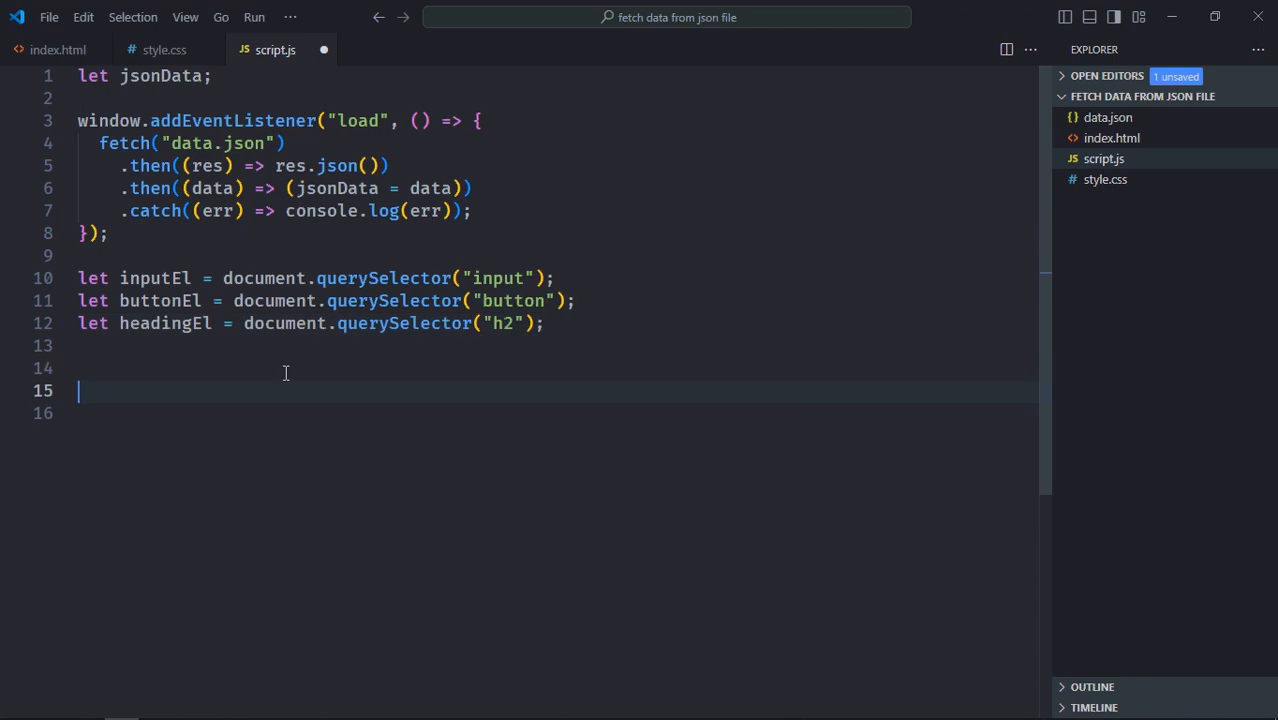
{"action": "type", "text": "buttonEl.addEventListener(\"click"}
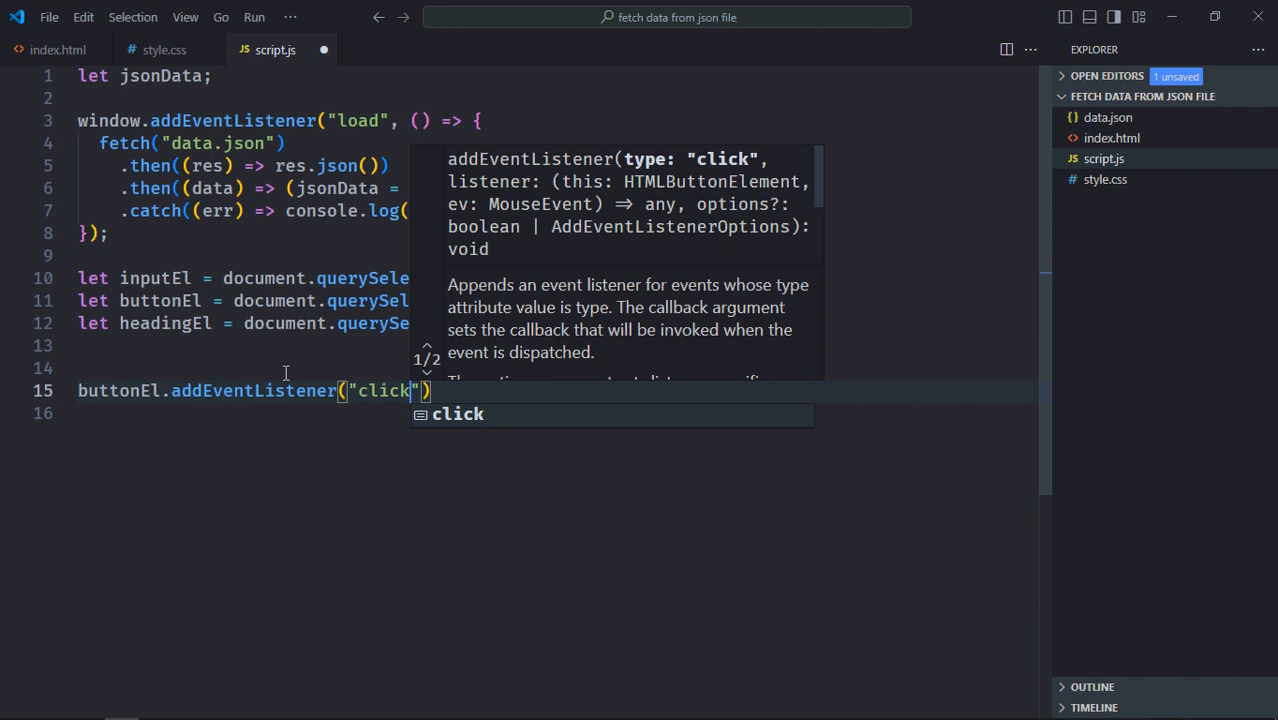
In the click arrow handler, read inputEl.value into let value.
{"action": "type", "text": ", () => {"}
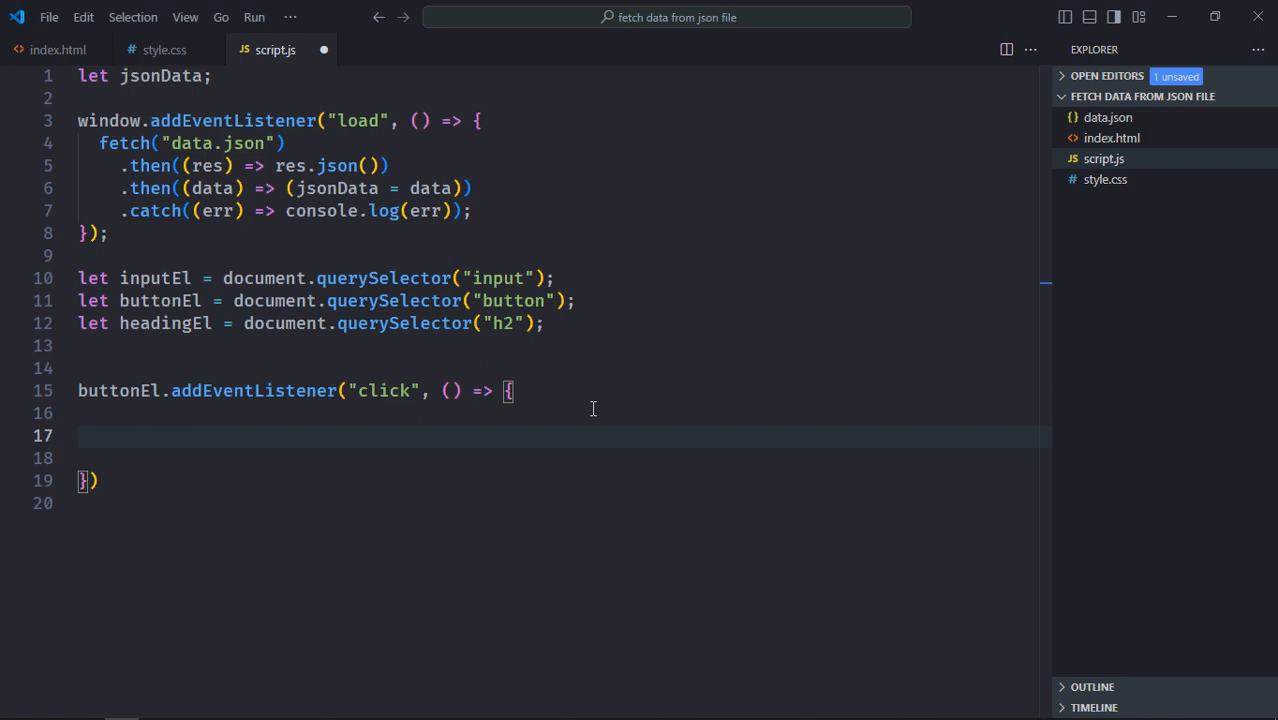
{"action": "type", "text": "let value ="}
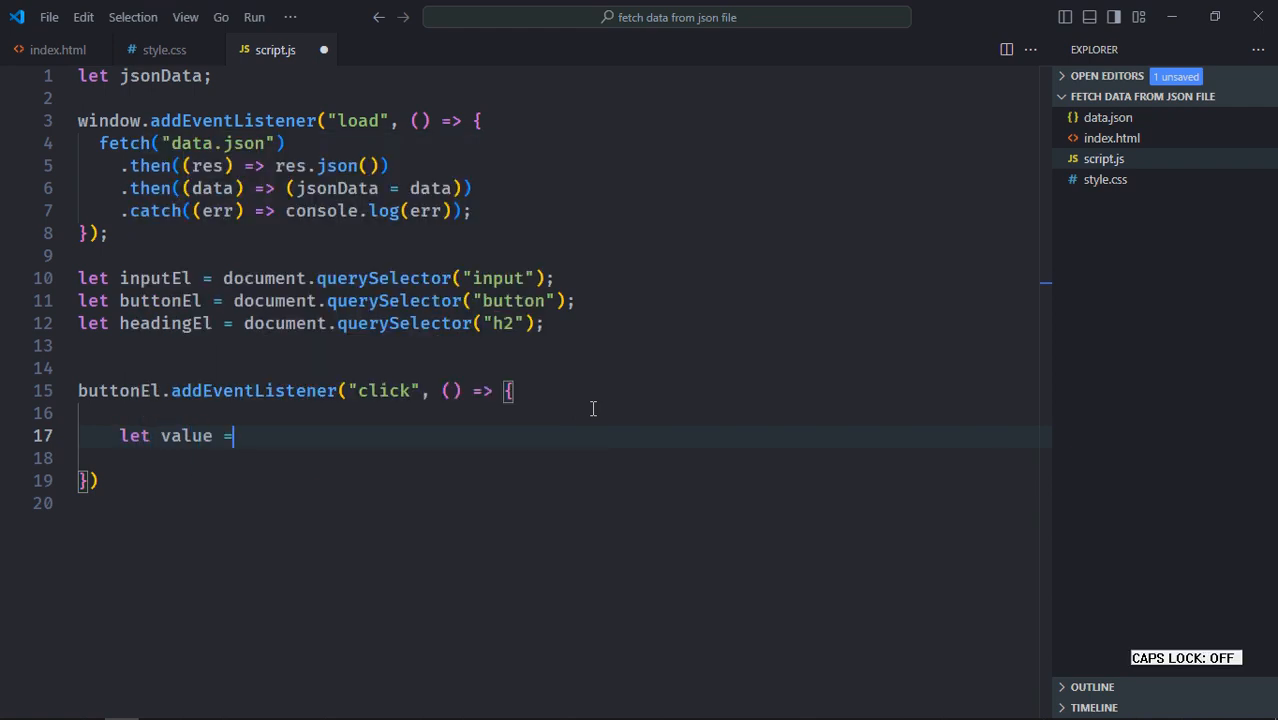
{"action": "type", "text": "inputEl."}
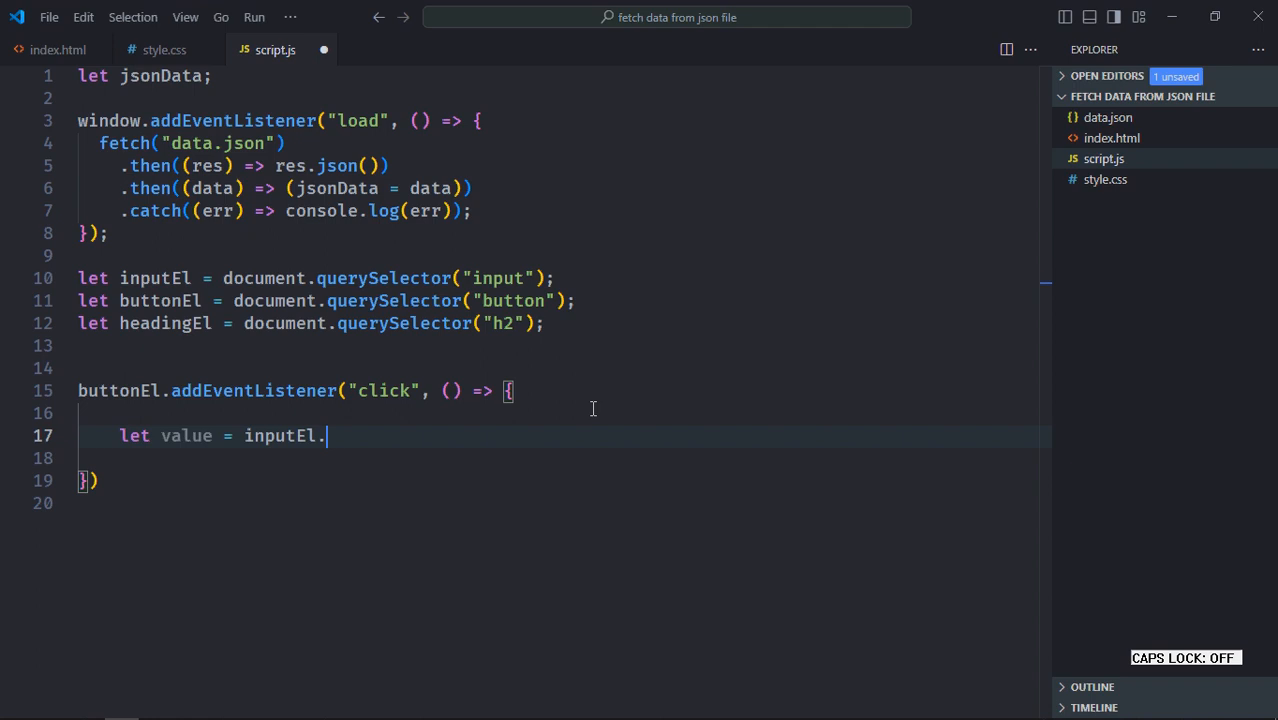
{"action": "type", "text": "value;"}
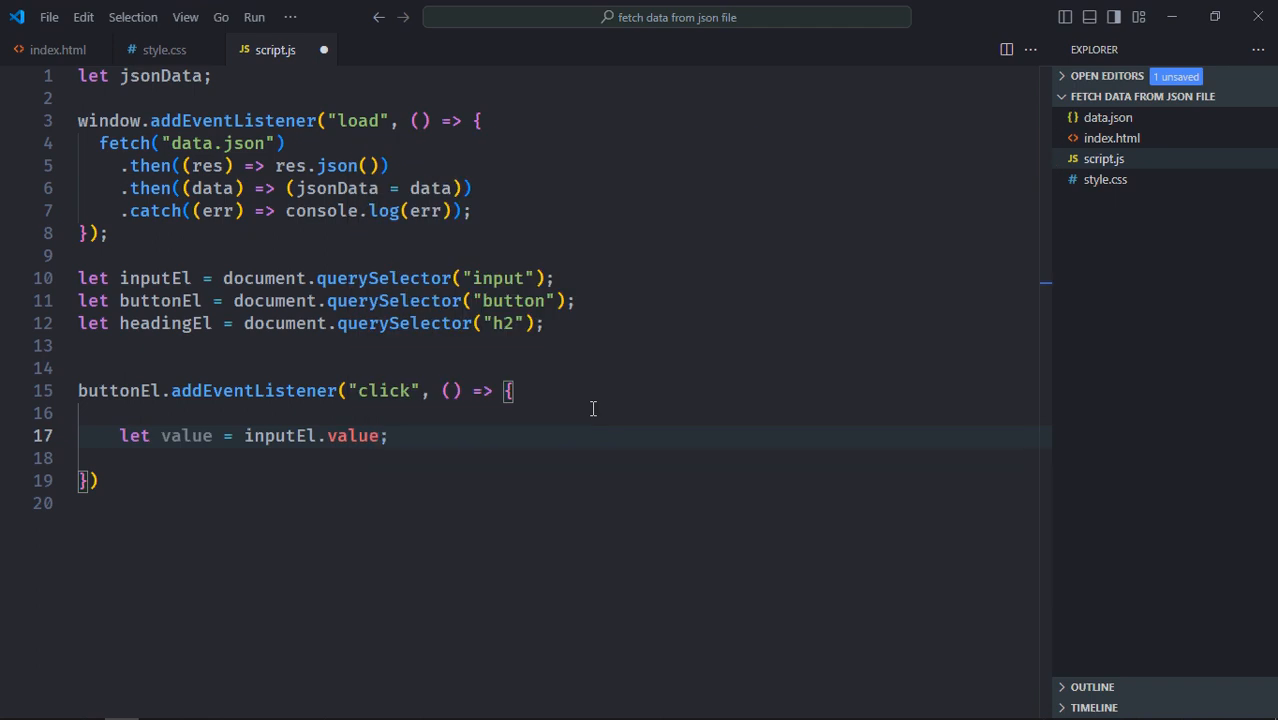
{"action": "key", "text": "Enter"}
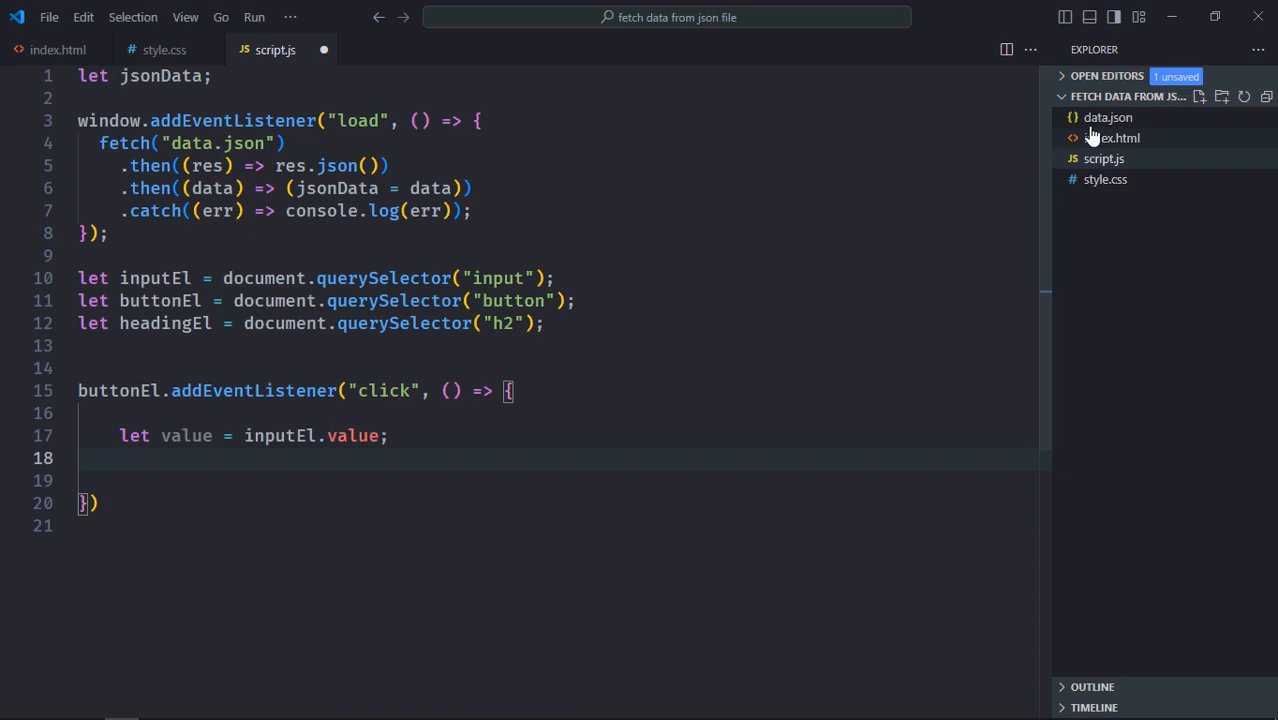
View the id and name records in data.json, then return to script.js.
{"action": "left_click", "coordinate": [1108, 116]}
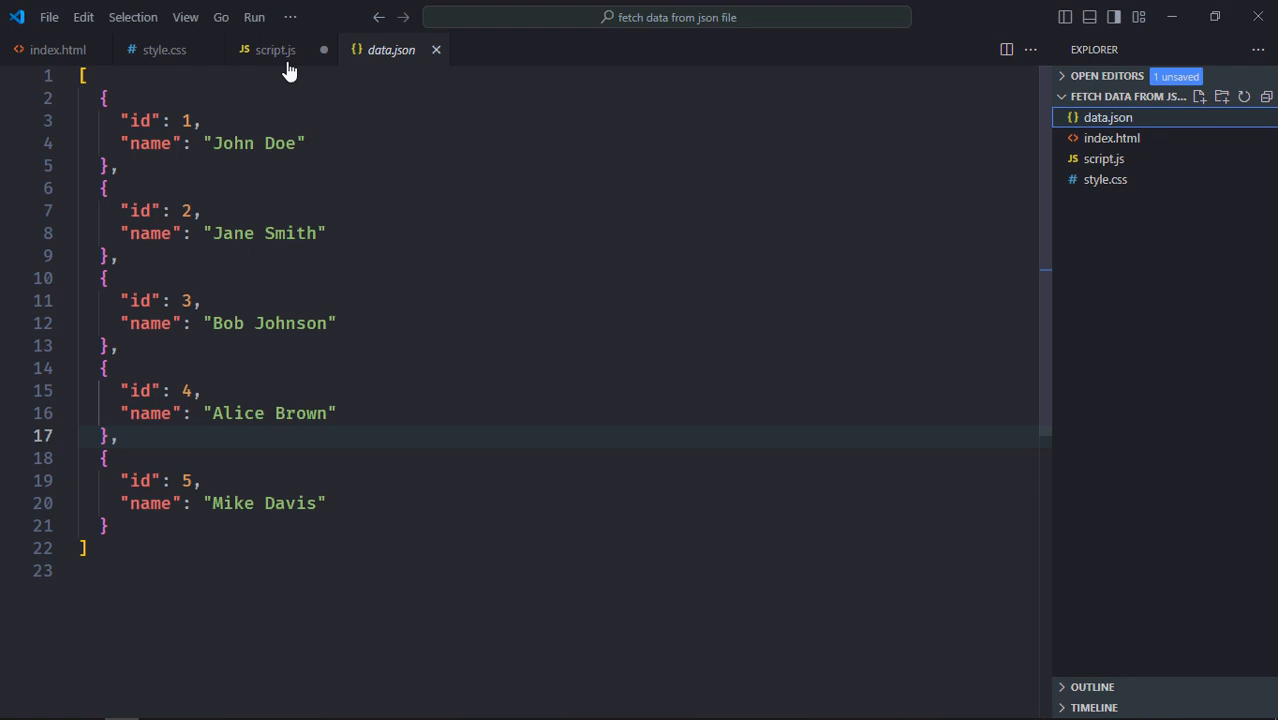
{"action": "left_click", "coordinate": [276, 50]}
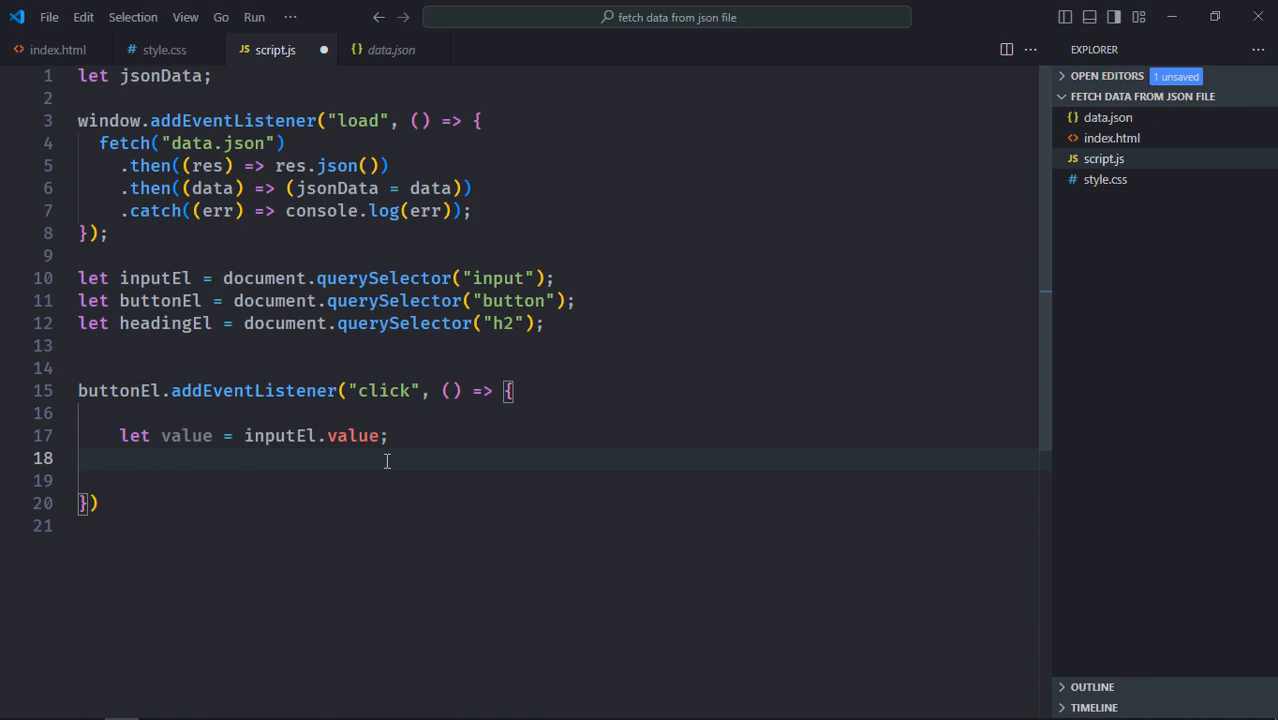
Convert value to a number stored in id.
{"action": "type", "text": "let id ="}
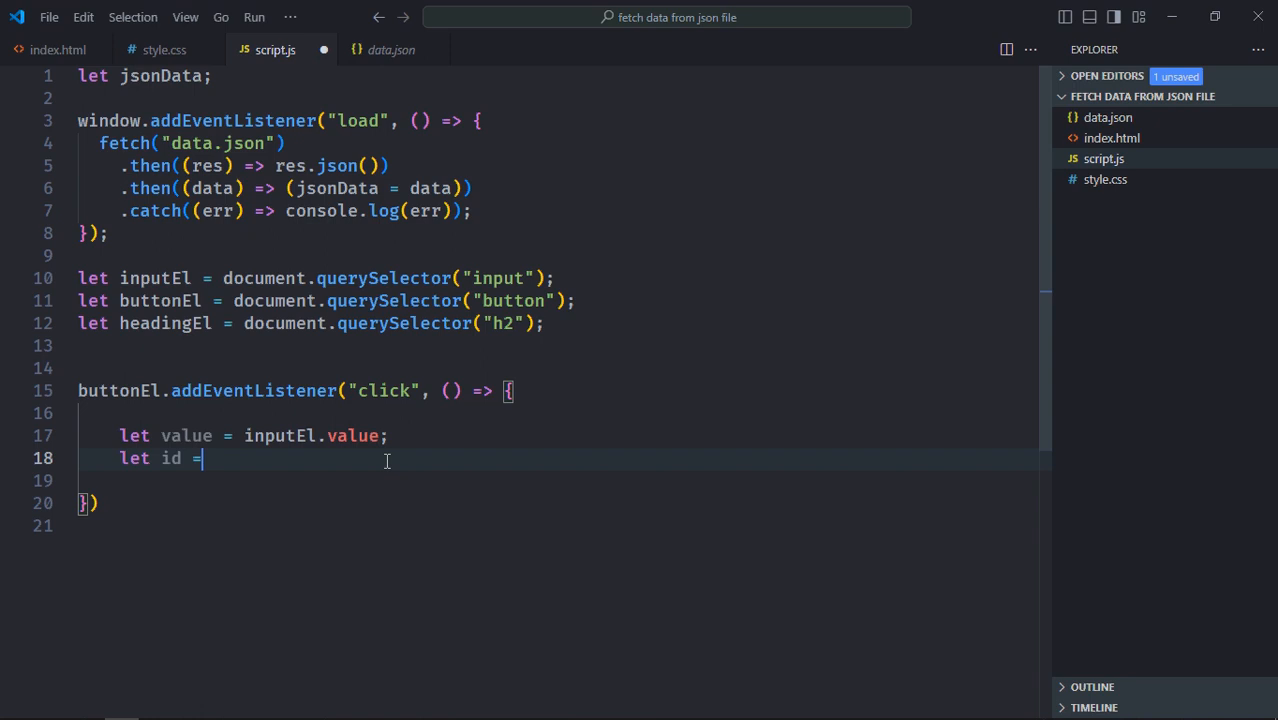
{"action": "type", "text": "Number(value"}
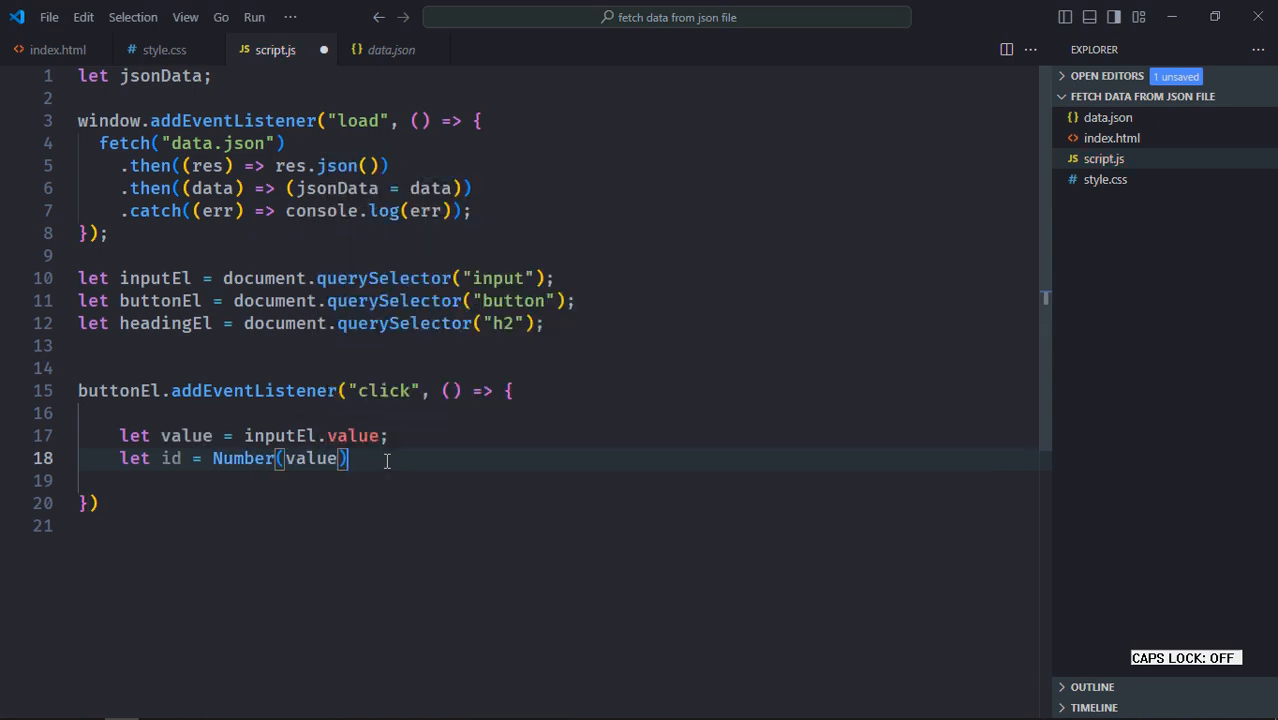
{"action": "key", "text": "Enter"}
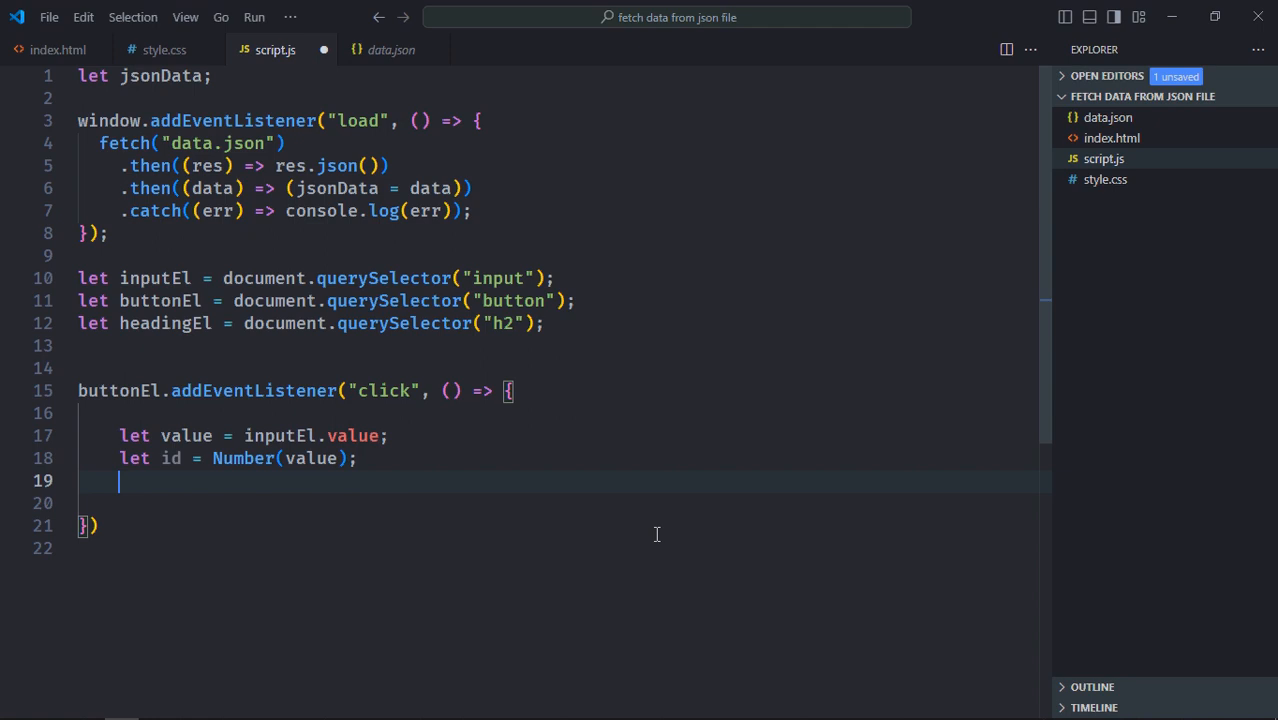
Find the user in jsonData whose item.id equals id, starting an if check.
{"action": "type", "text": "let user ="}
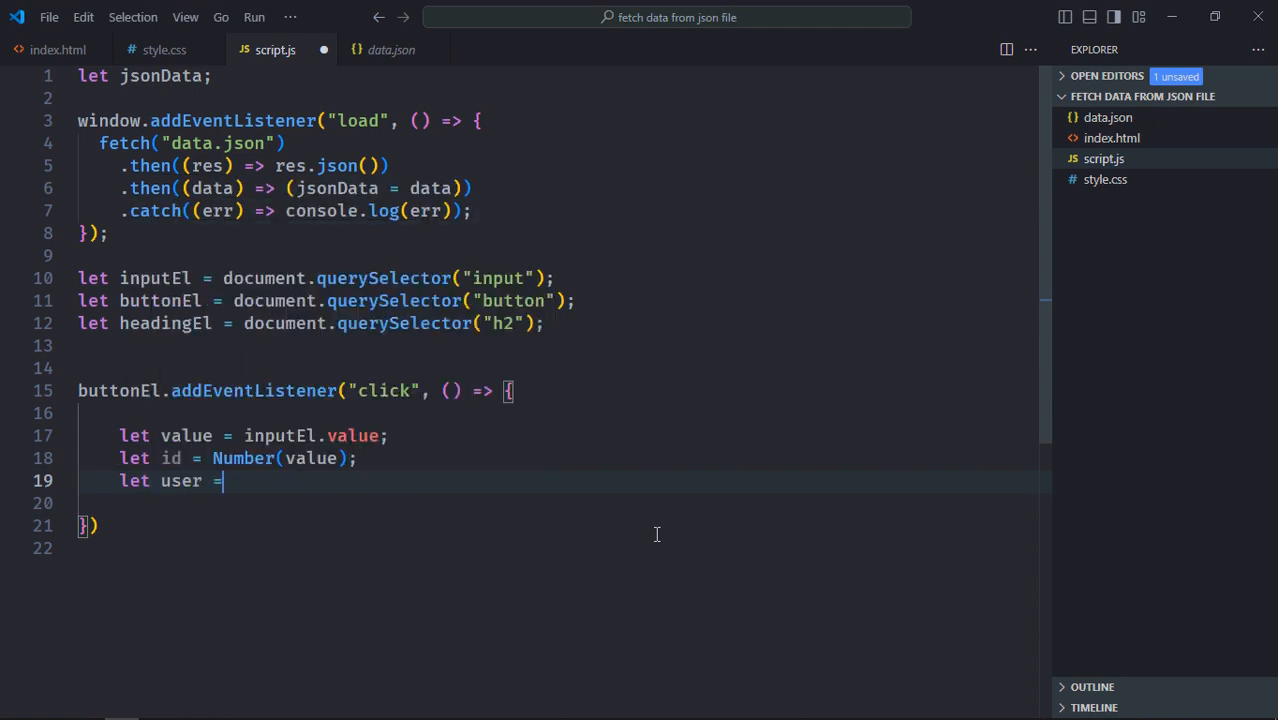
{"action": "type", "text": "jsonData"}
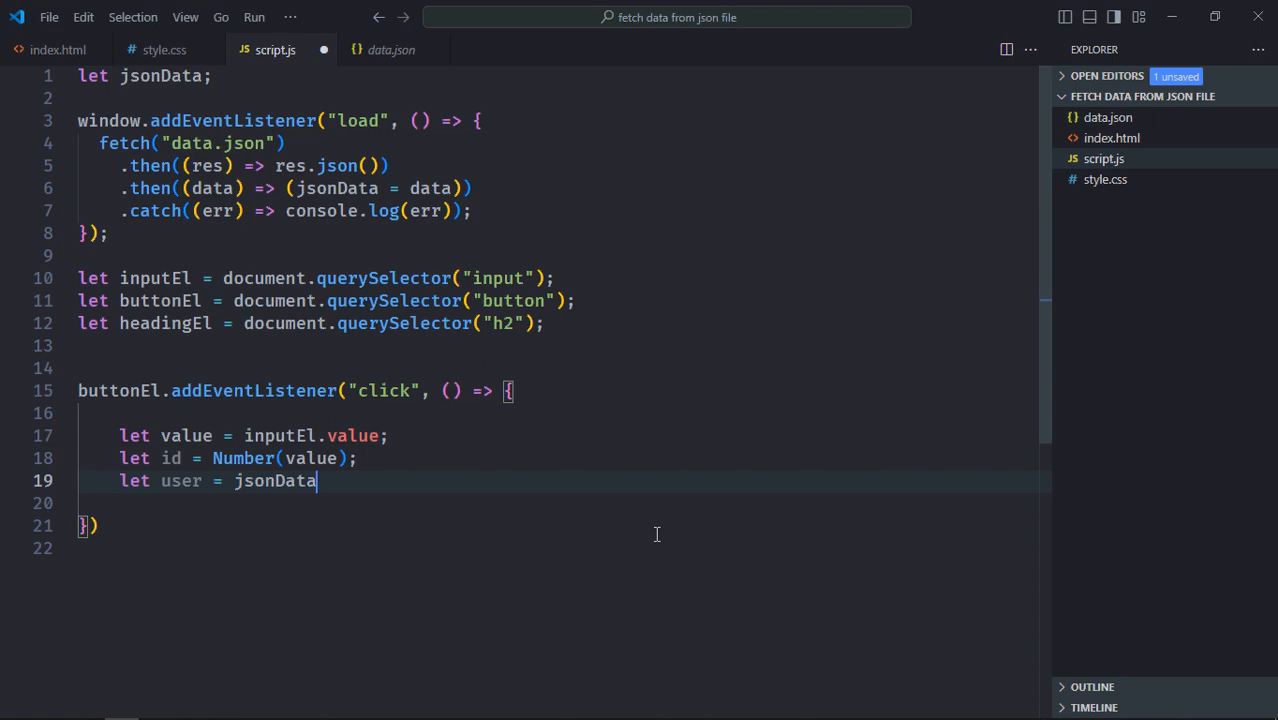
{"action": "type", "text": ".find("}
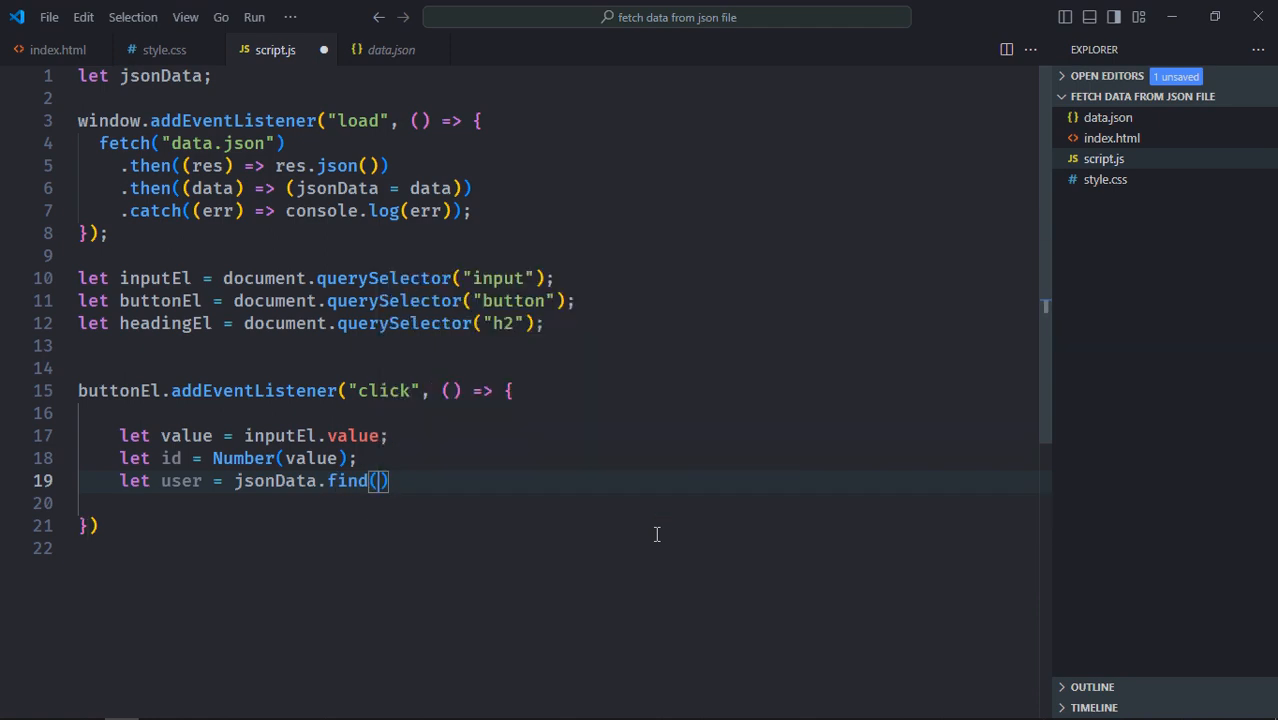
{"action": "type", "text": "item"}
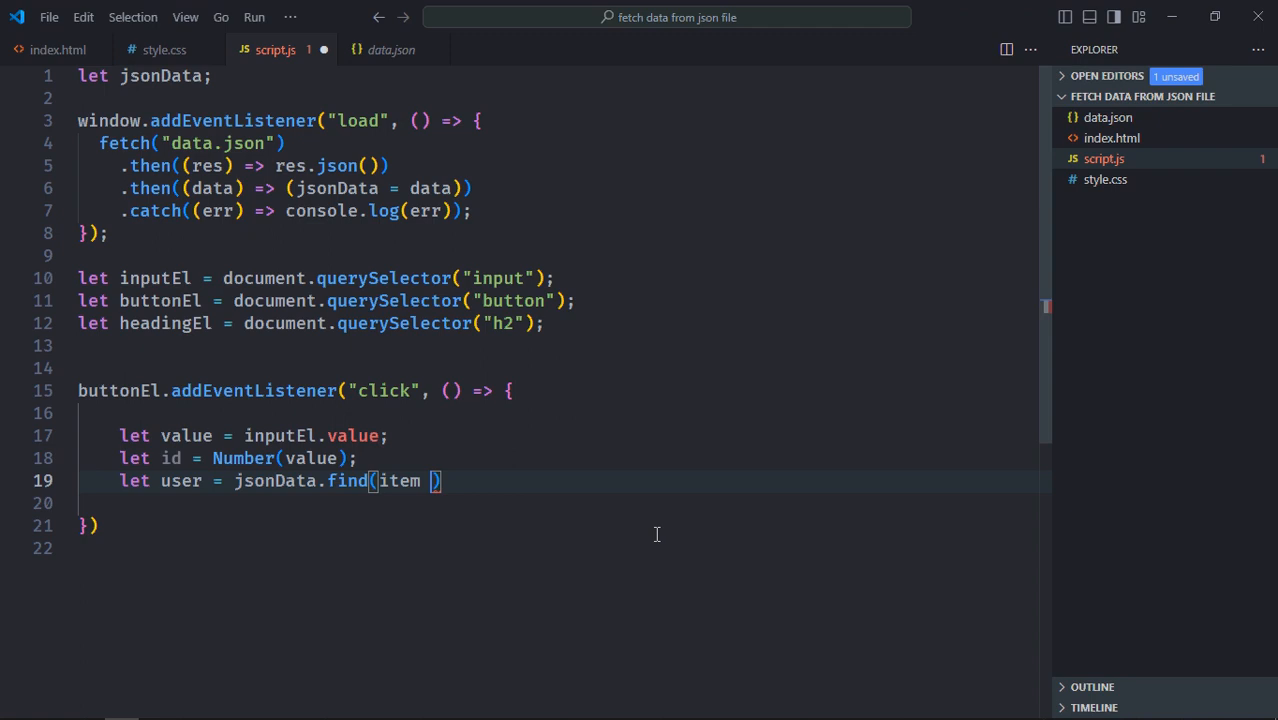
{"action": "type", "text": "=> item.id"}
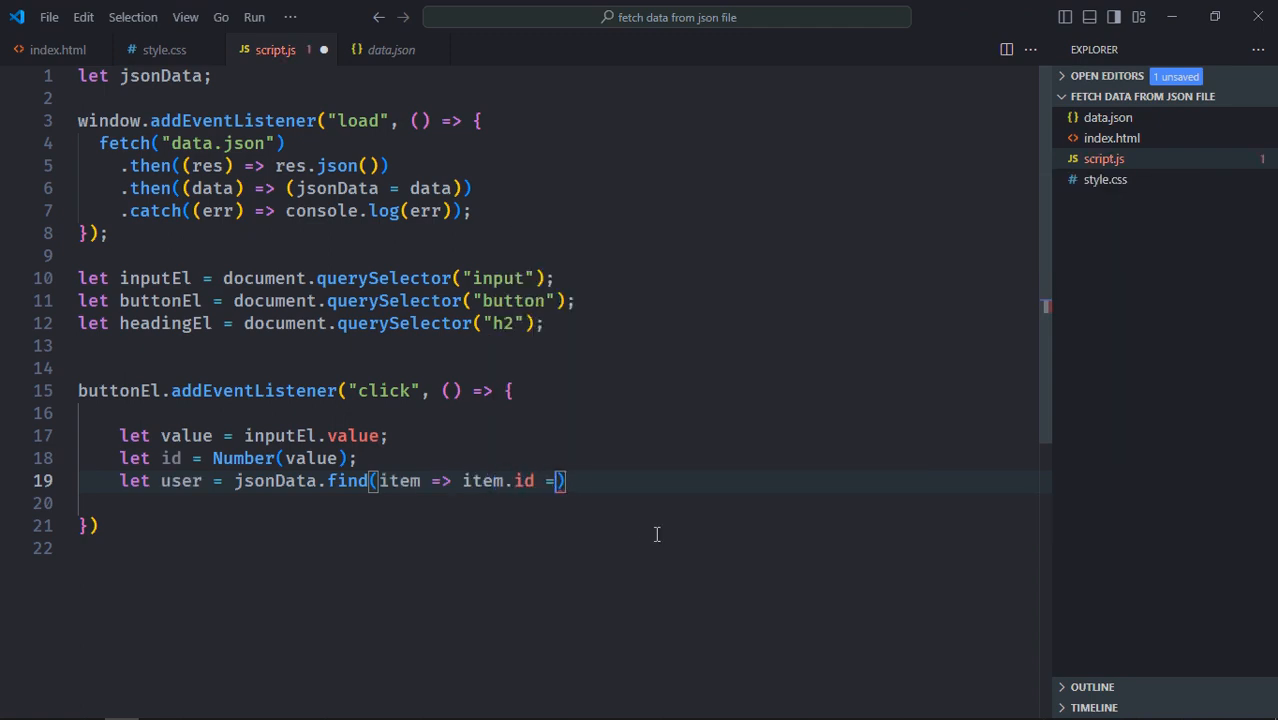
{"action": "type", "text": "= id"}
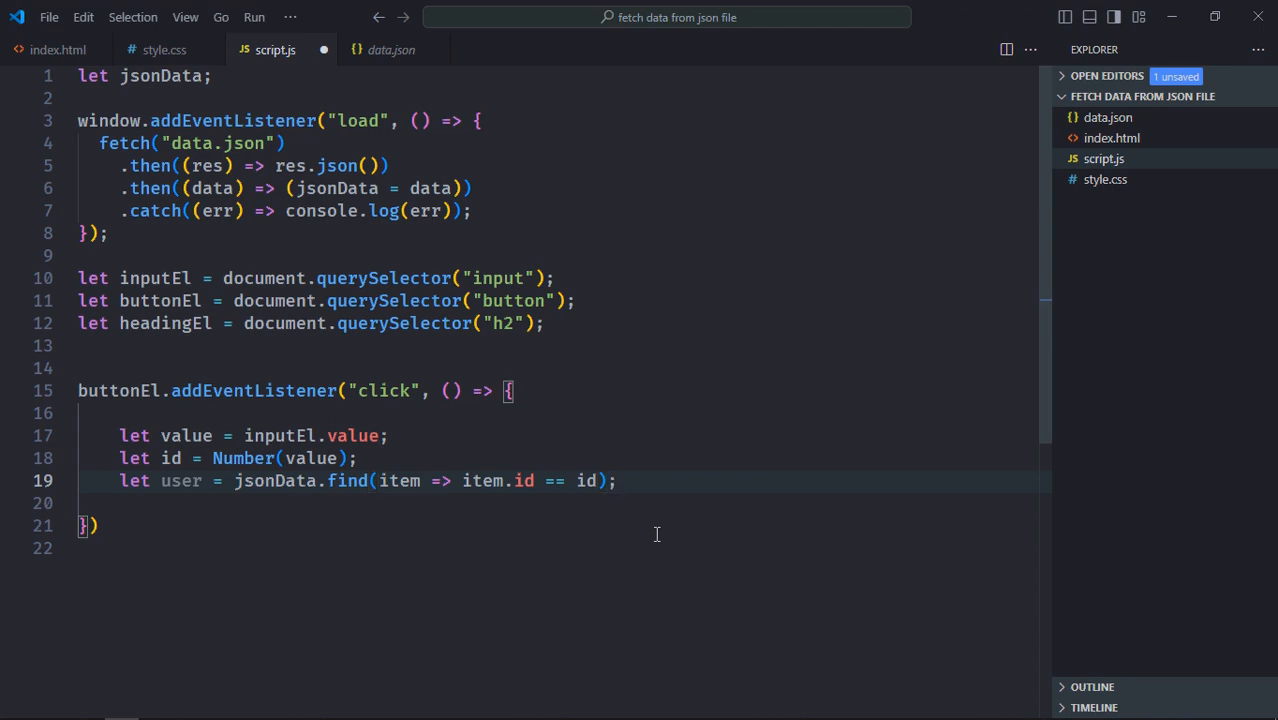
{"action": "type", "text": "if(us"}
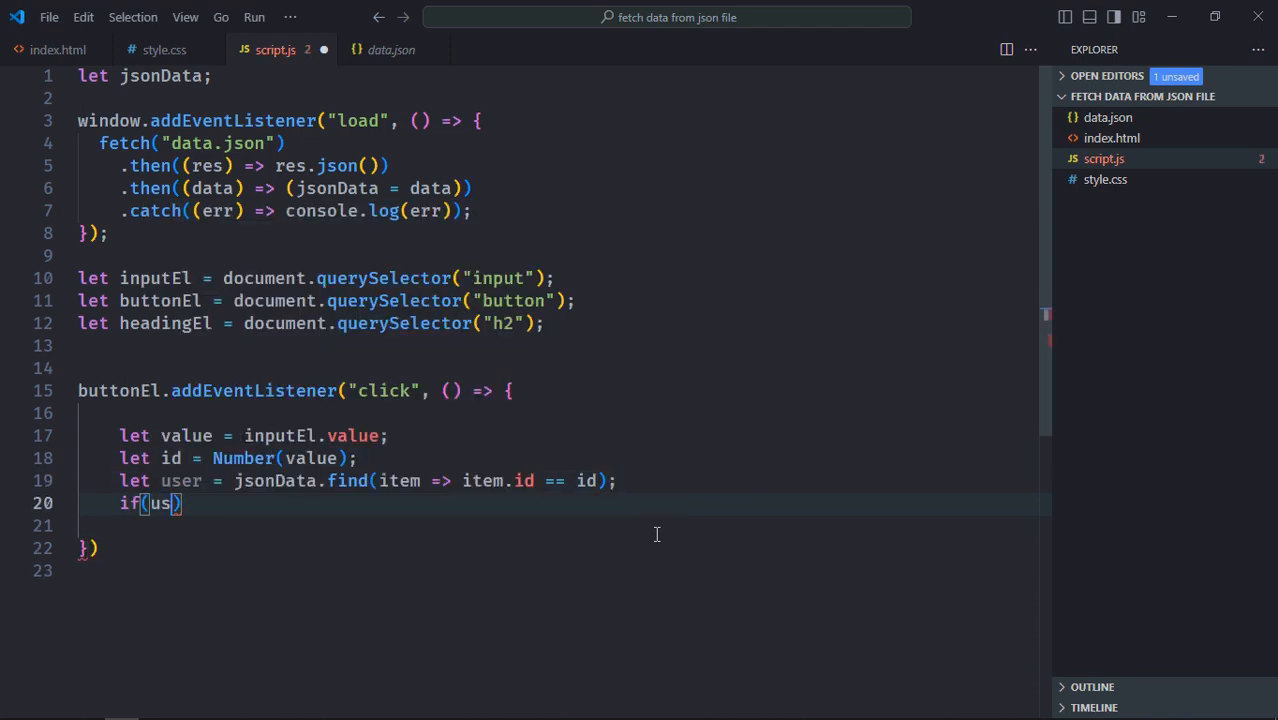
Set headingEl text to user.name when found, else to "Not Found".
{"action": "type", "text": "er"}
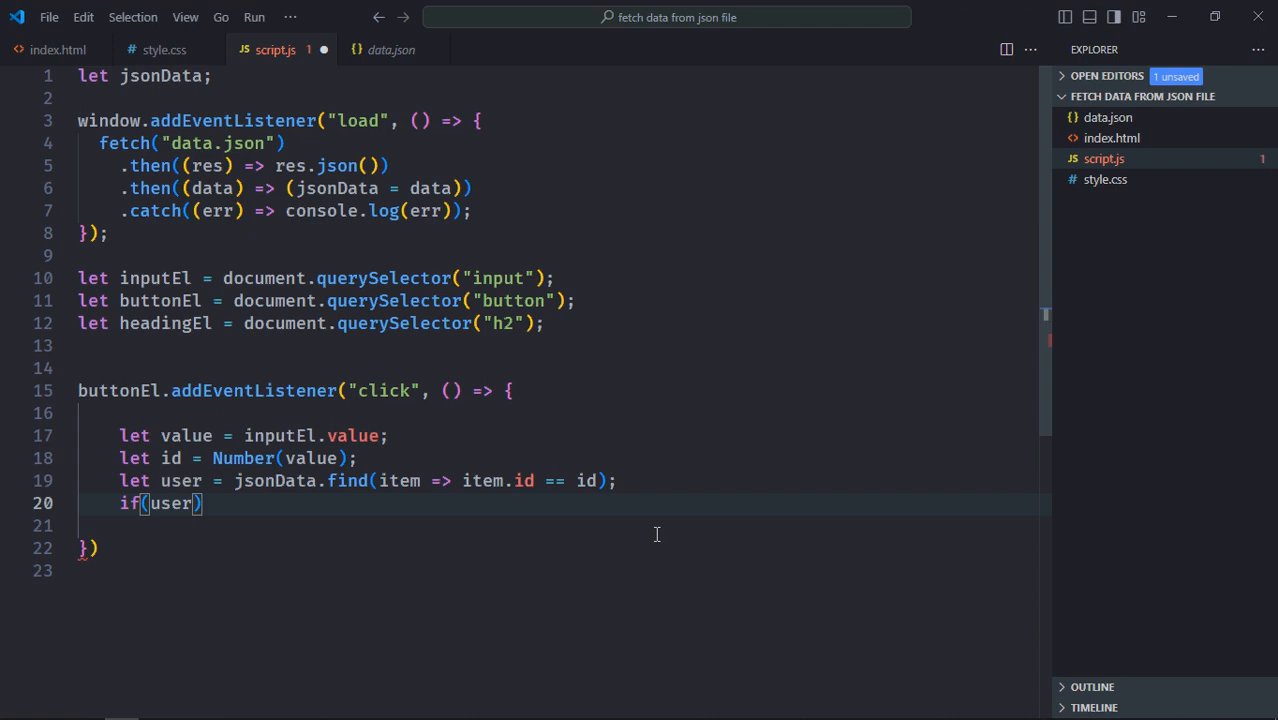
{"action": "type", "text": "headingEl"}
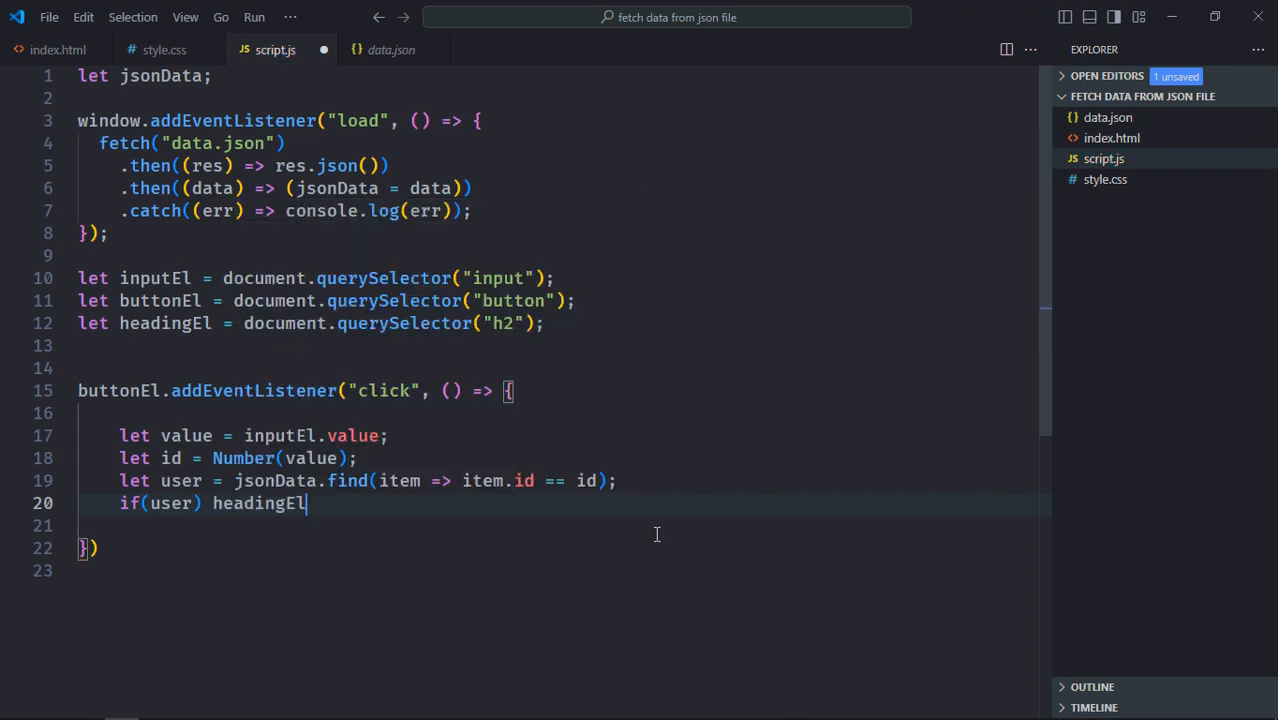
{"action": "type", "text": ".textContent = us"}
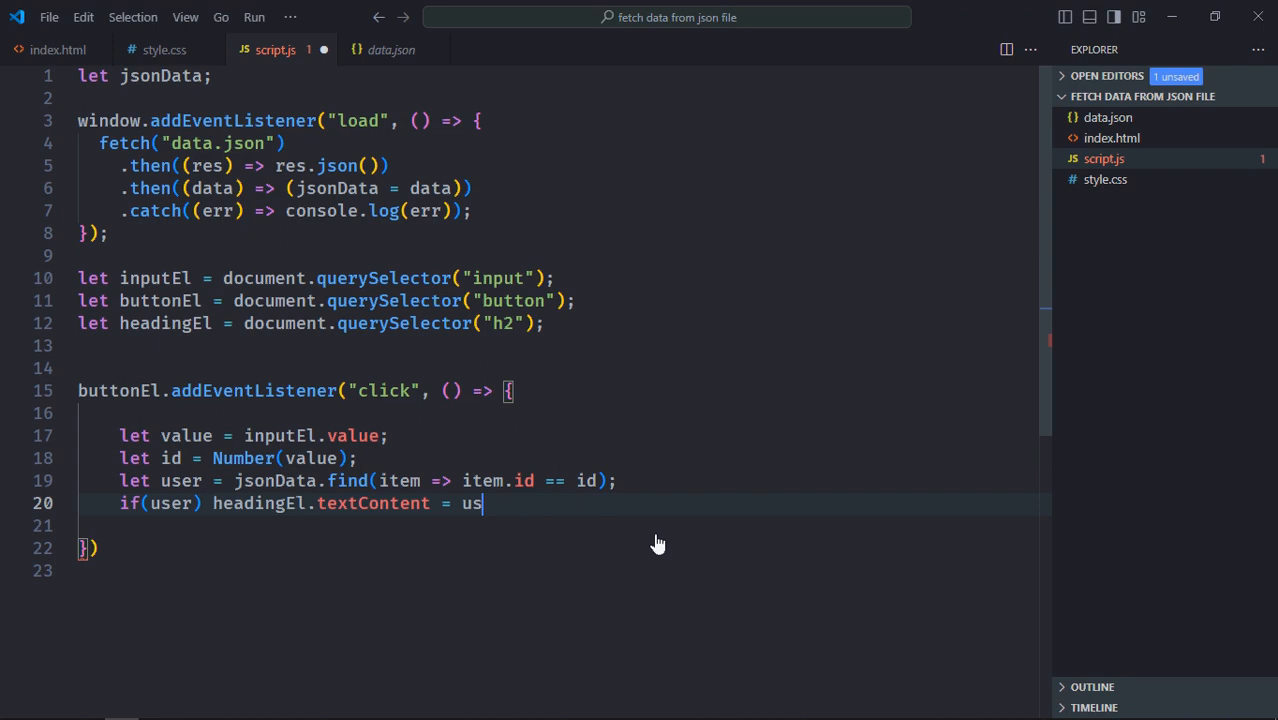
{"action": "type", "text": "er.name;"}
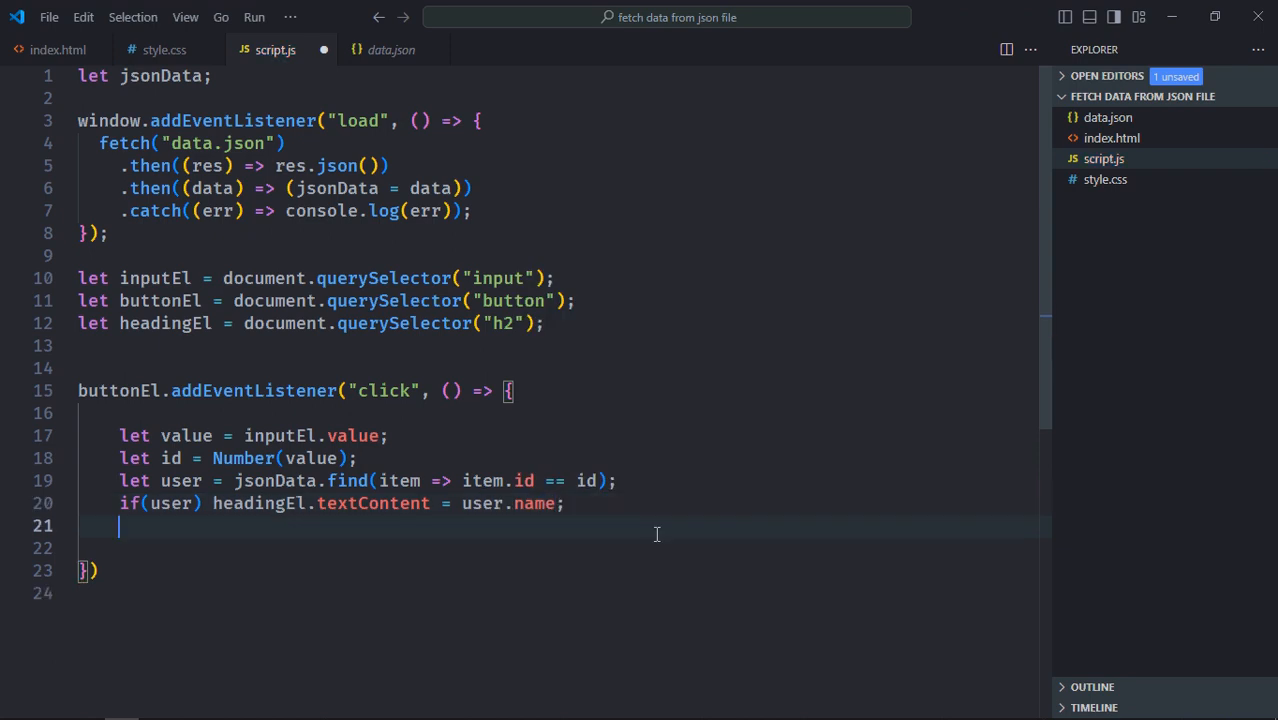
{"action": "type", "text": "else"}
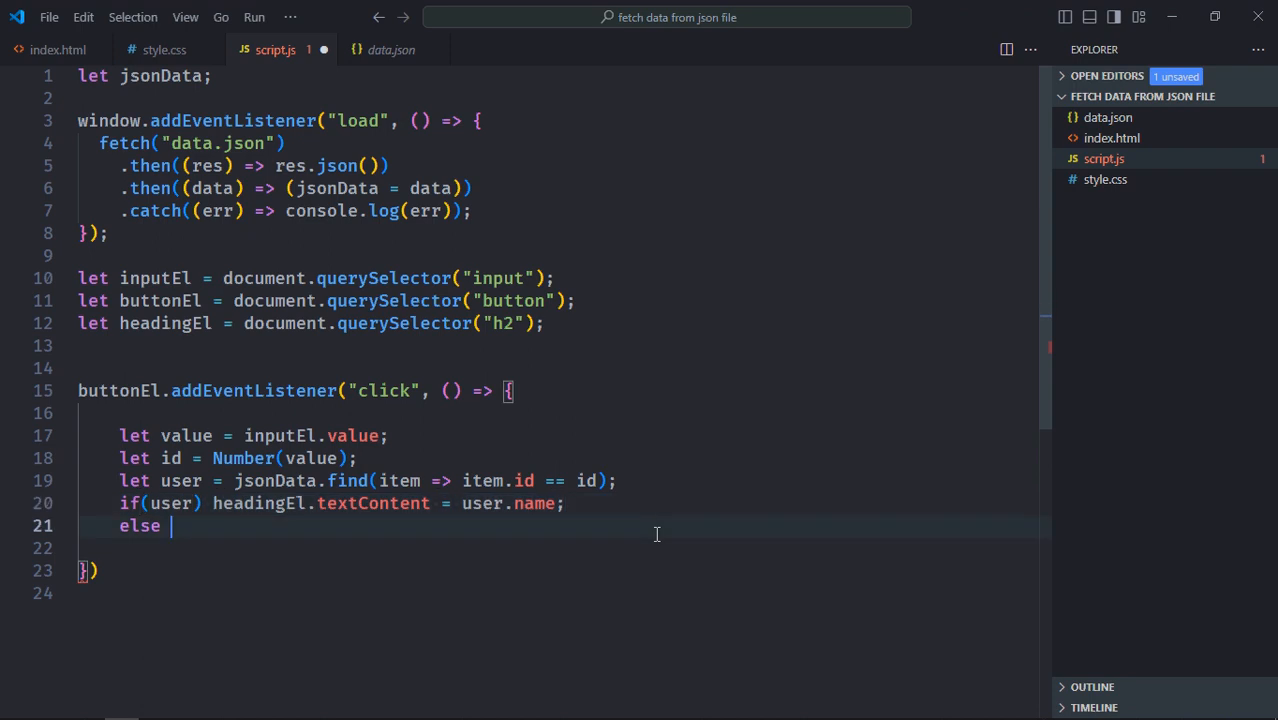
{"action": "type", "text": "headingEl.textContent = user.name;"}
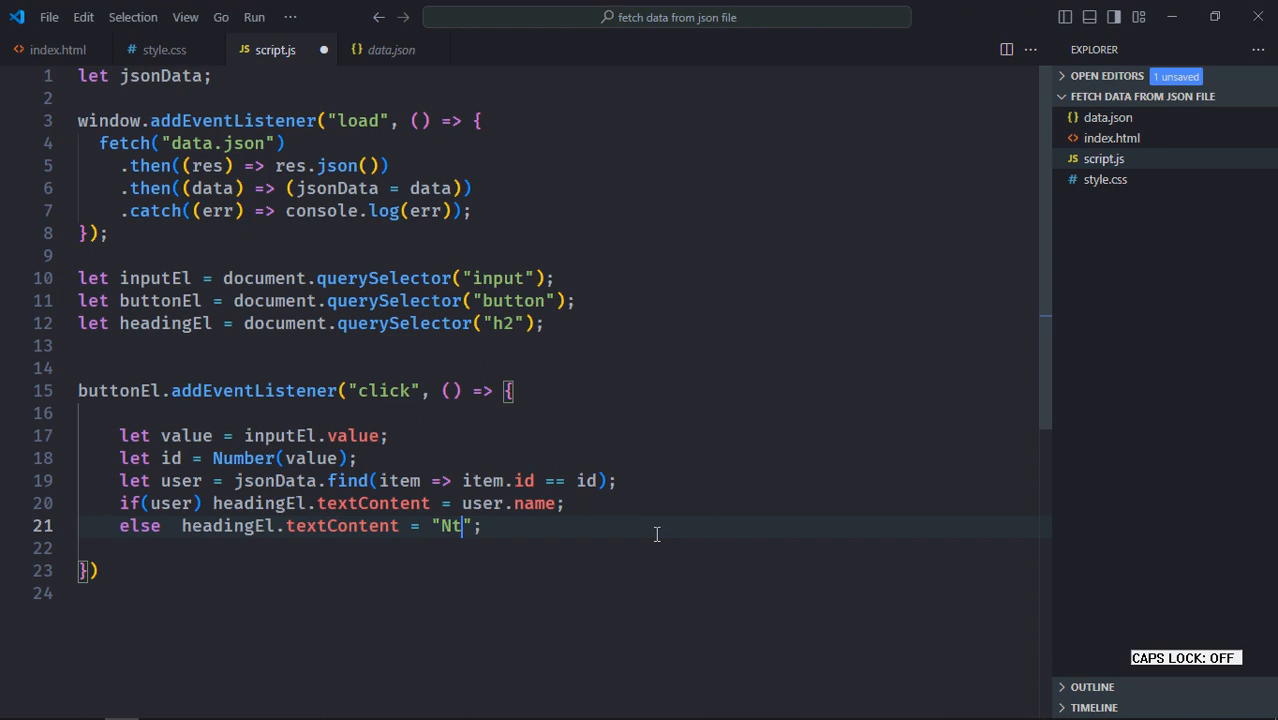
{"action": "type", "text": "ot Found"}
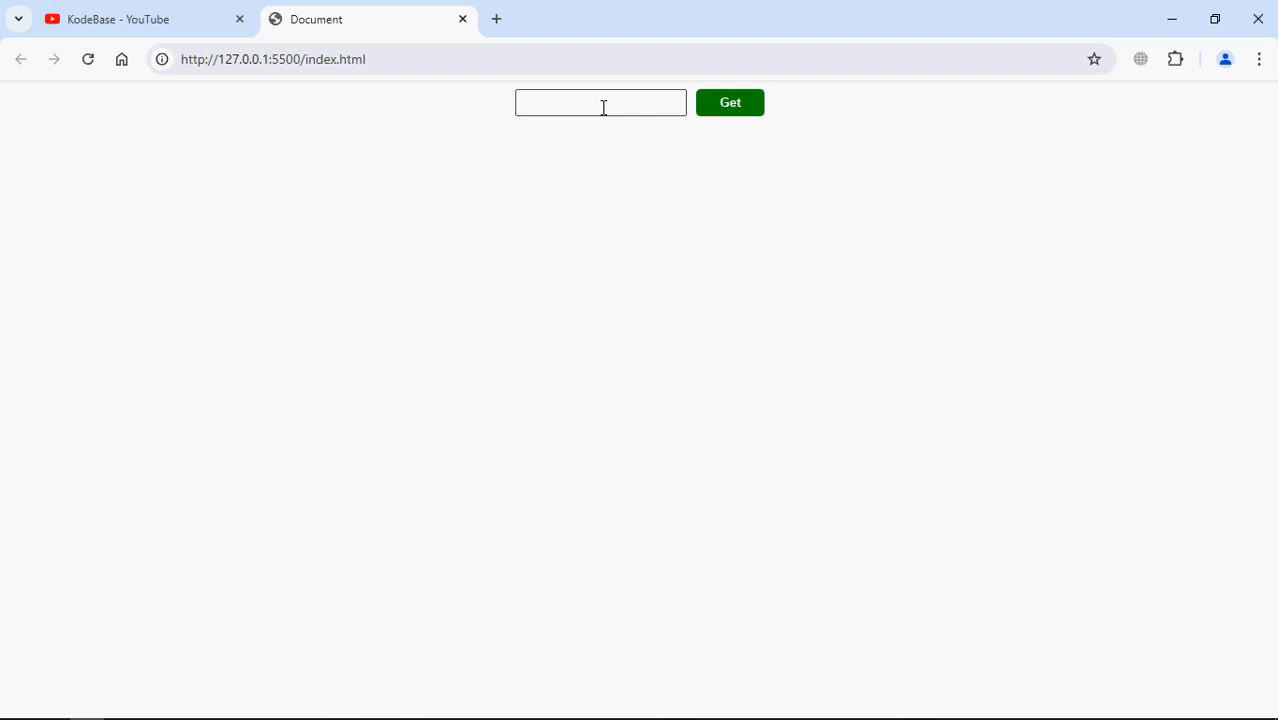
Look up ids 1, 5 and 10 to get John Doe, Mike Davis and Not Found.
{"action": "type", "text": "1"}
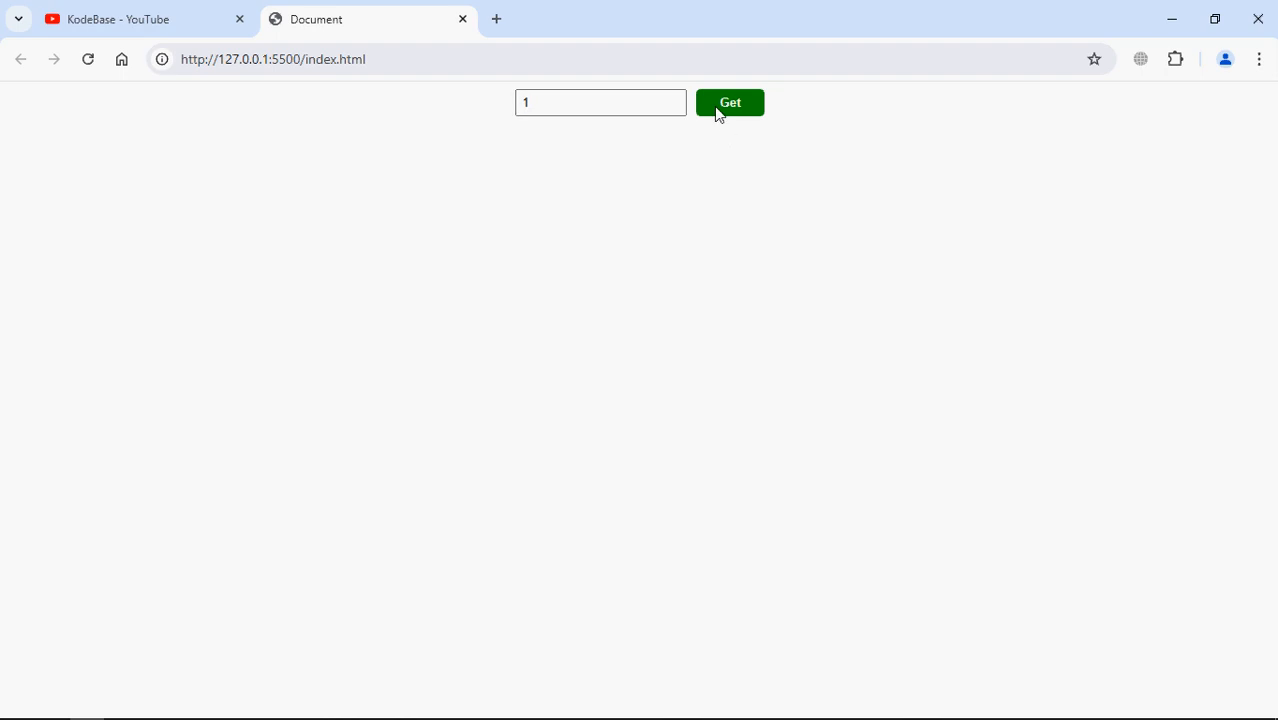
{"action": "left_click", "coordinate": [728, 102]}
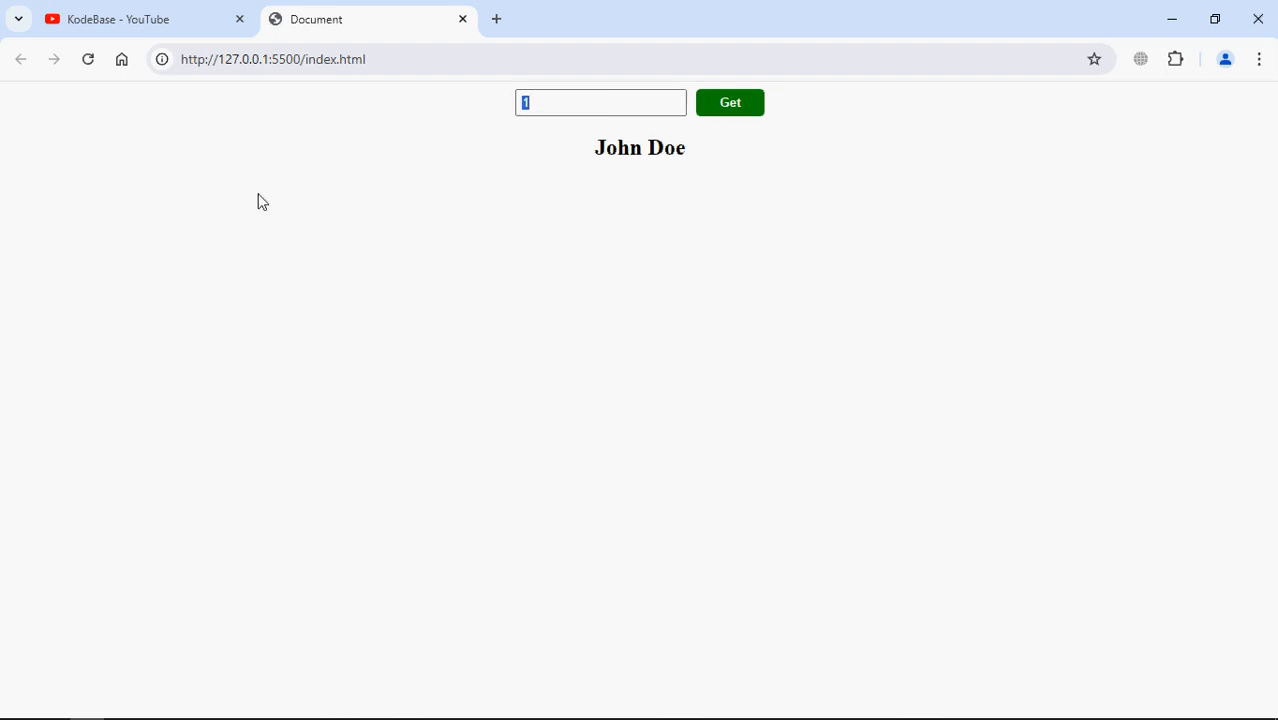
{"action": "type", "text": "5"}
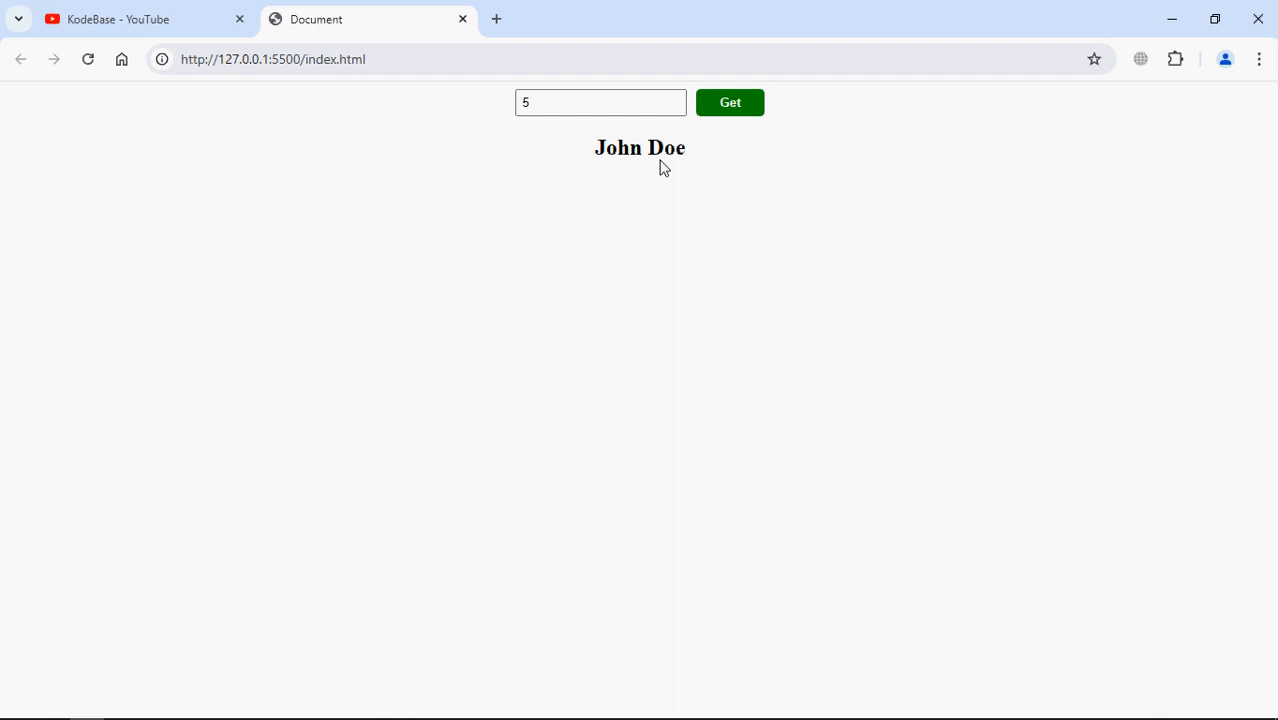
{"action": "left_click", "coordinate": [728, 102]}
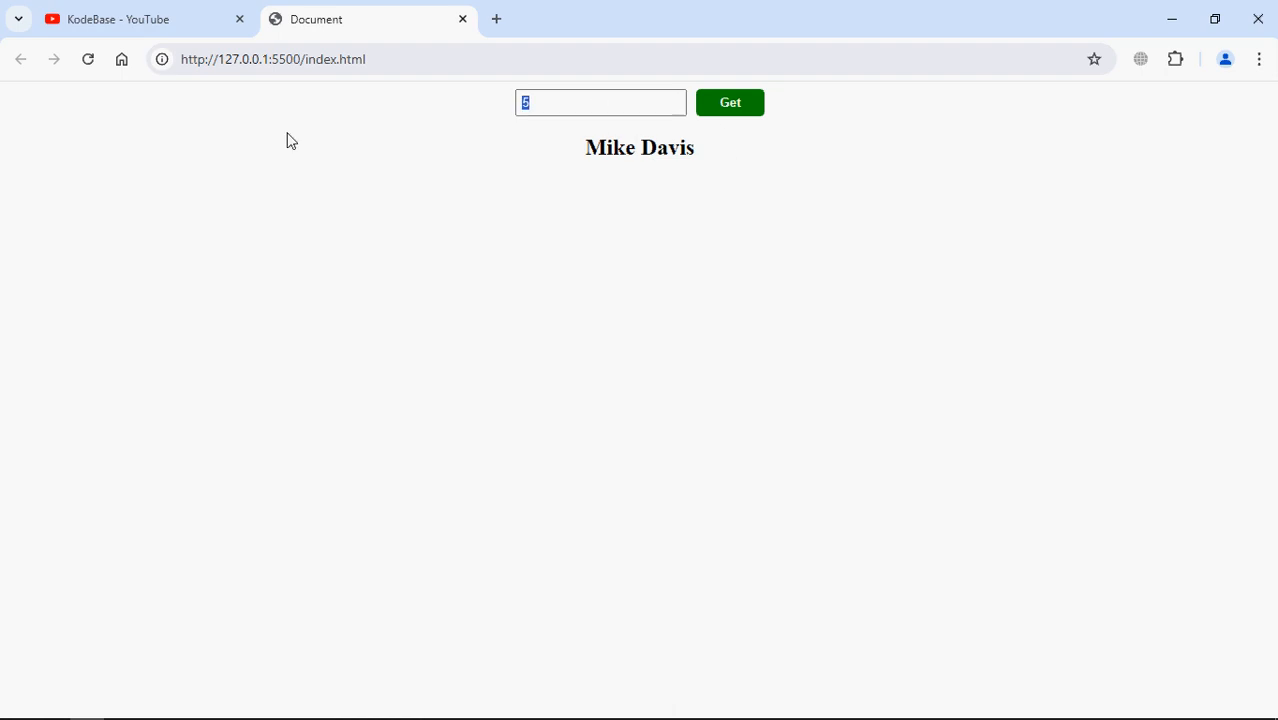
{"action": "type", "text": "10"}
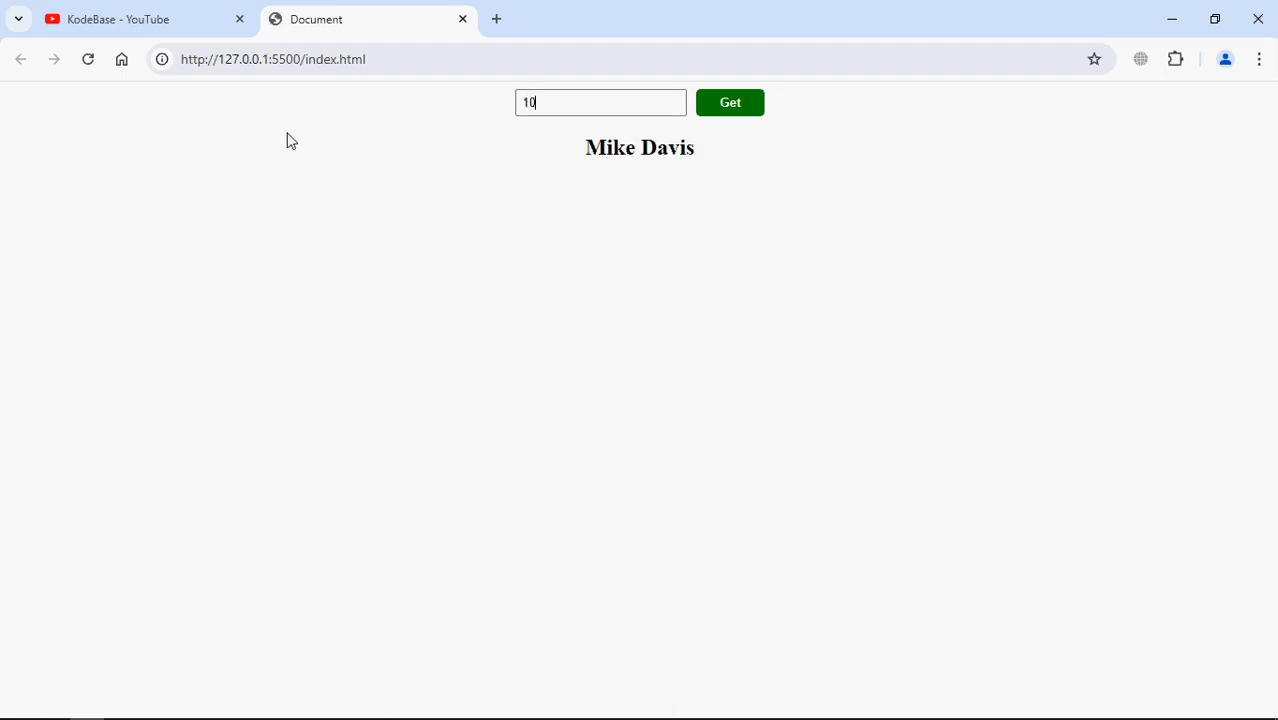
{"action": "left_click", "coordinate": [728, 102]}
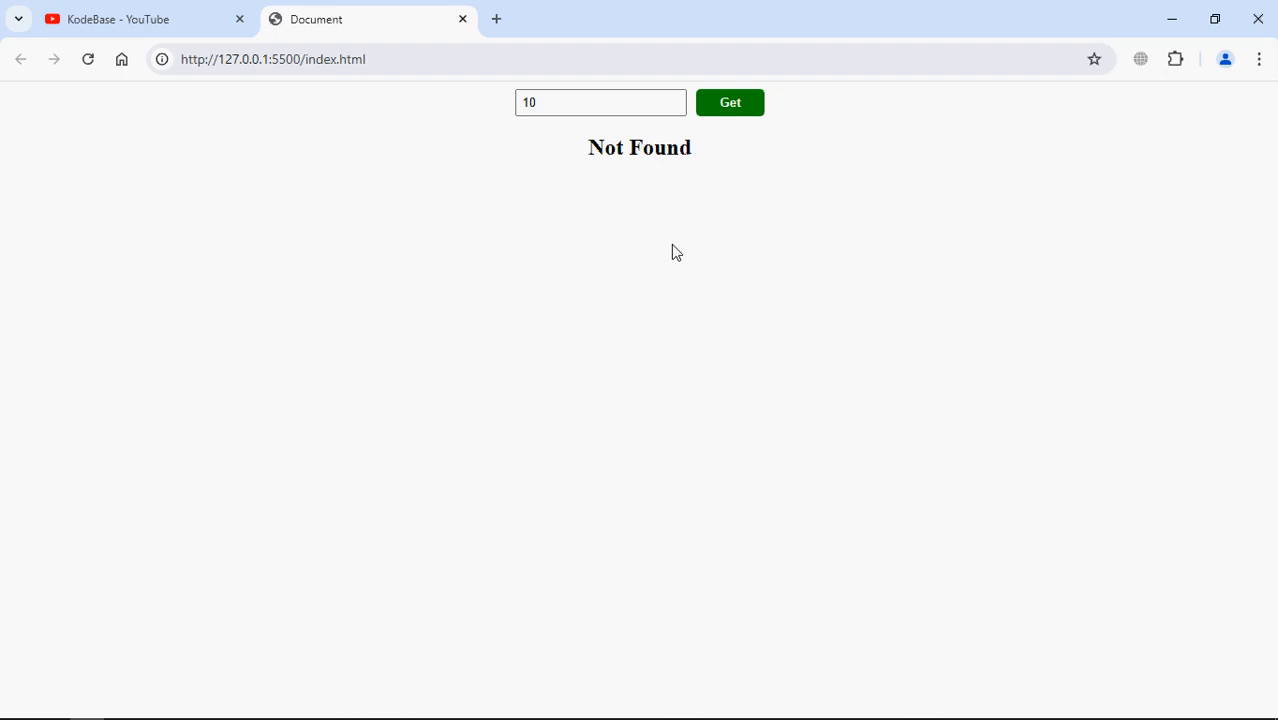